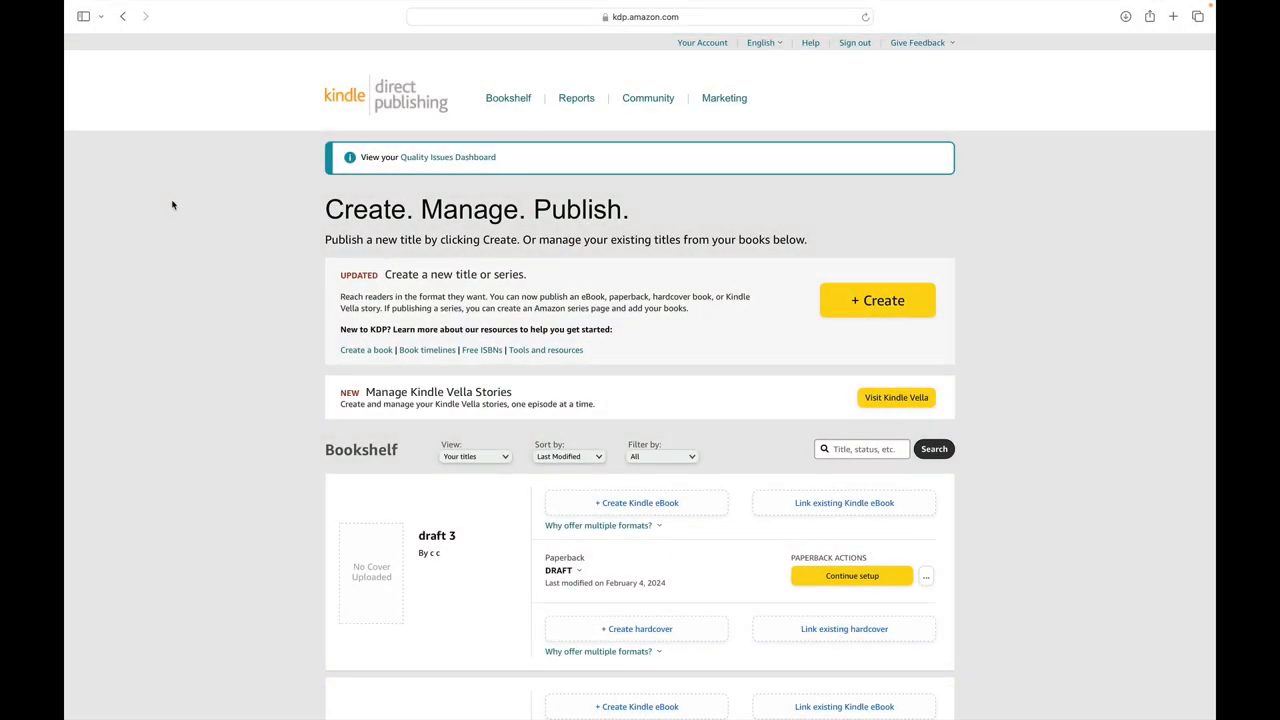
mouse_move(234, 122)
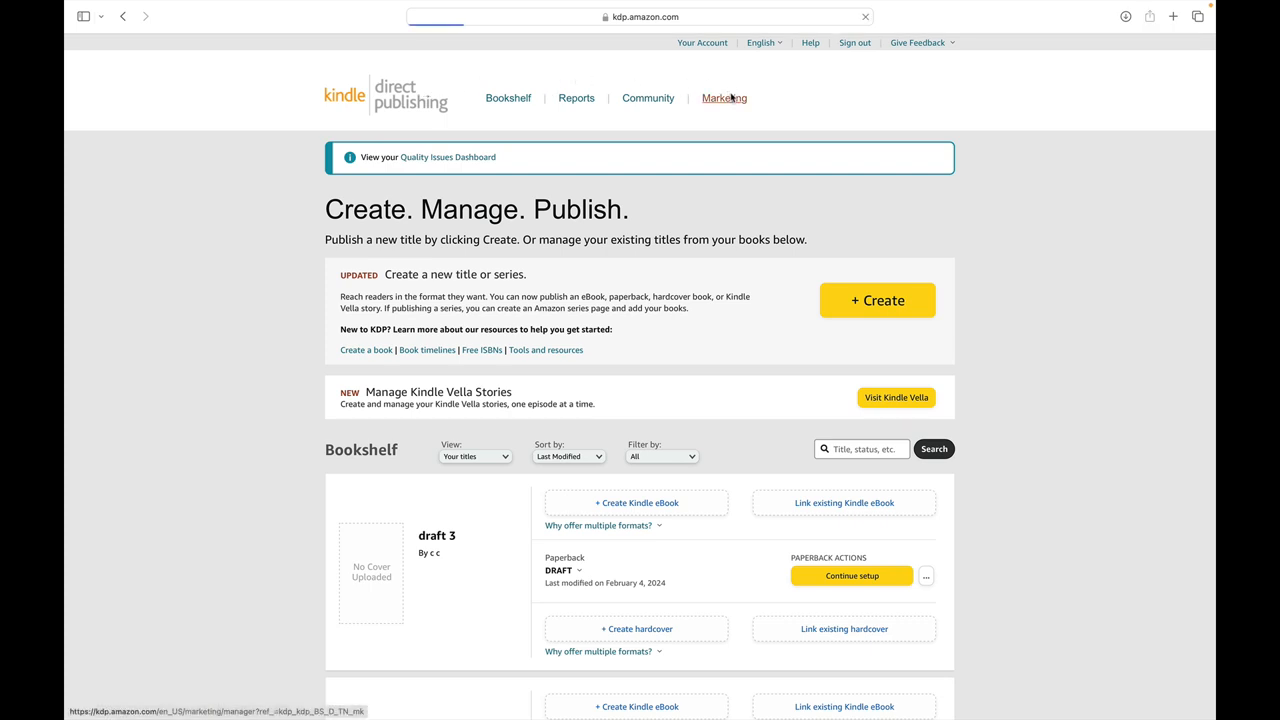
From KDP Marketing, choose the Amazon.com marketplace and go to the Amazon Ads console
left_click(724, 98)
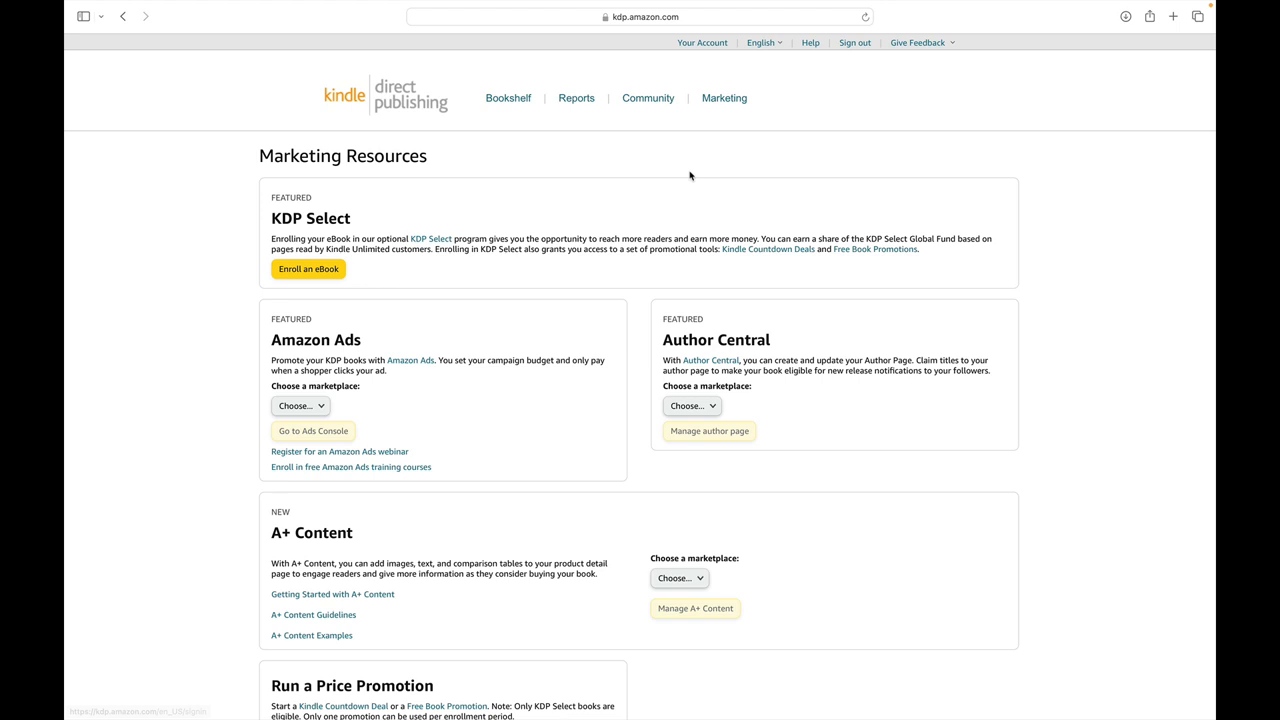
mouse_move(256, 360)
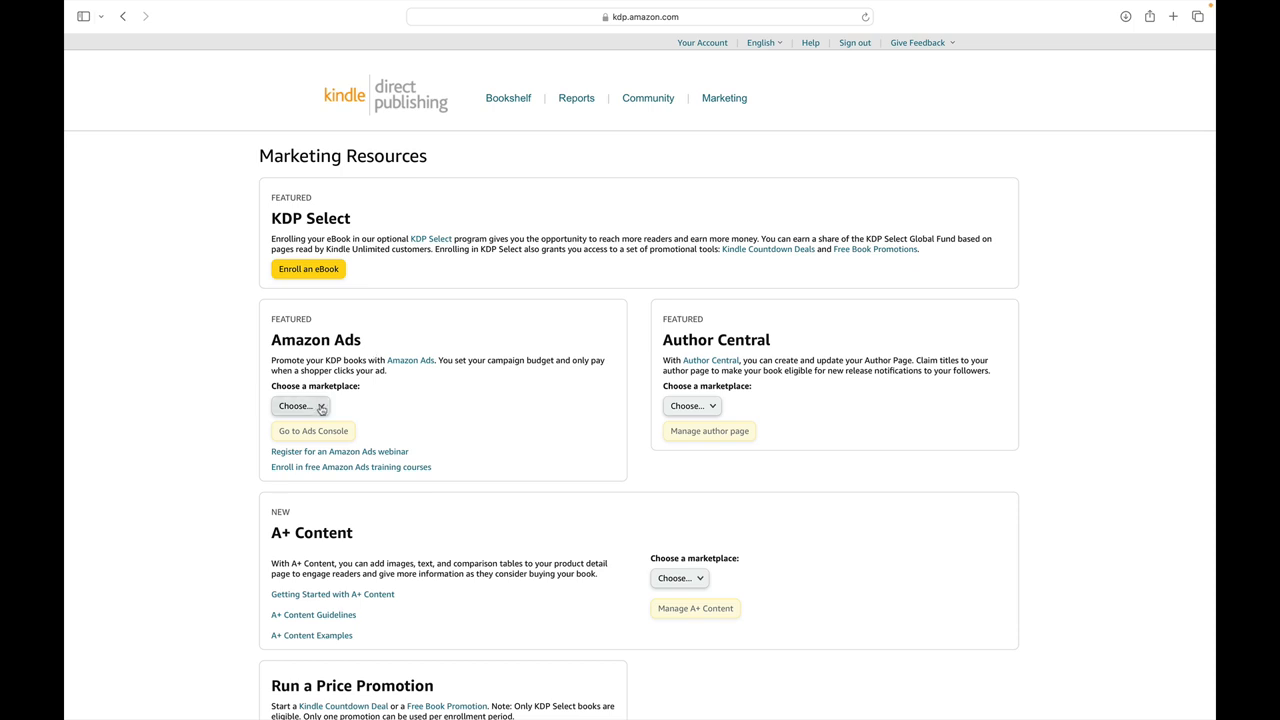
left_click(302, 404)
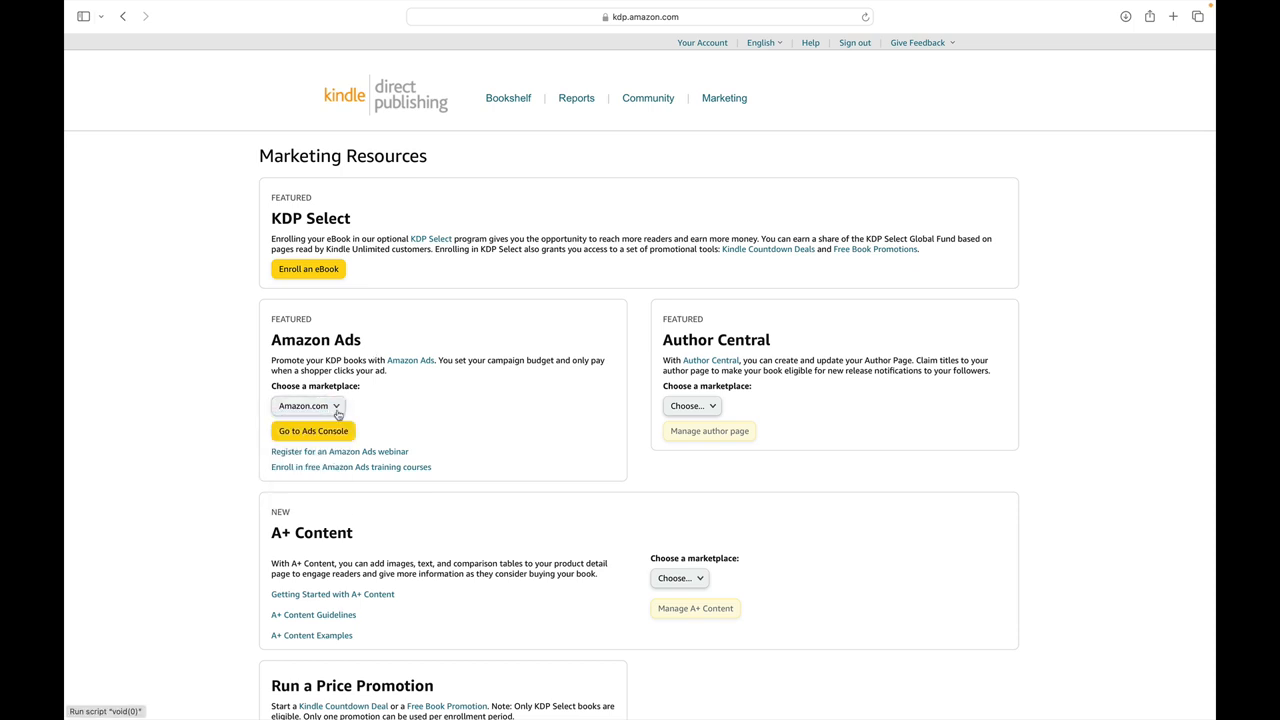
left_click(312, 432)
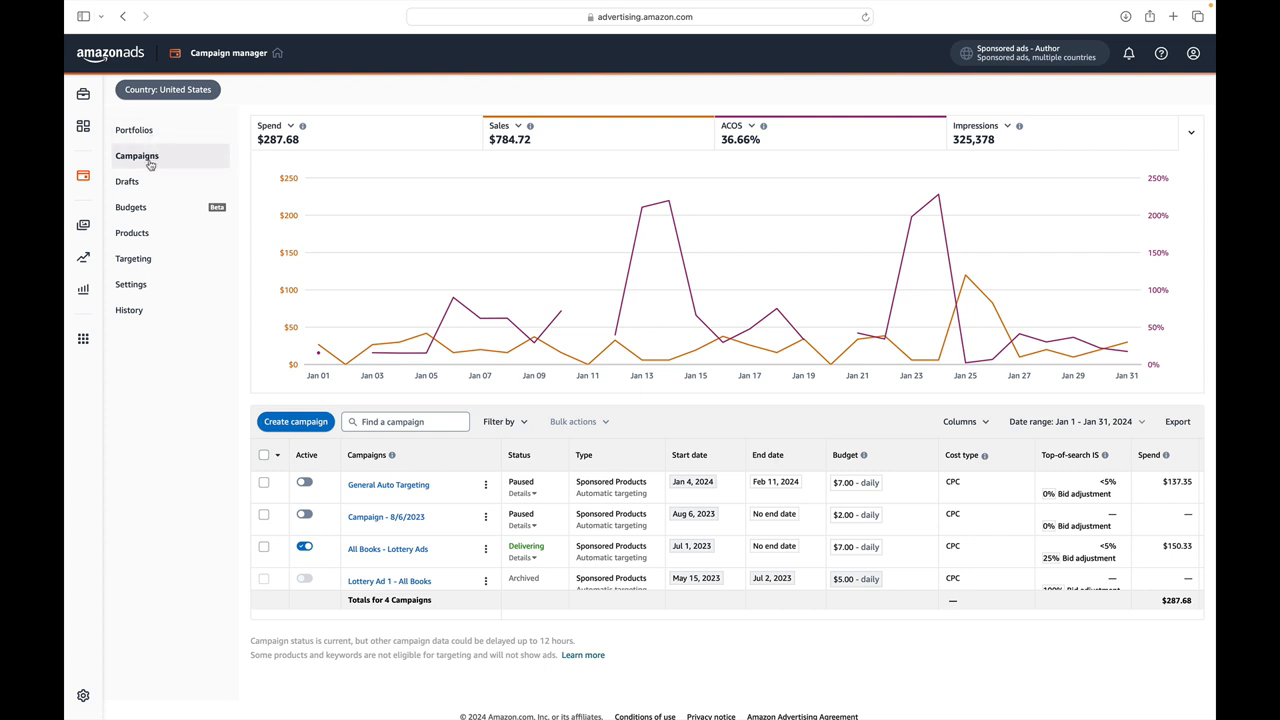
mouse_move(176, 160)
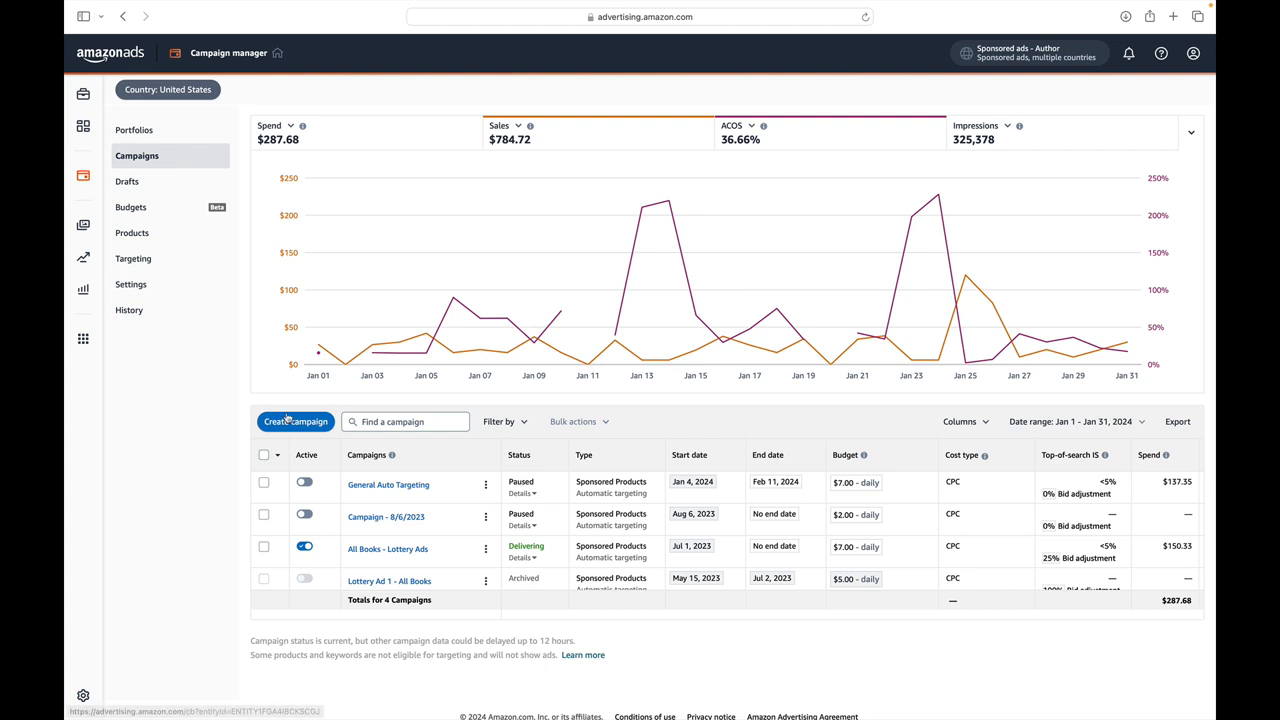
Start creating a new campaign from the Campaigns page
left_click(296, 420)
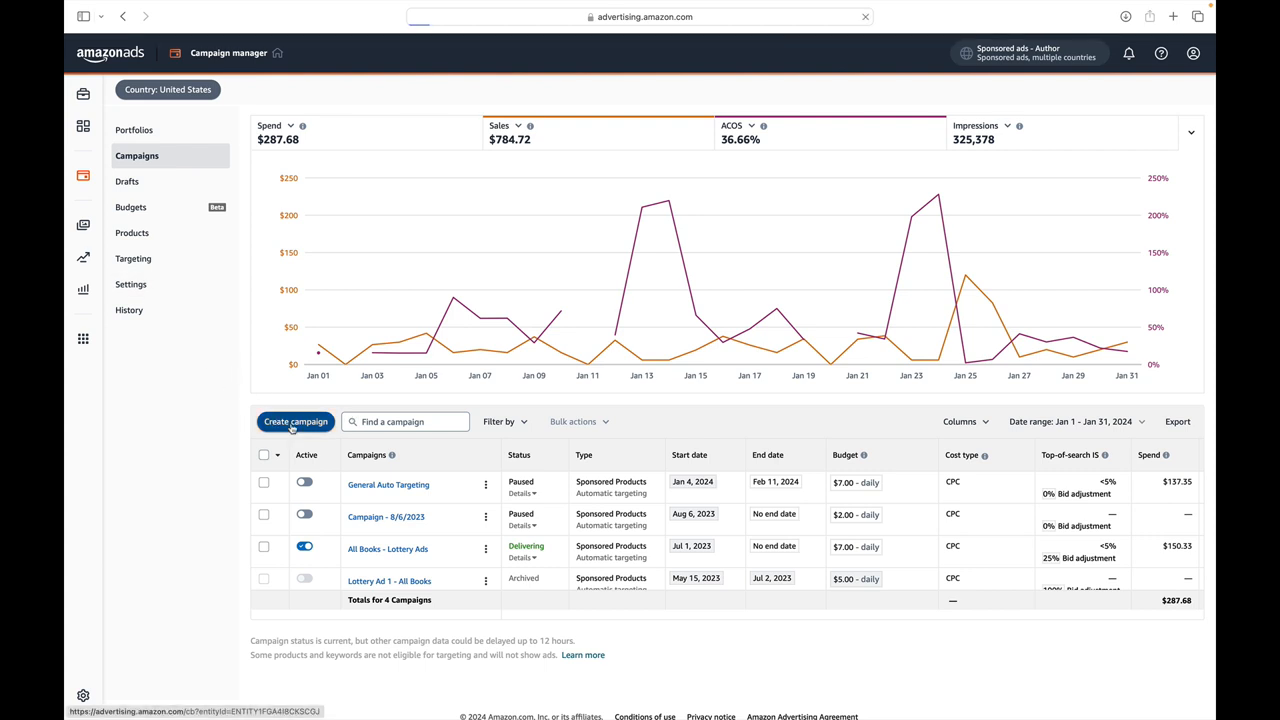
left_click(296, 420)
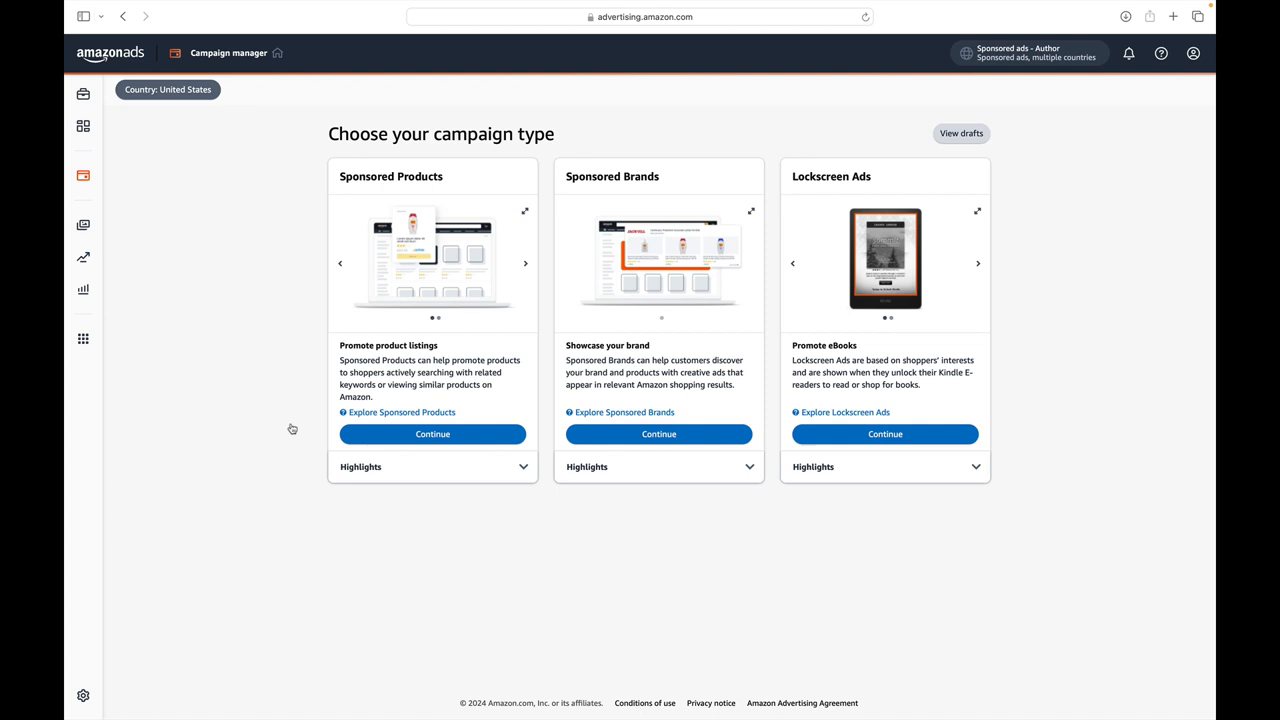
Continue with Sponsored Products as the campaign type
left_click(884, 434)
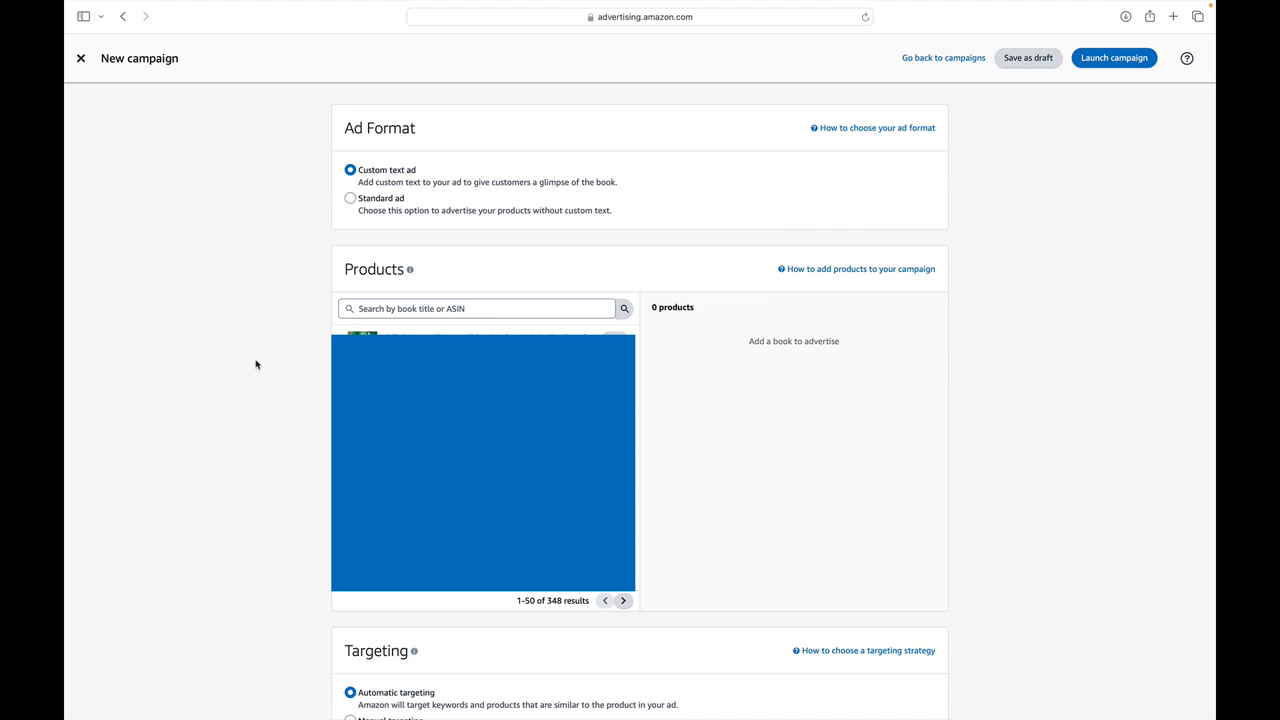
Set the ad format to Standard ad and dismiss the ad group info tip
left_click(350, 198)
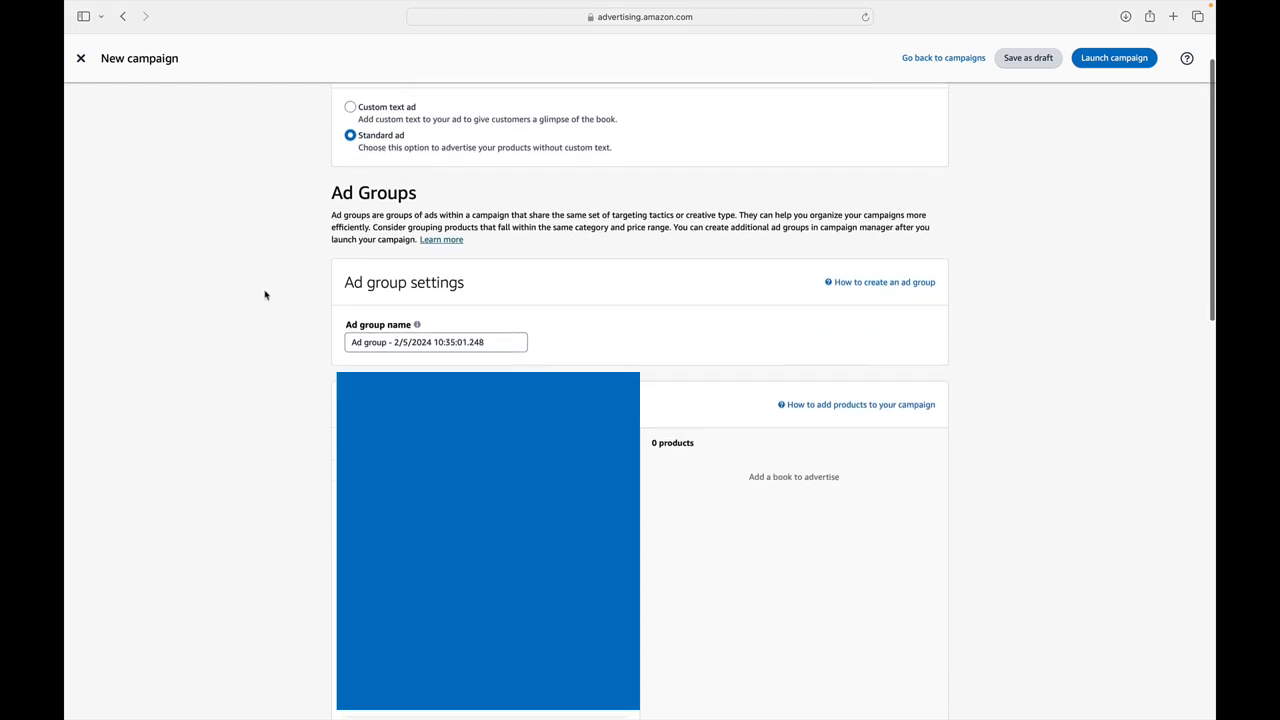
scroll("up", 3)
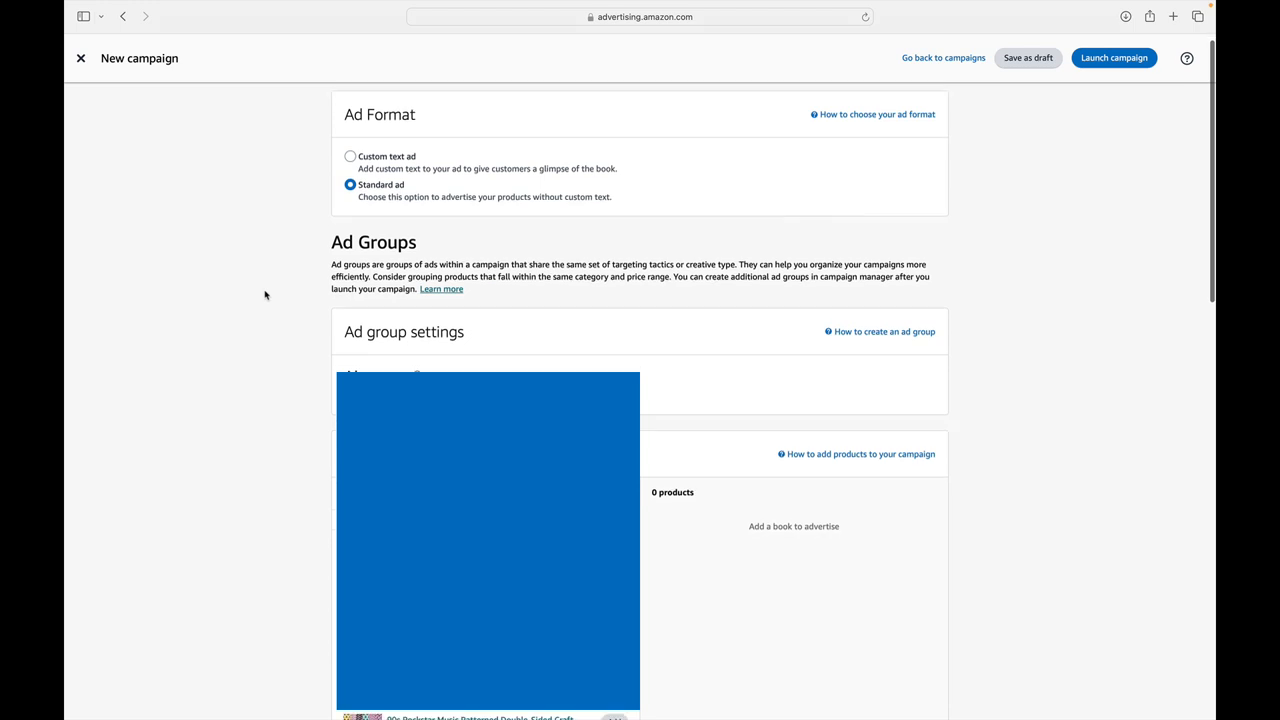
scroll("down", 3)
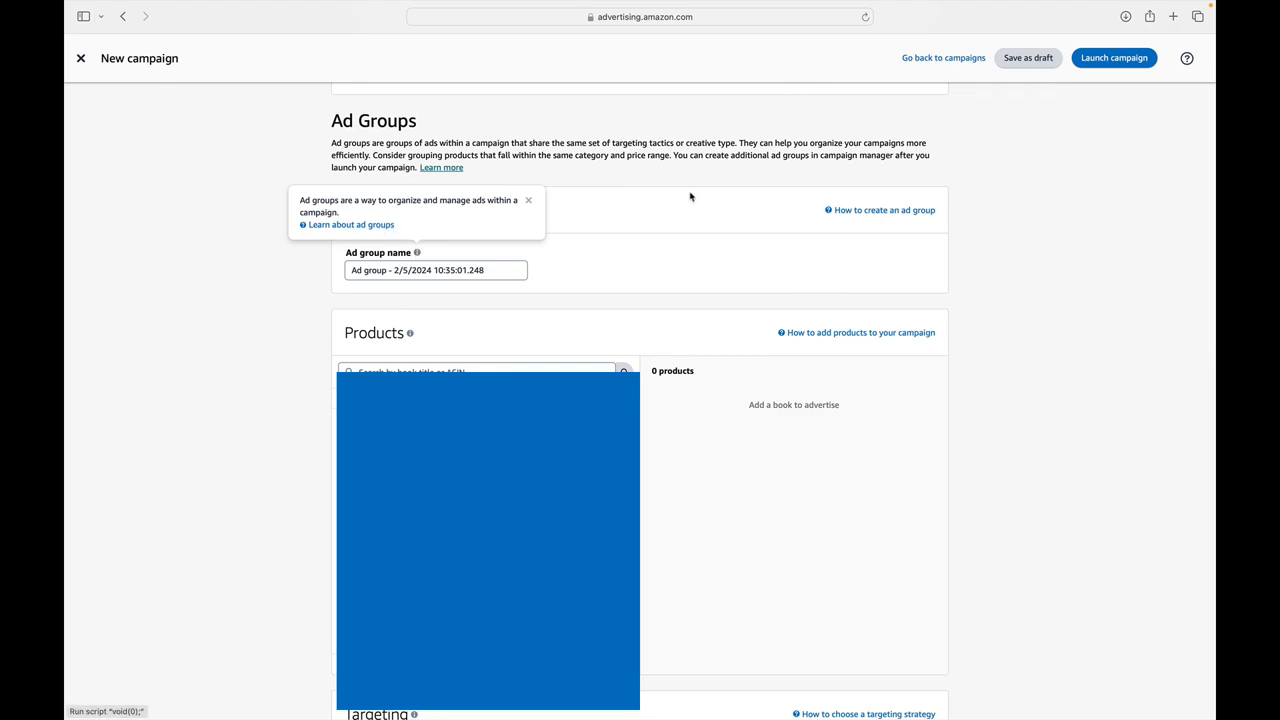
left_click(528, 200)
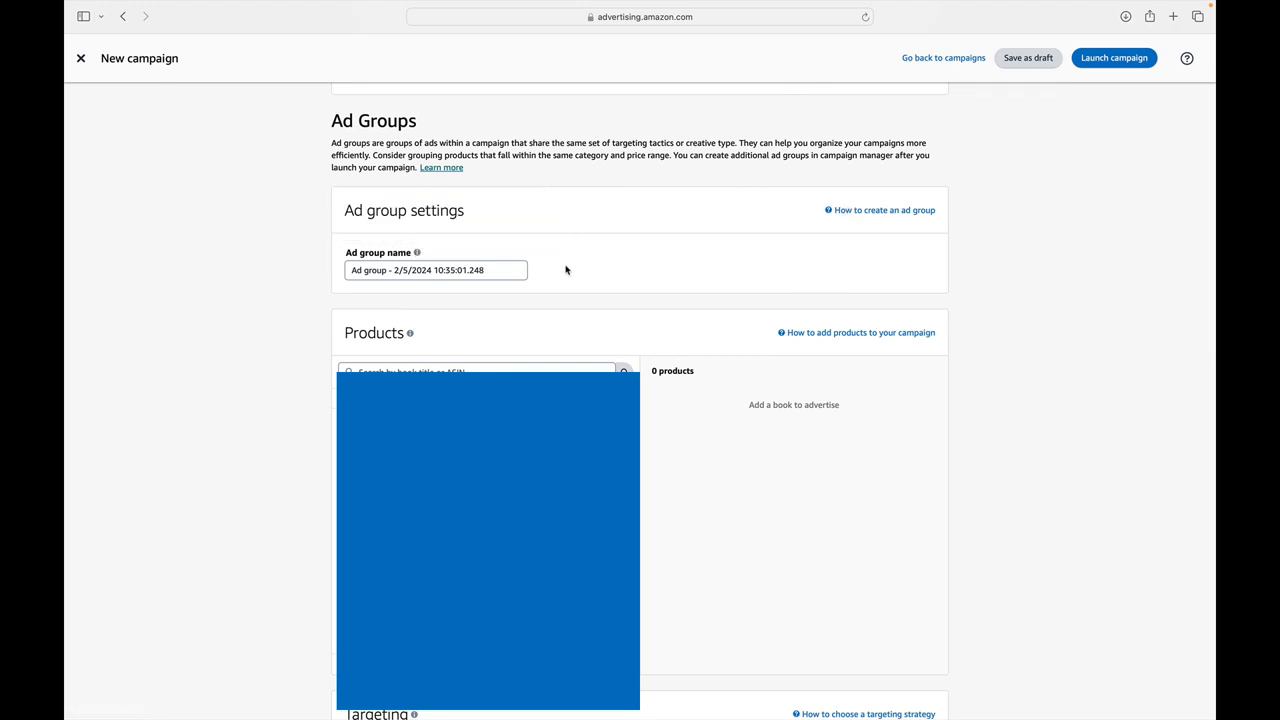
scroll("up", 3)
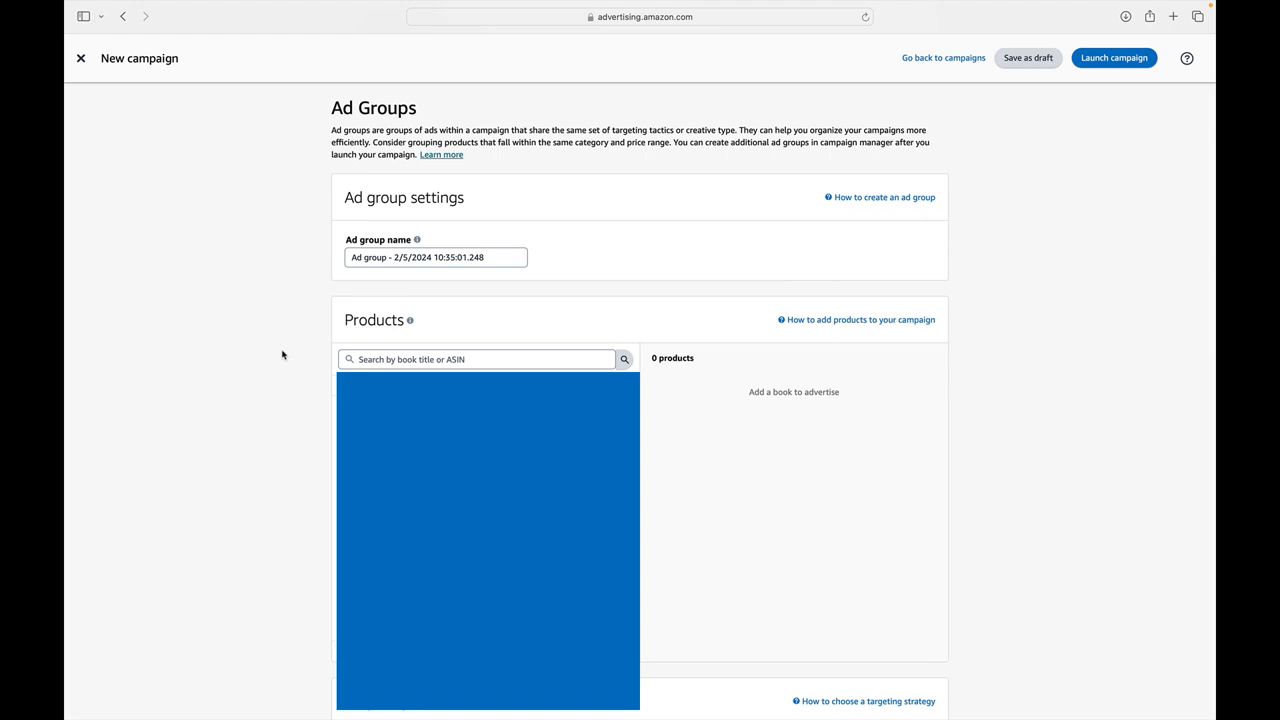
scroll("down", 3)
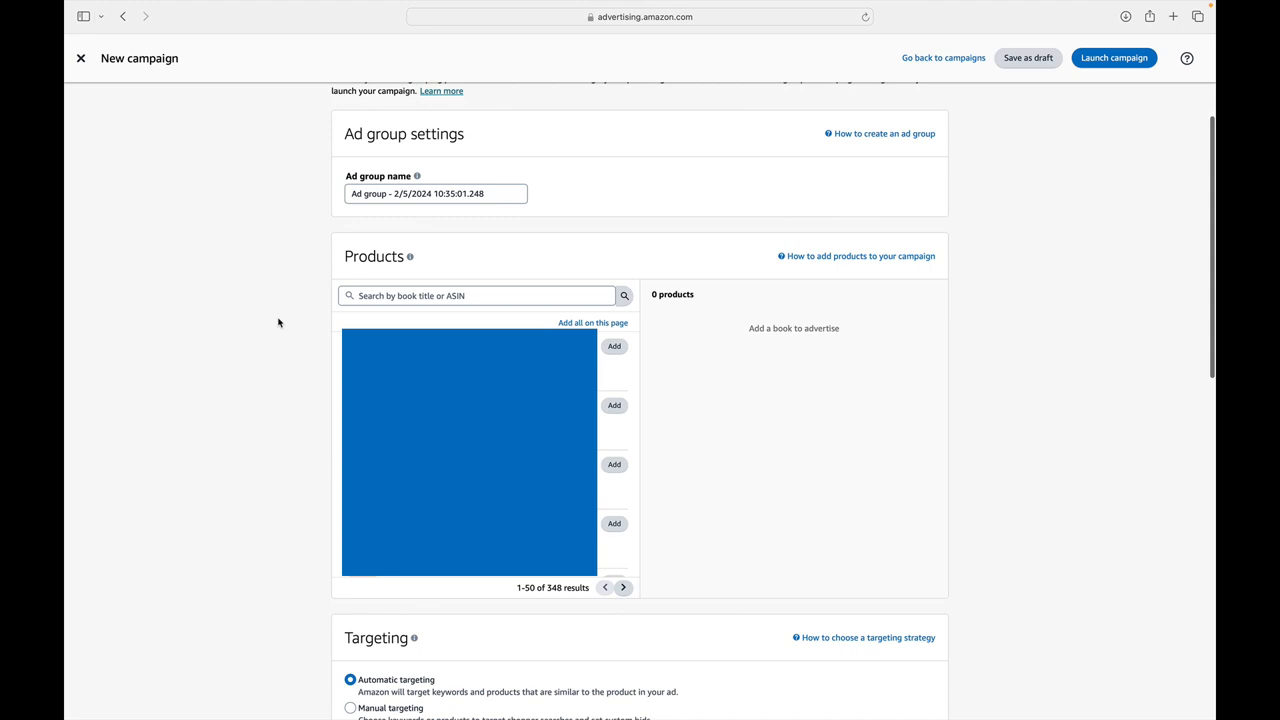
mouse_move(424, 612)
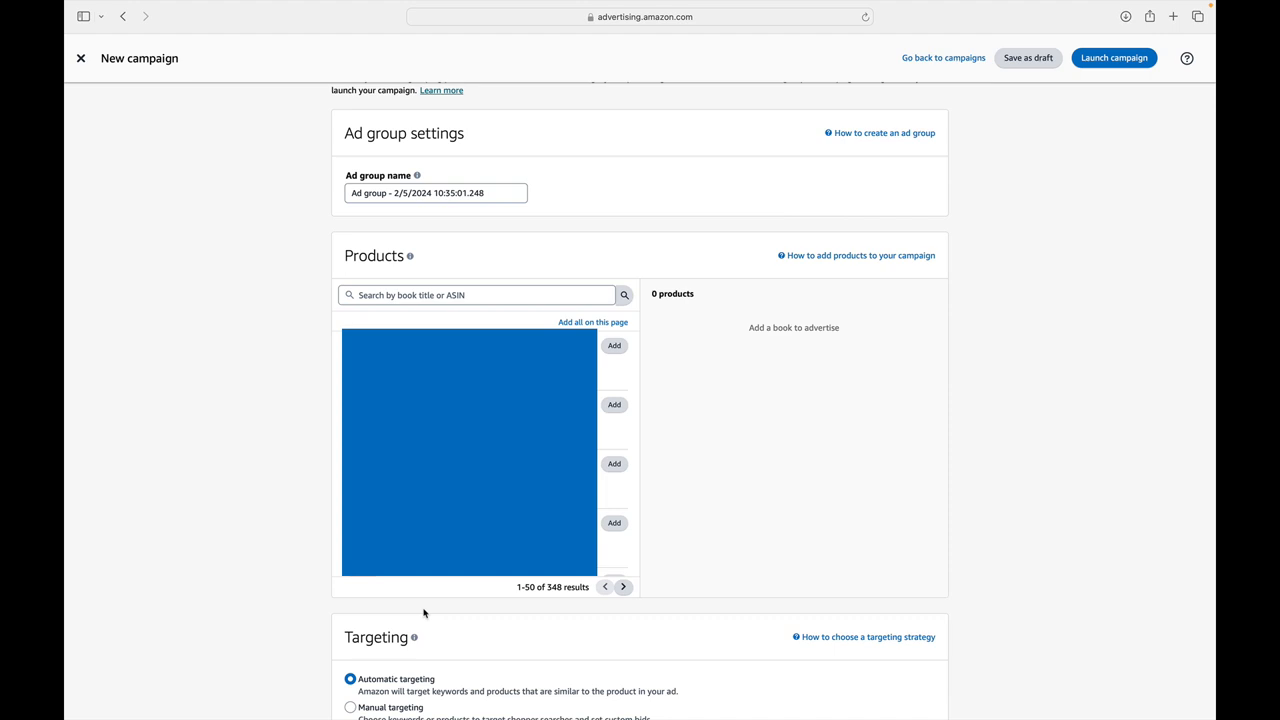
mouse_move(504, 620)
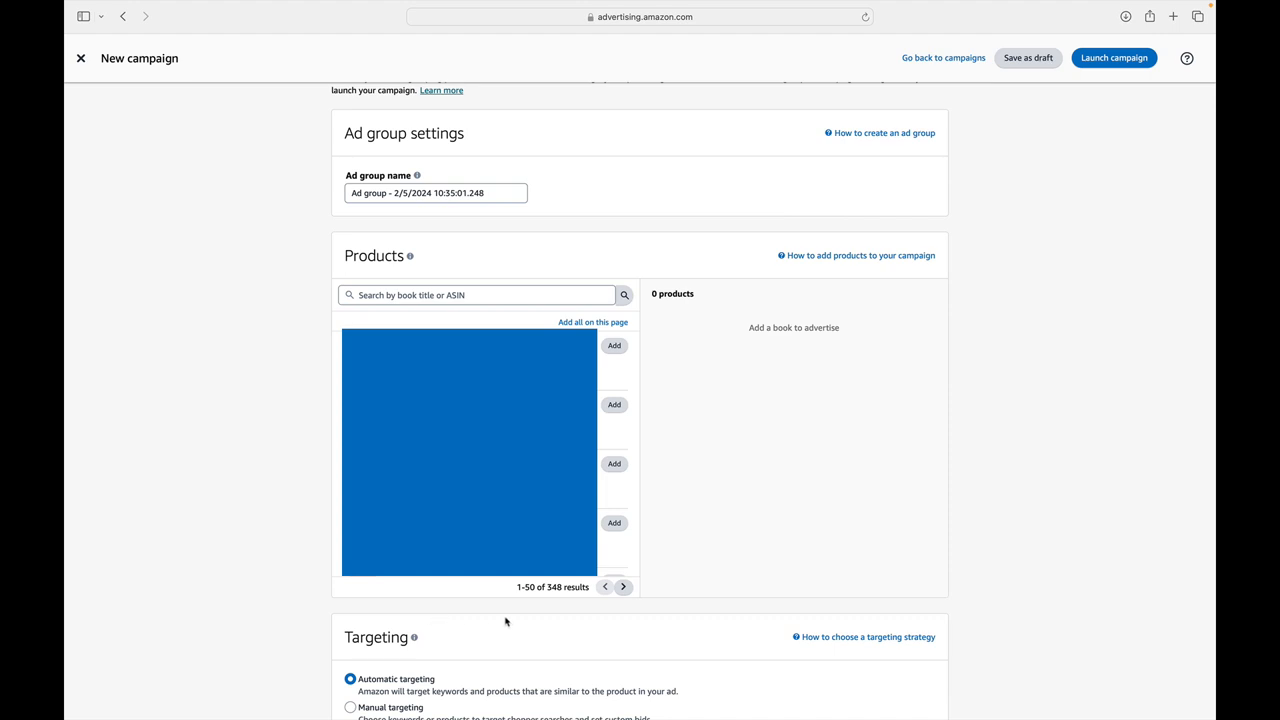
mouse_move(496, 594)
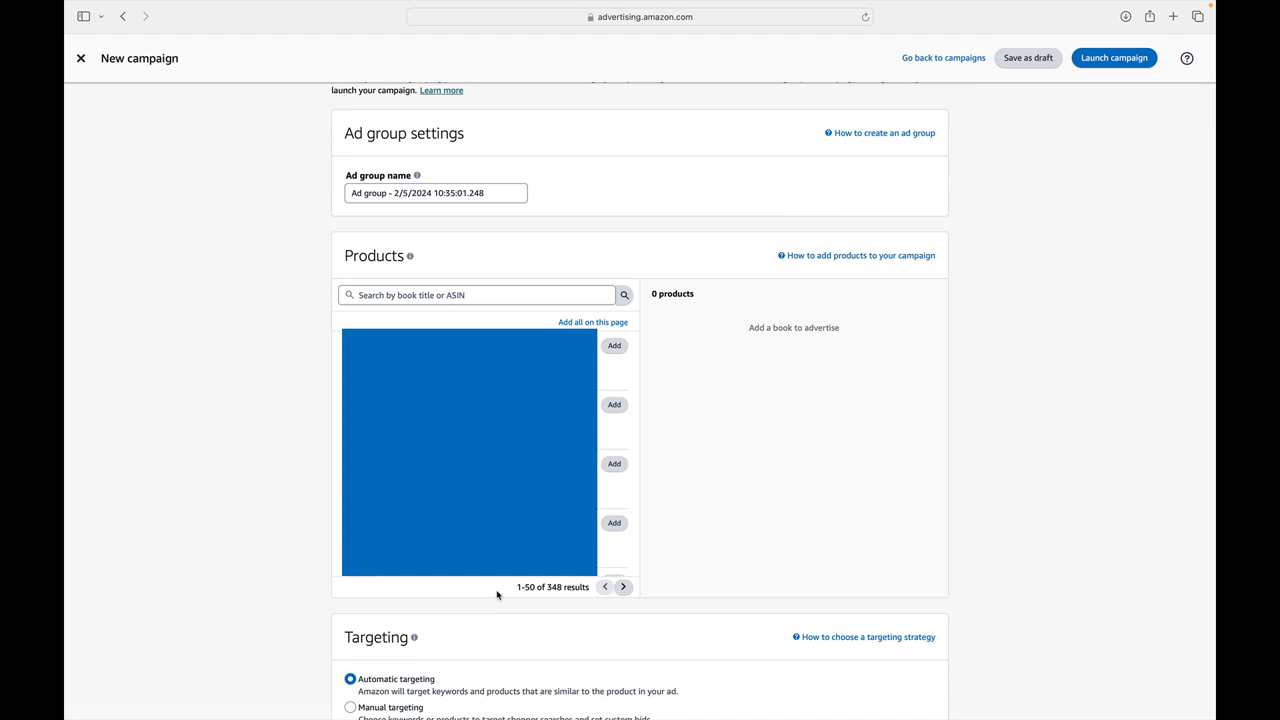
mouse_move(488, 324)
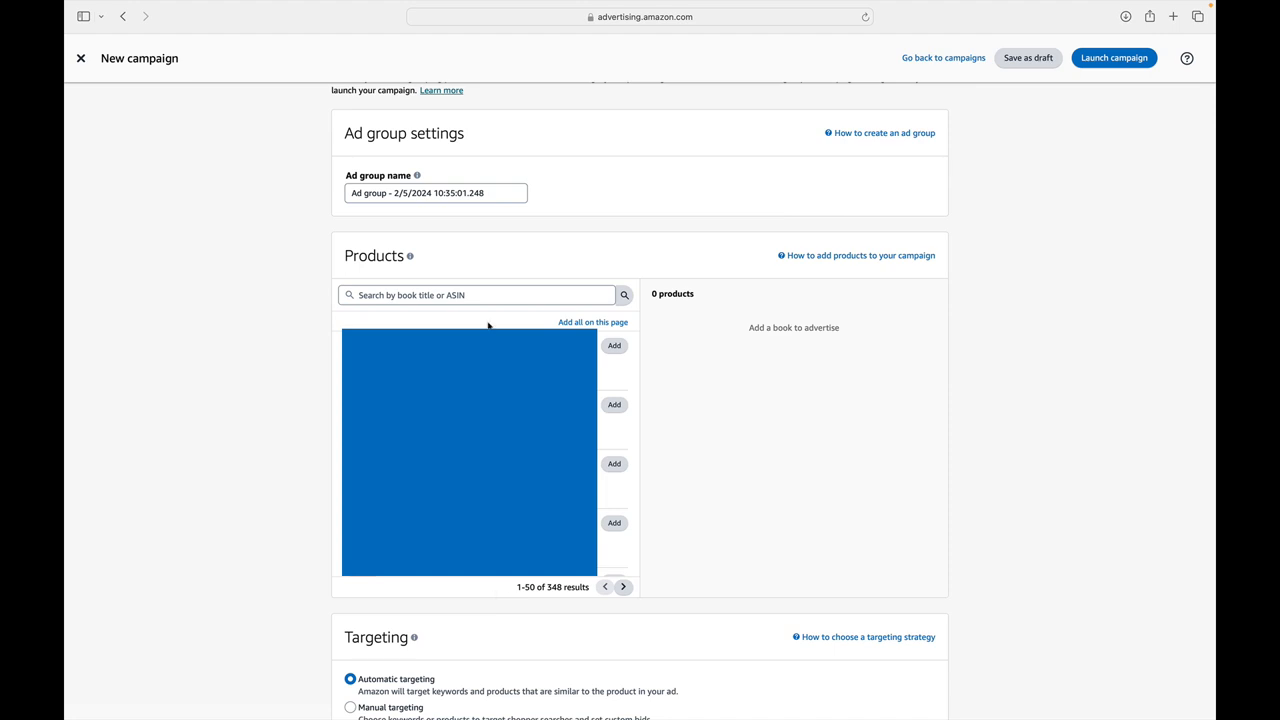
mouse_move(620, 370)
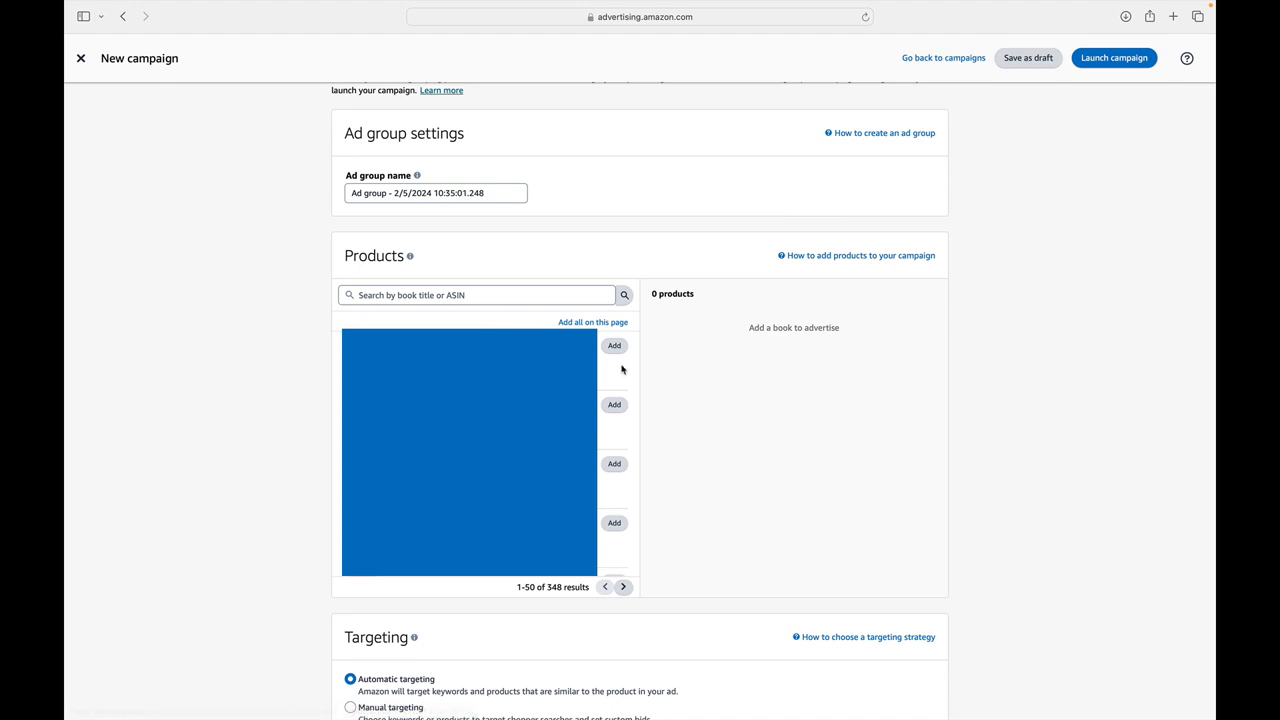
mouse_move(628, 548)
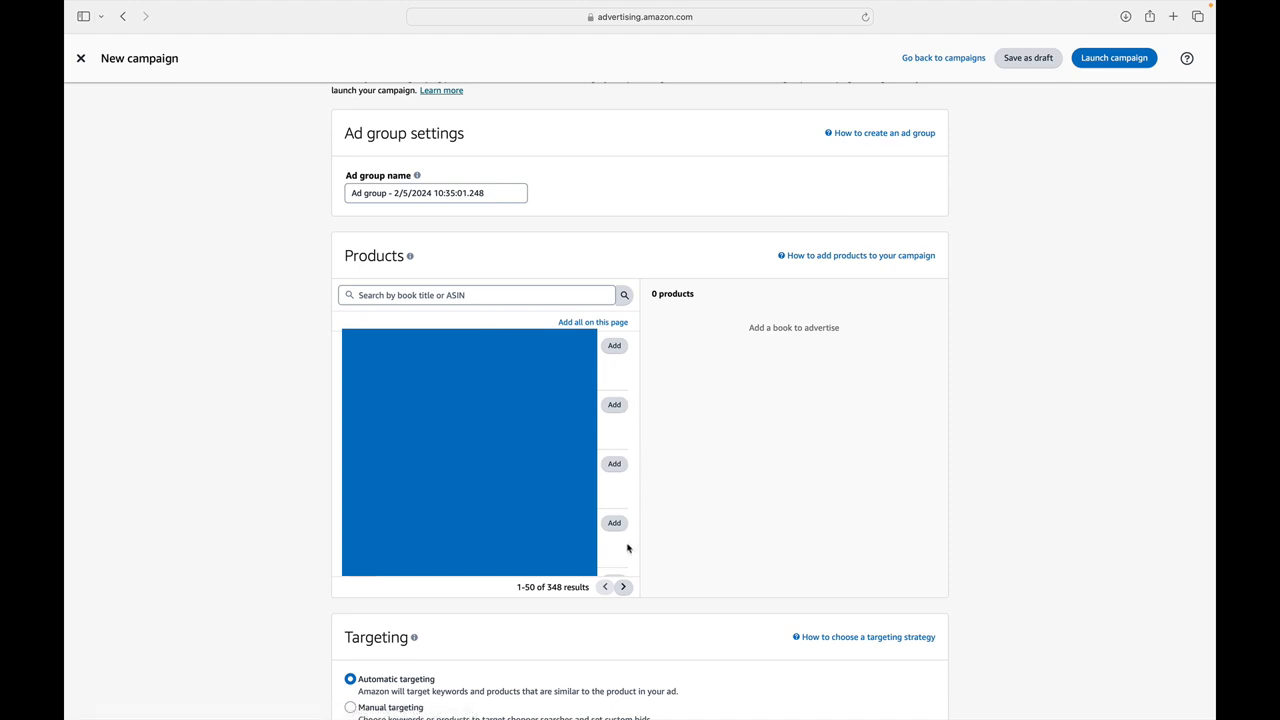
scroll("down", 3)
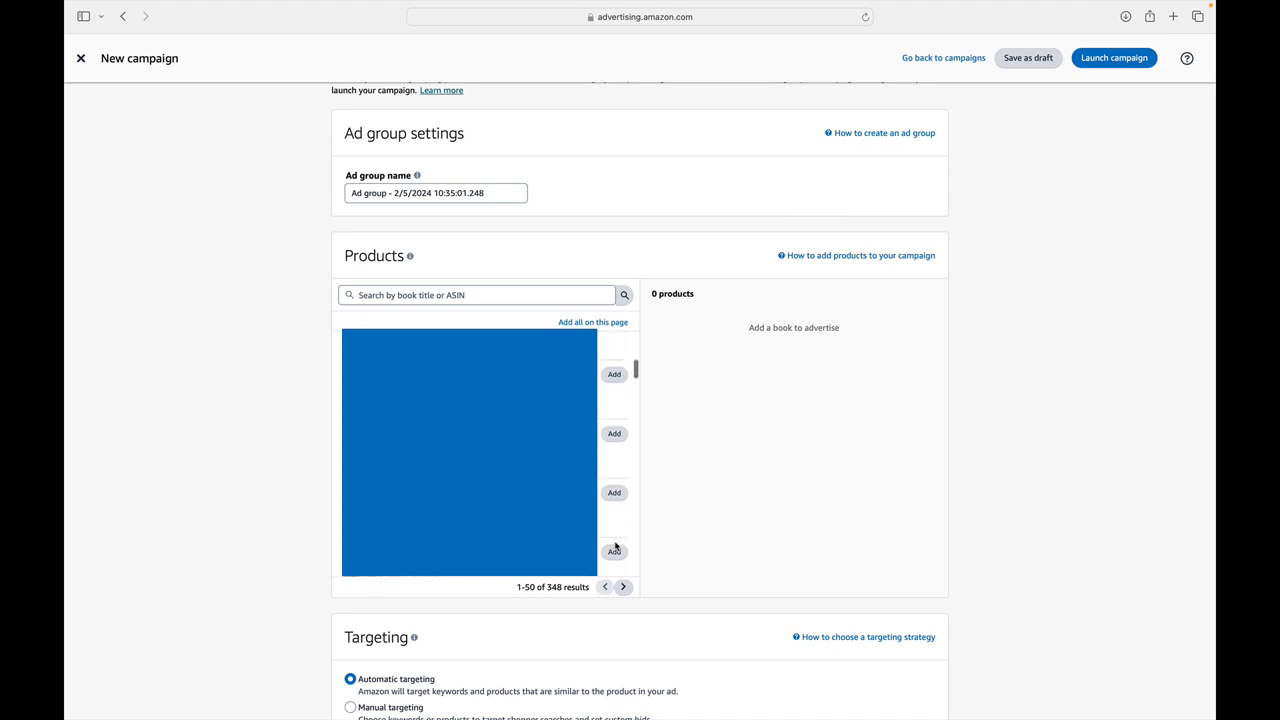
scroll("up", 3)
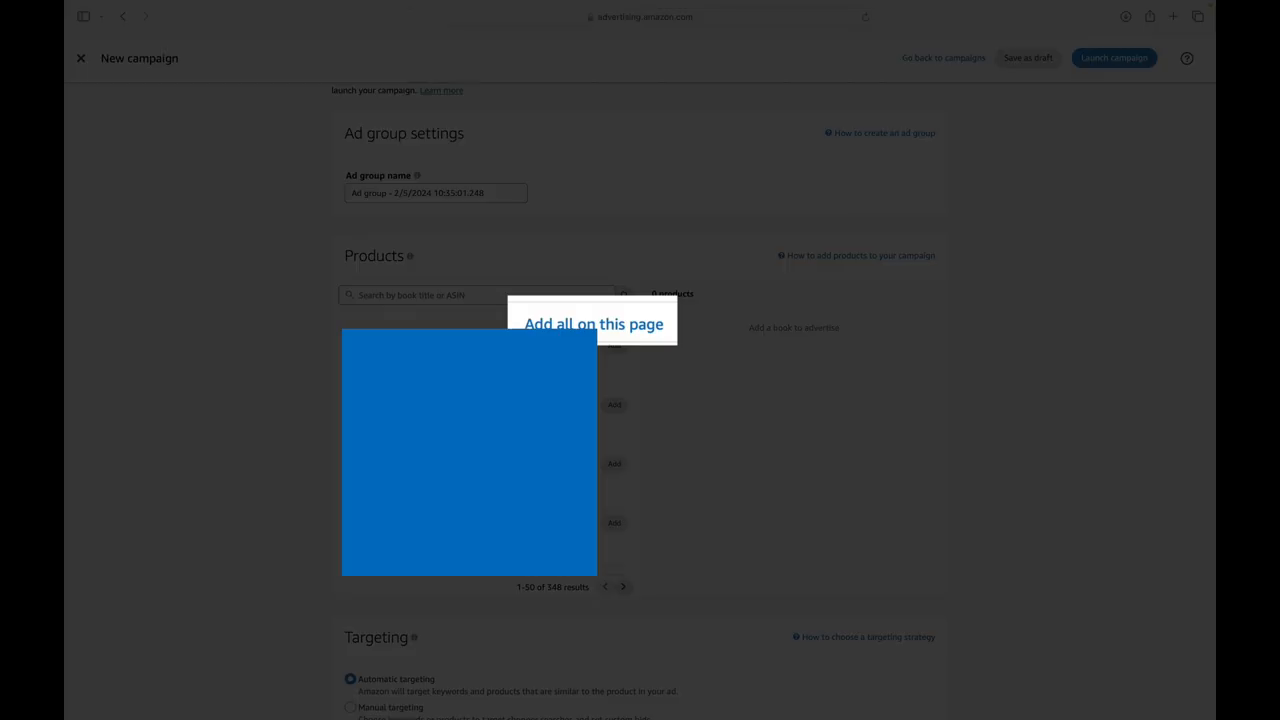
Add all books on three result pages (150 total) to the ad group
left_click(592, 322)
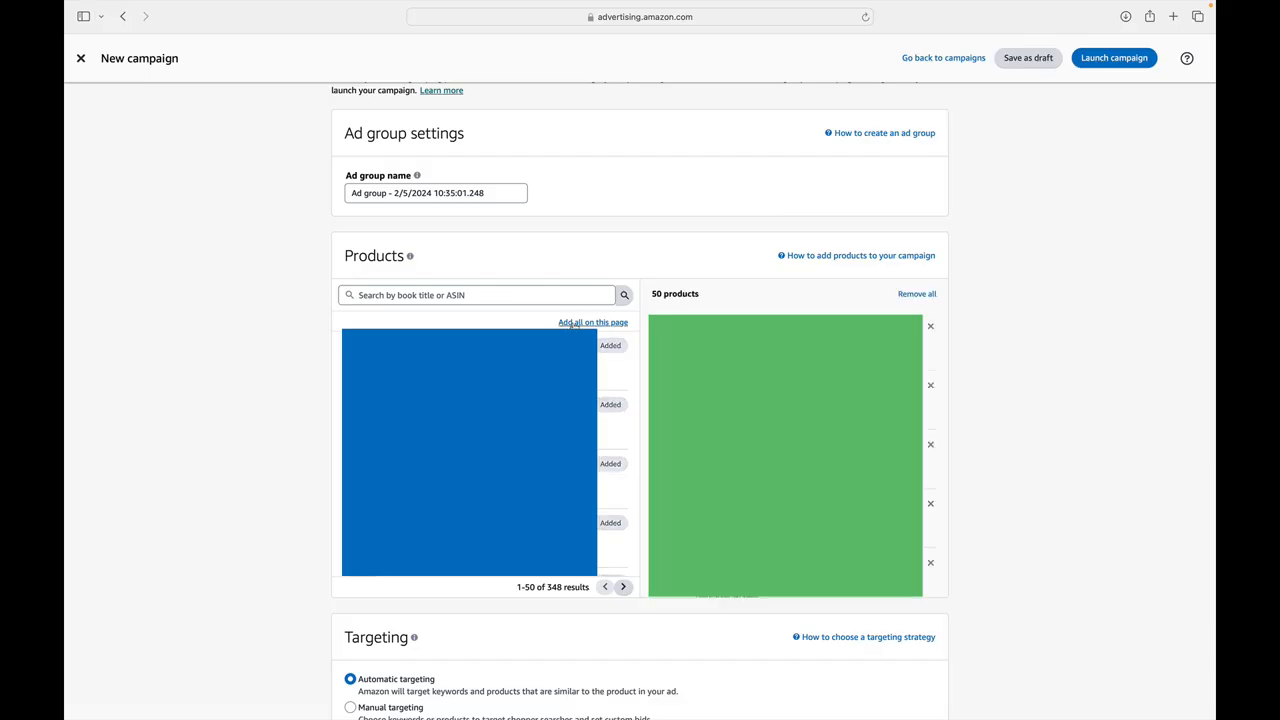
mouse_move(756, 280)
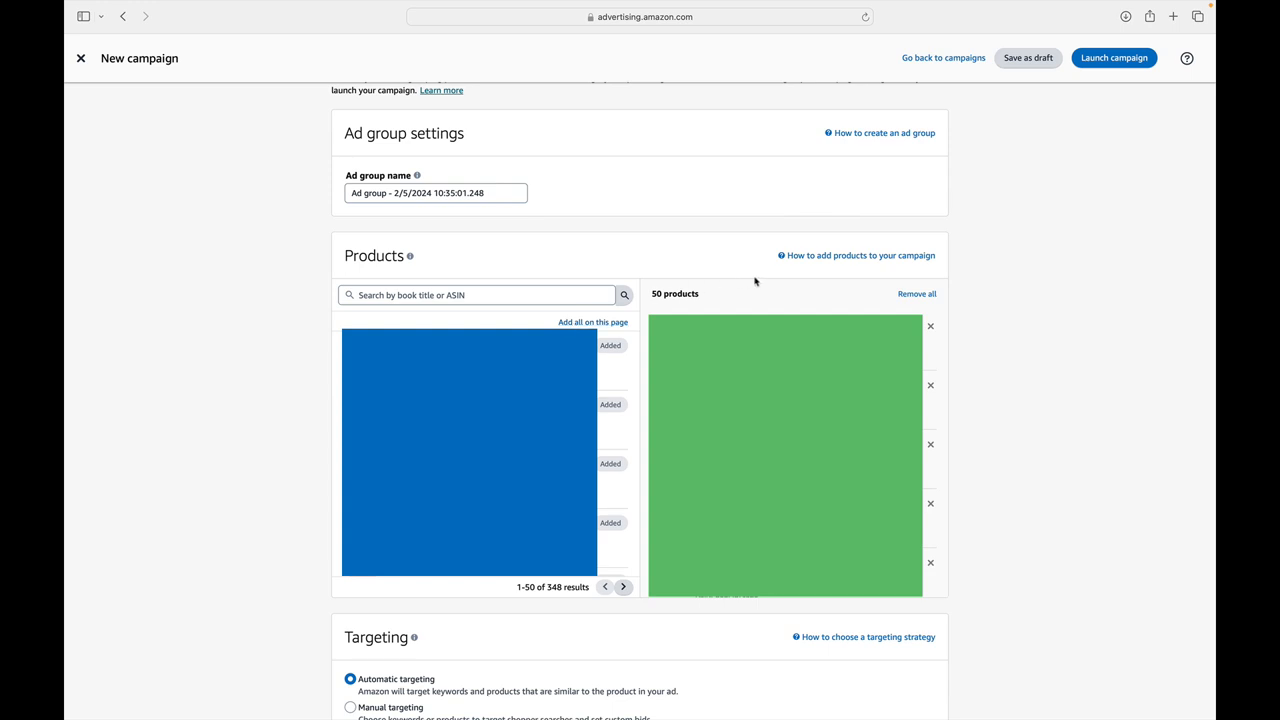
mouse_move(622, 596)
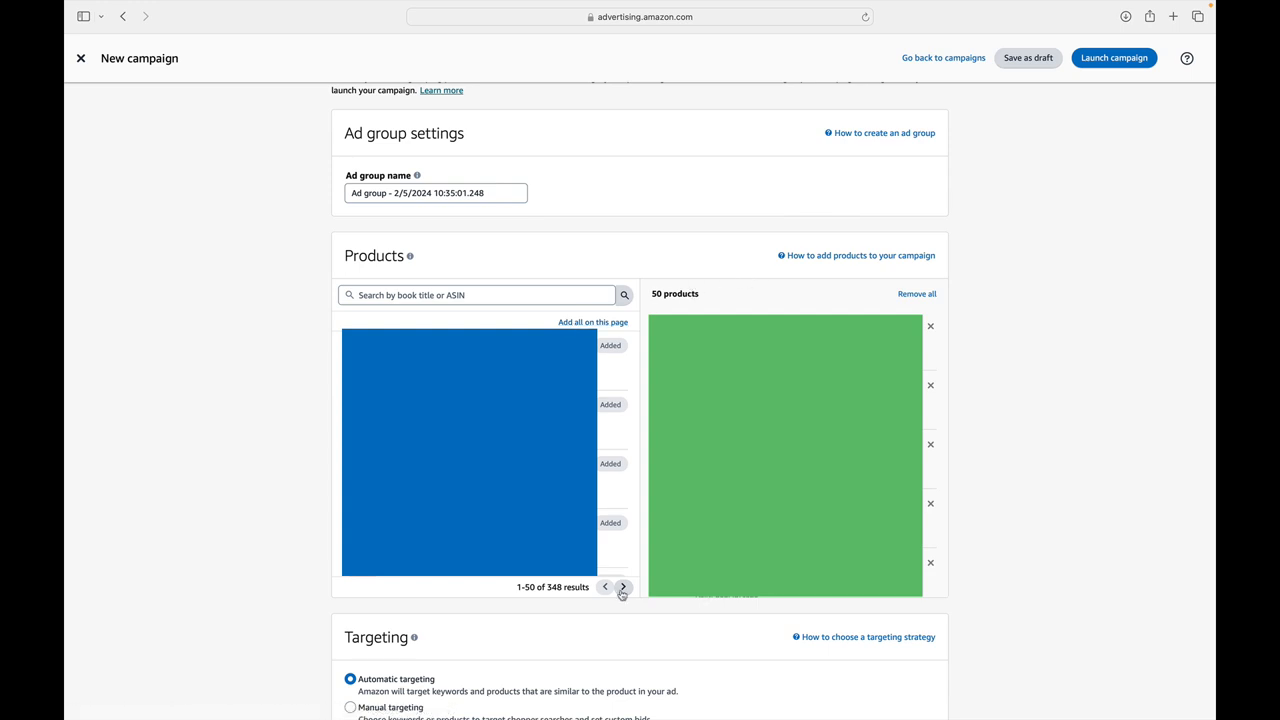
left_click(624, 588)
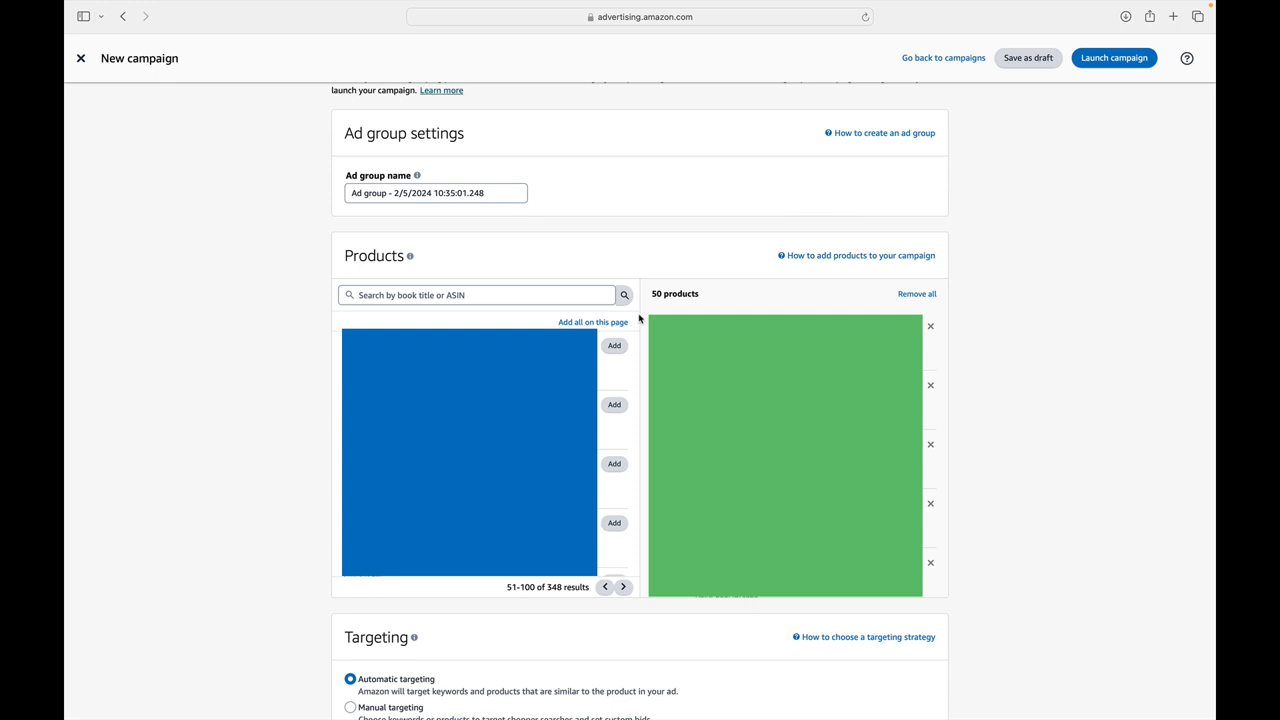
left_click(592, 320)
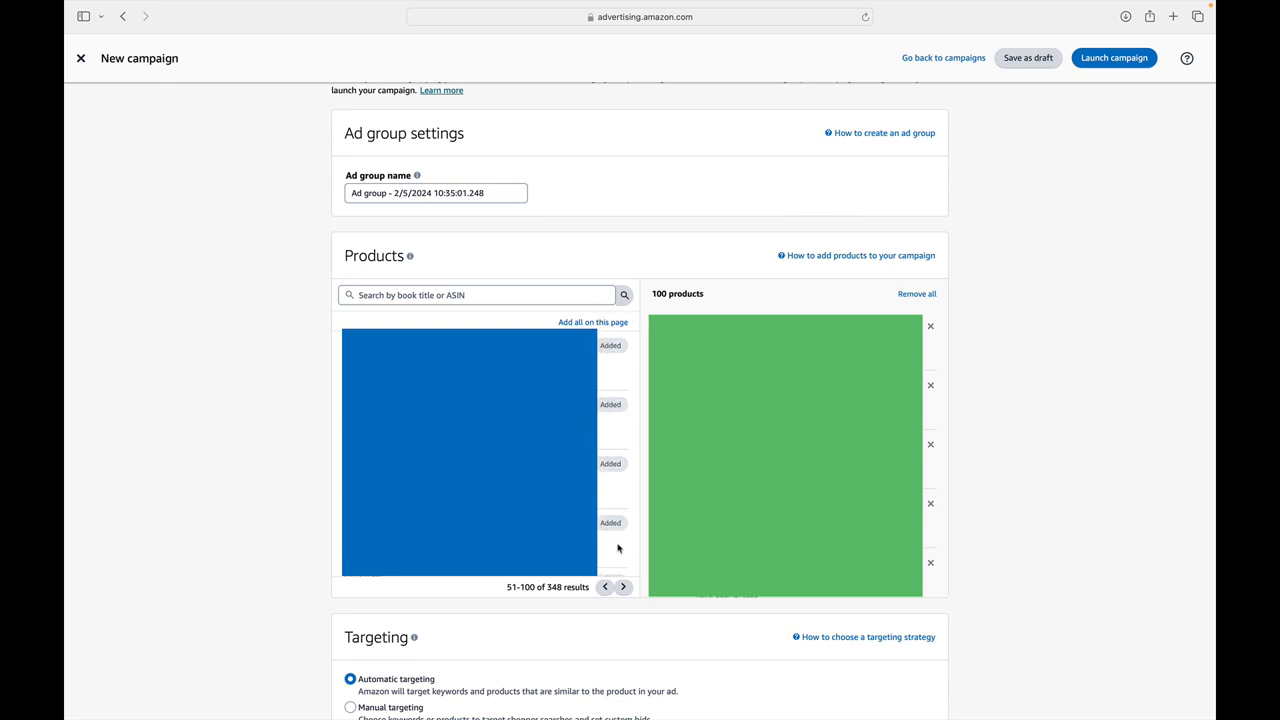
left_click(624, 588)
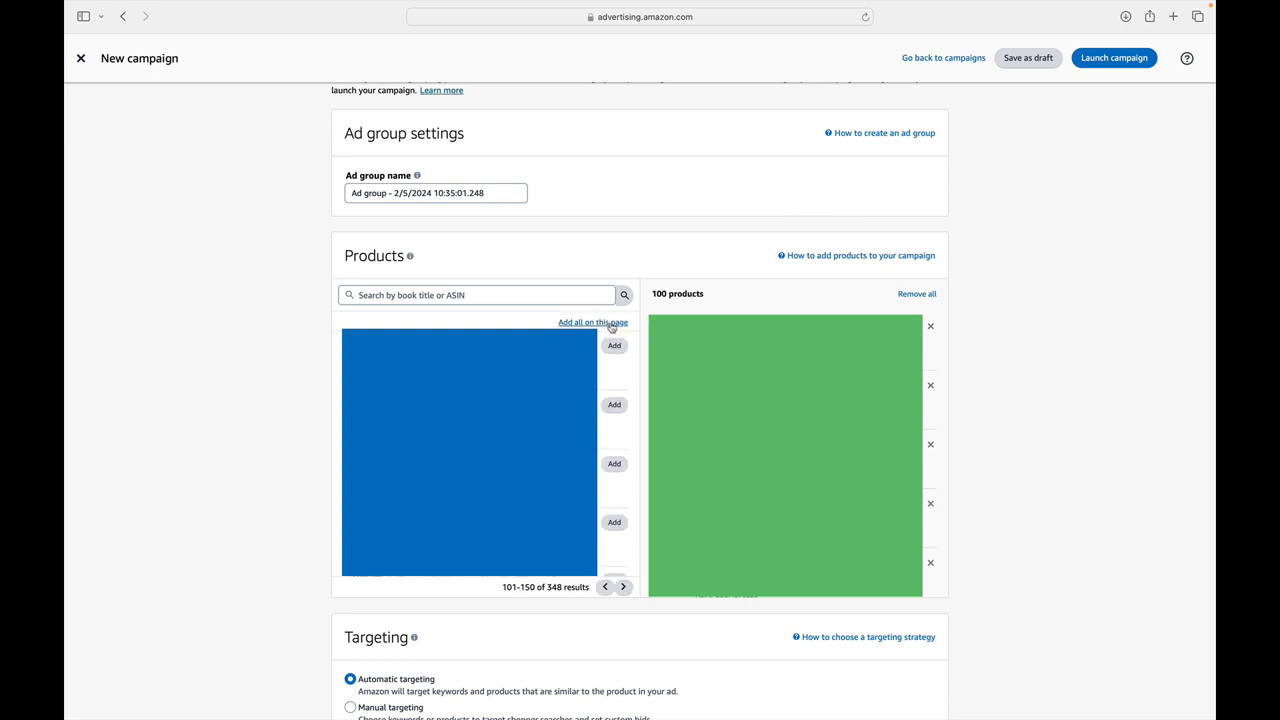
left_click(592, 320)
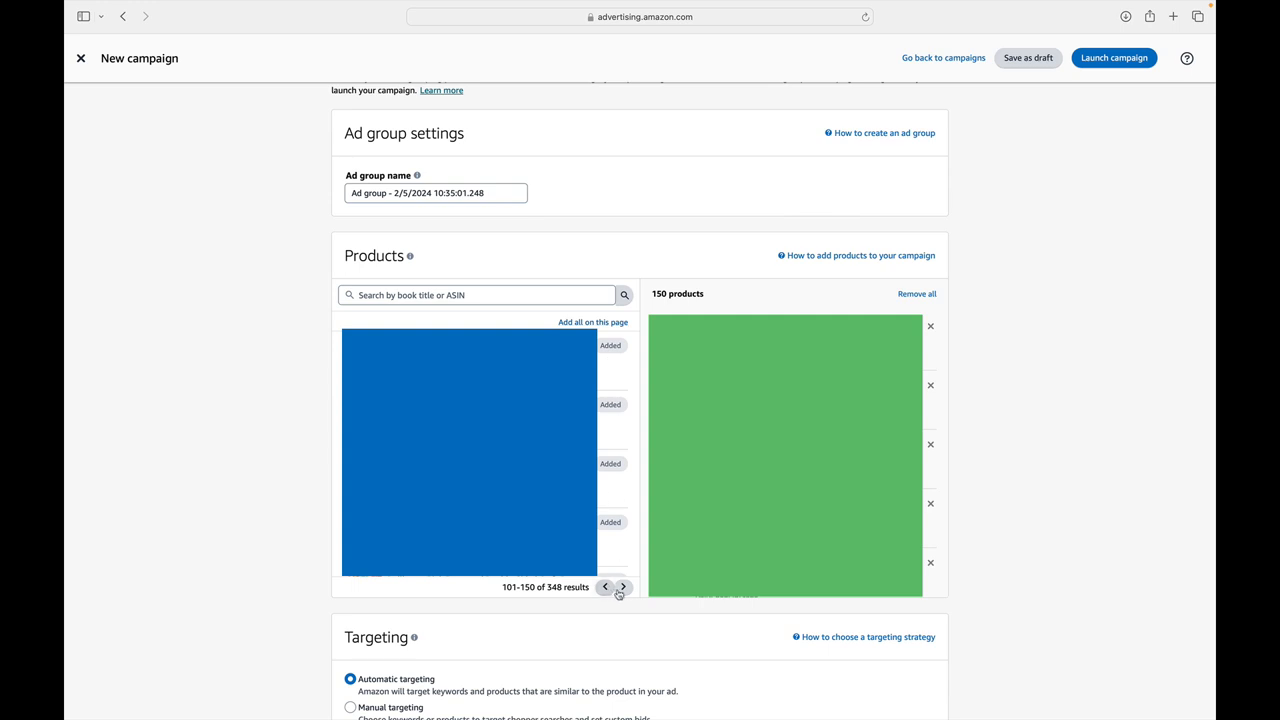
left_click(624, 588)
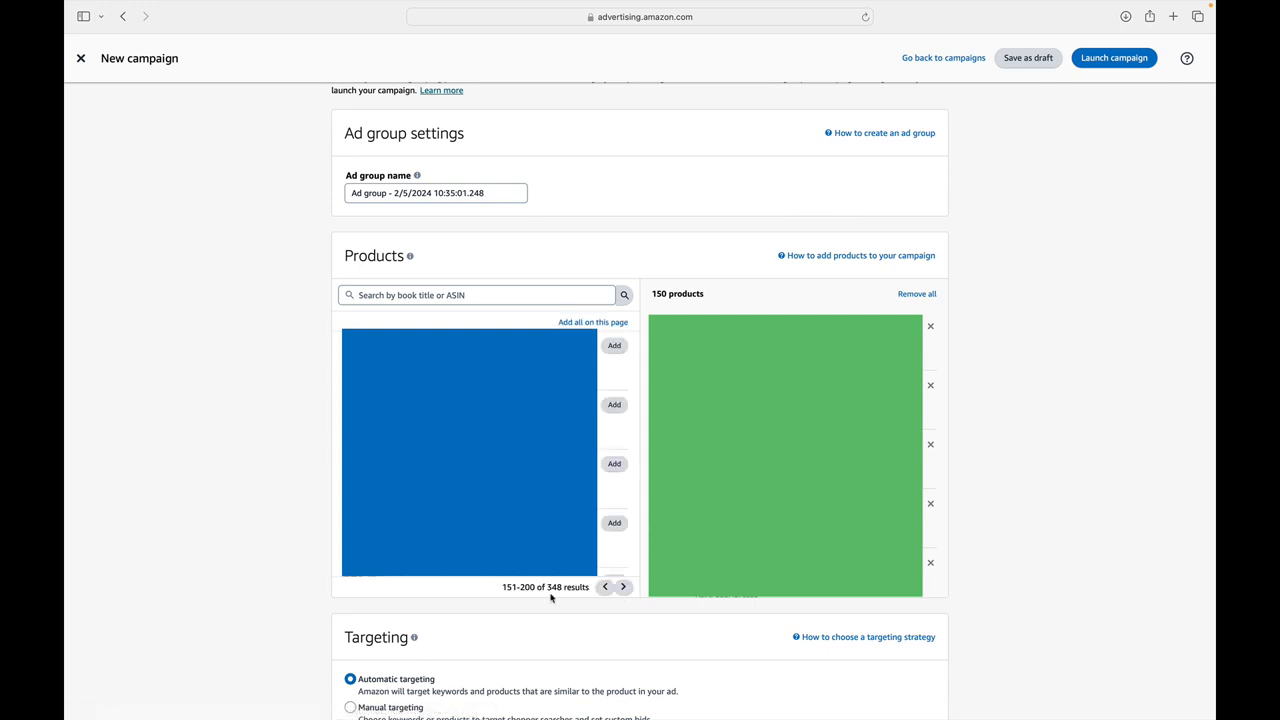
scroll("down", 3)
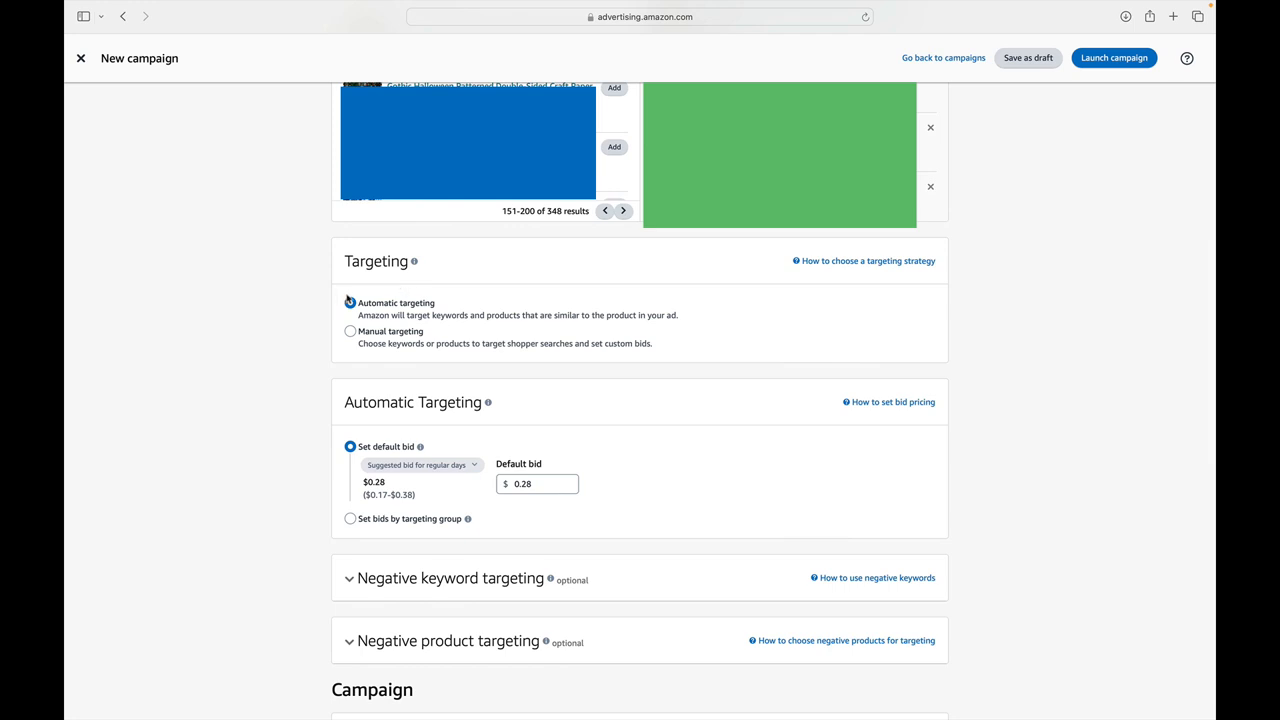
Choose automatic targeting for the campaign, keeping the $0.28 default bid
left_click(350, 302)
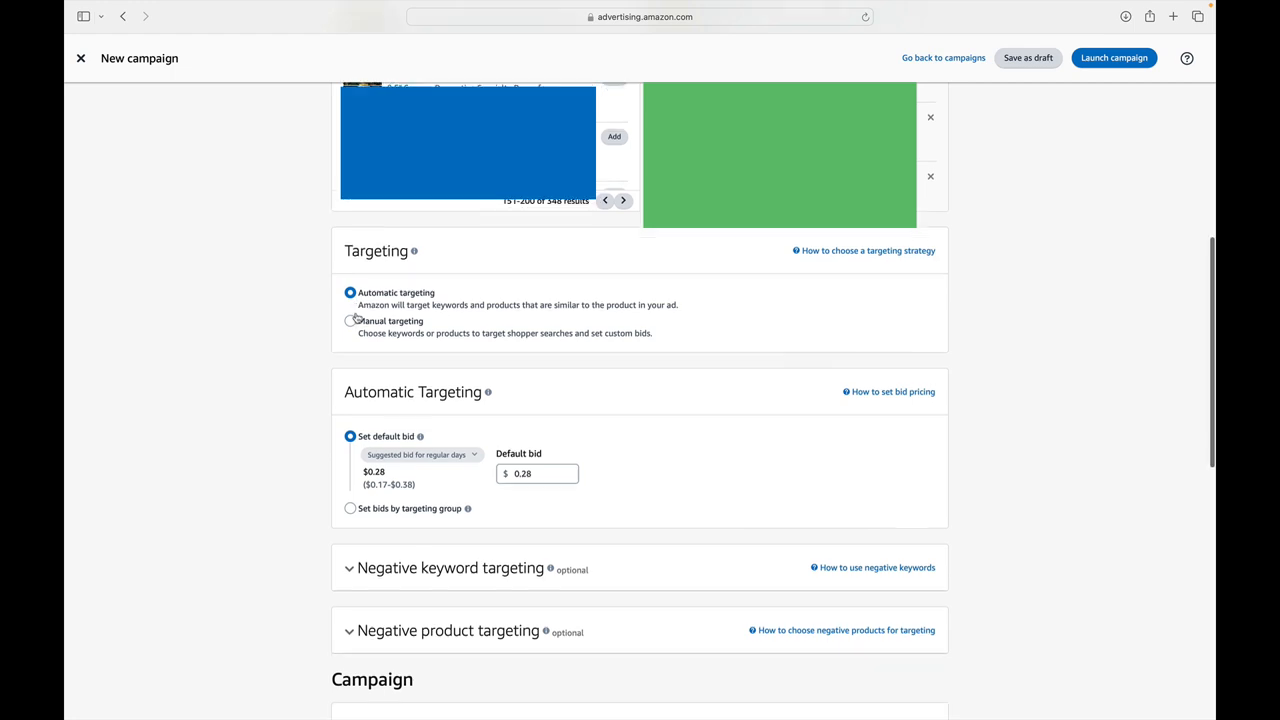
scroll("down", 3)
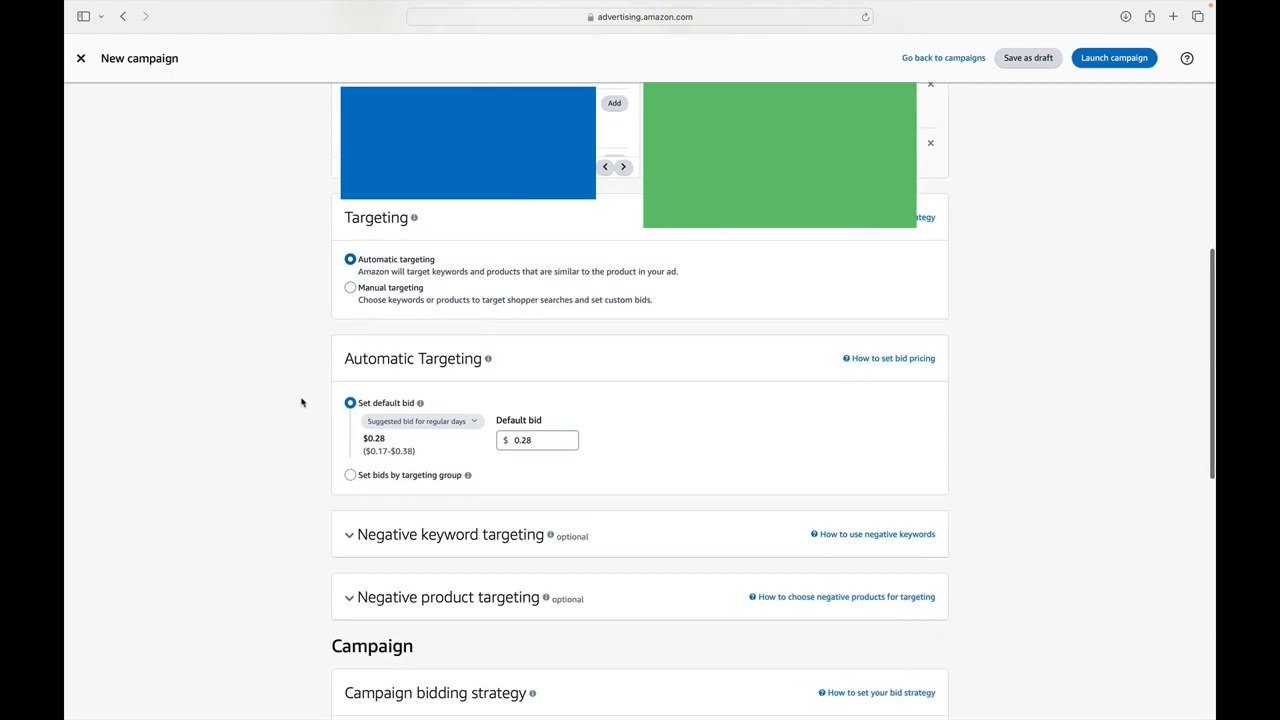
scroll("down", 3)
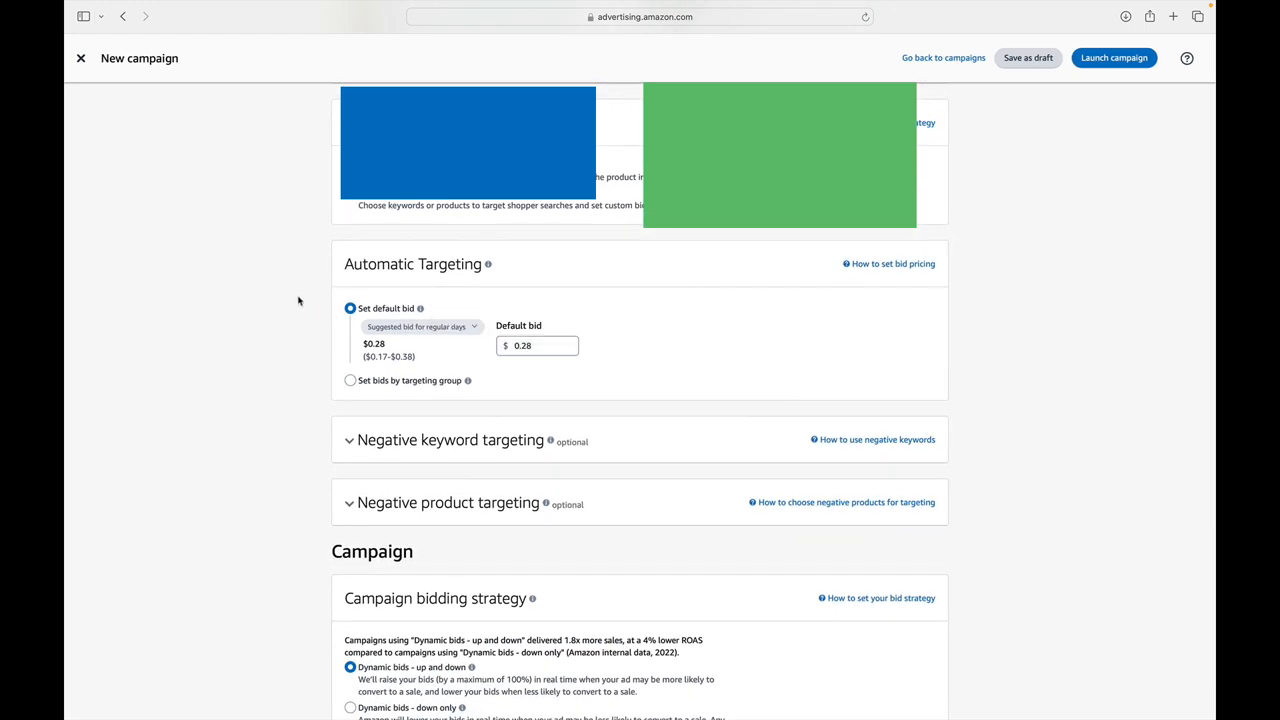
mouse_move(336, 336)
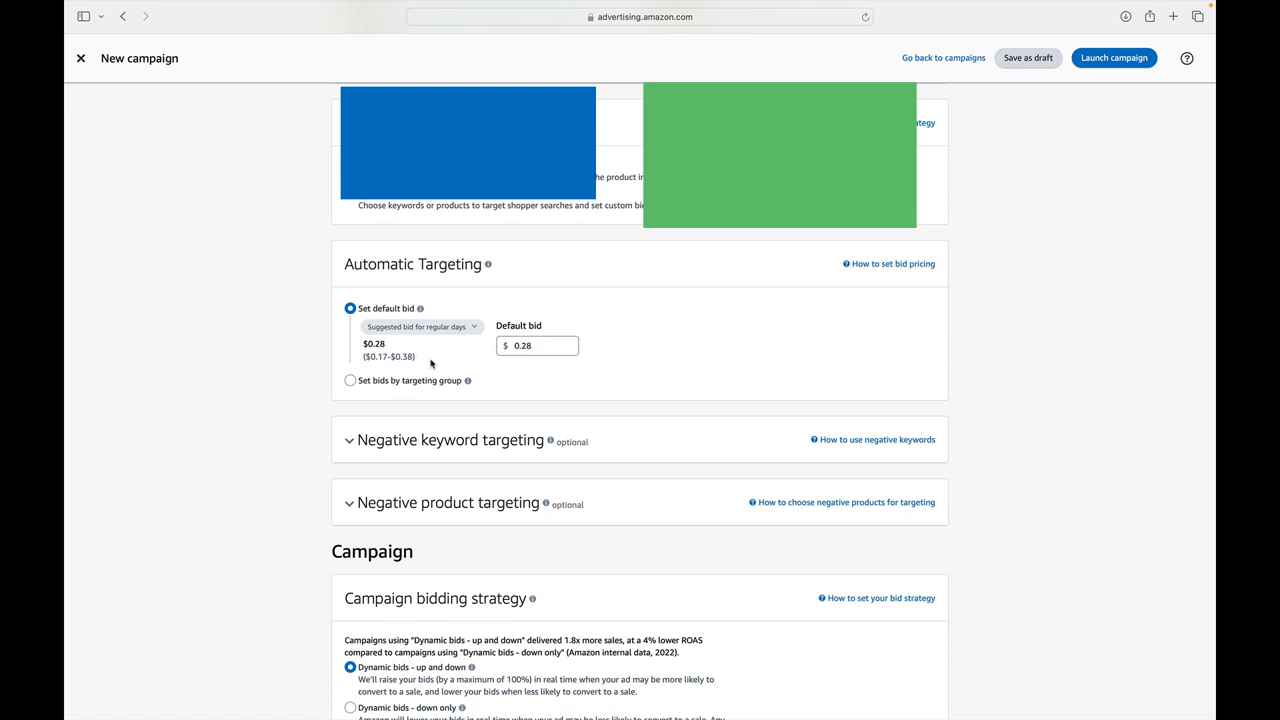
Try default bids of 0.01 and 0.02, which fall below the minimum
left_click(536, 344)
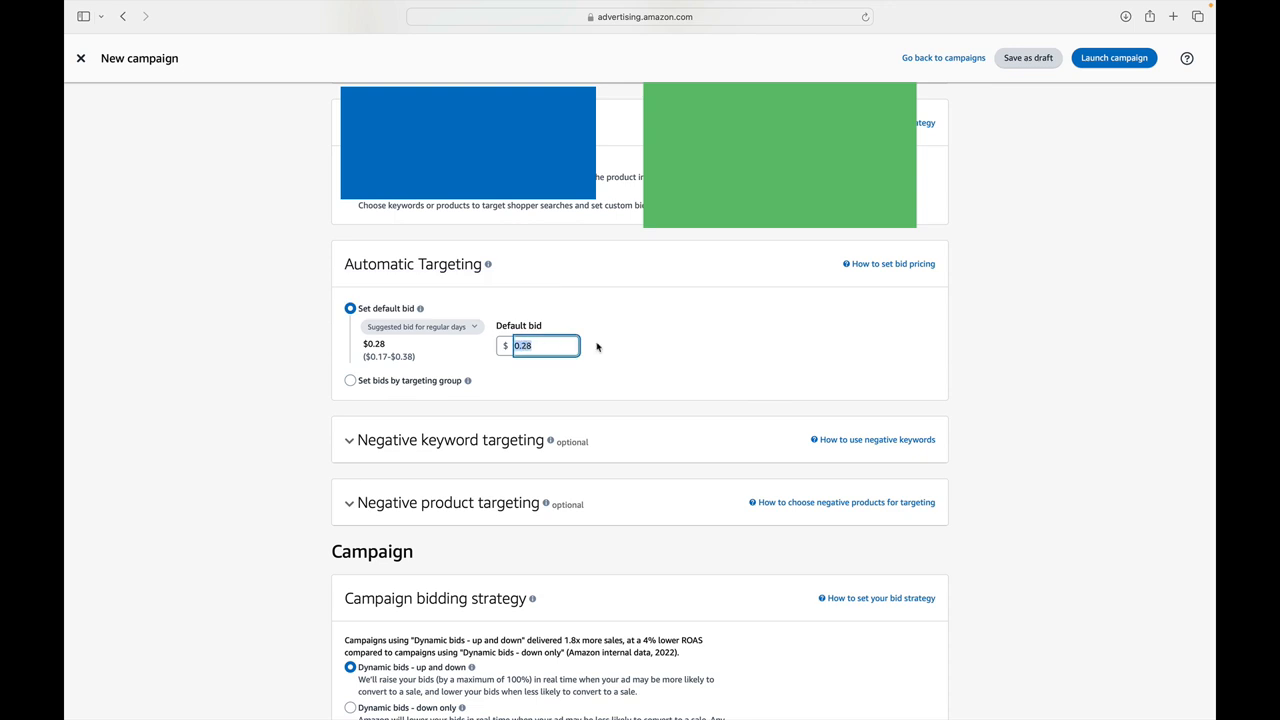
mouse_move(532, 370)
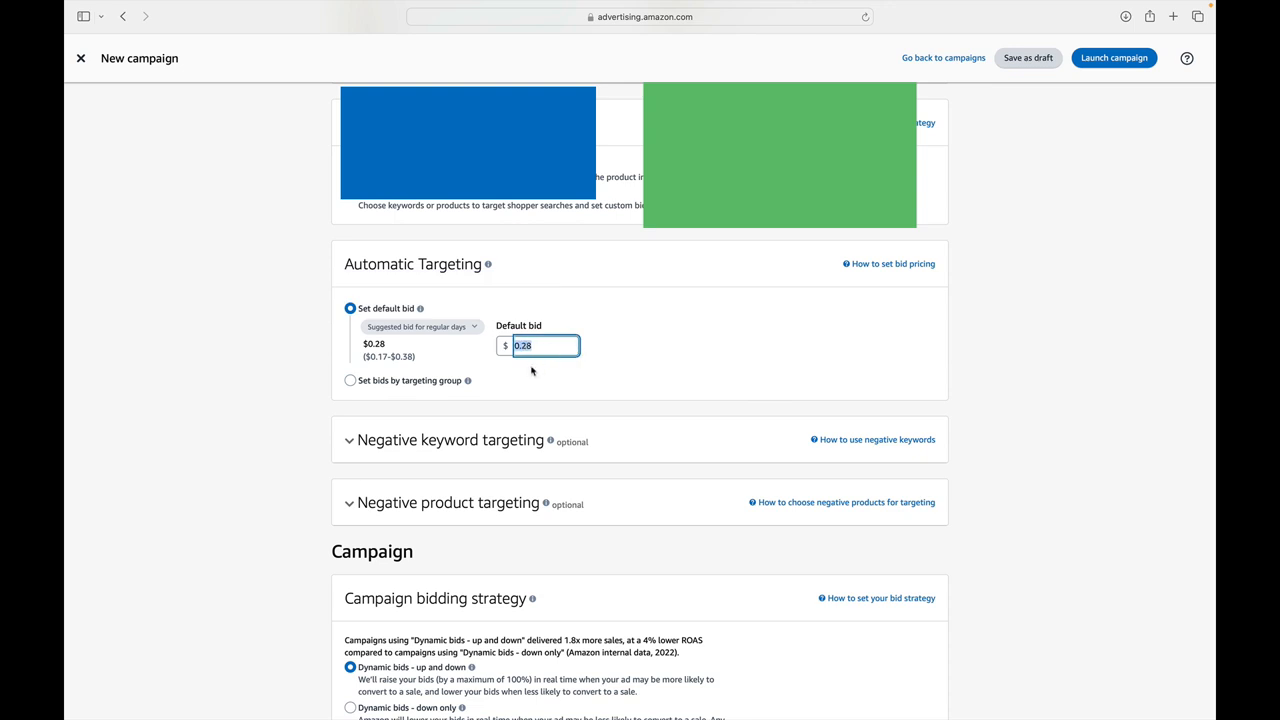
type("0.01")
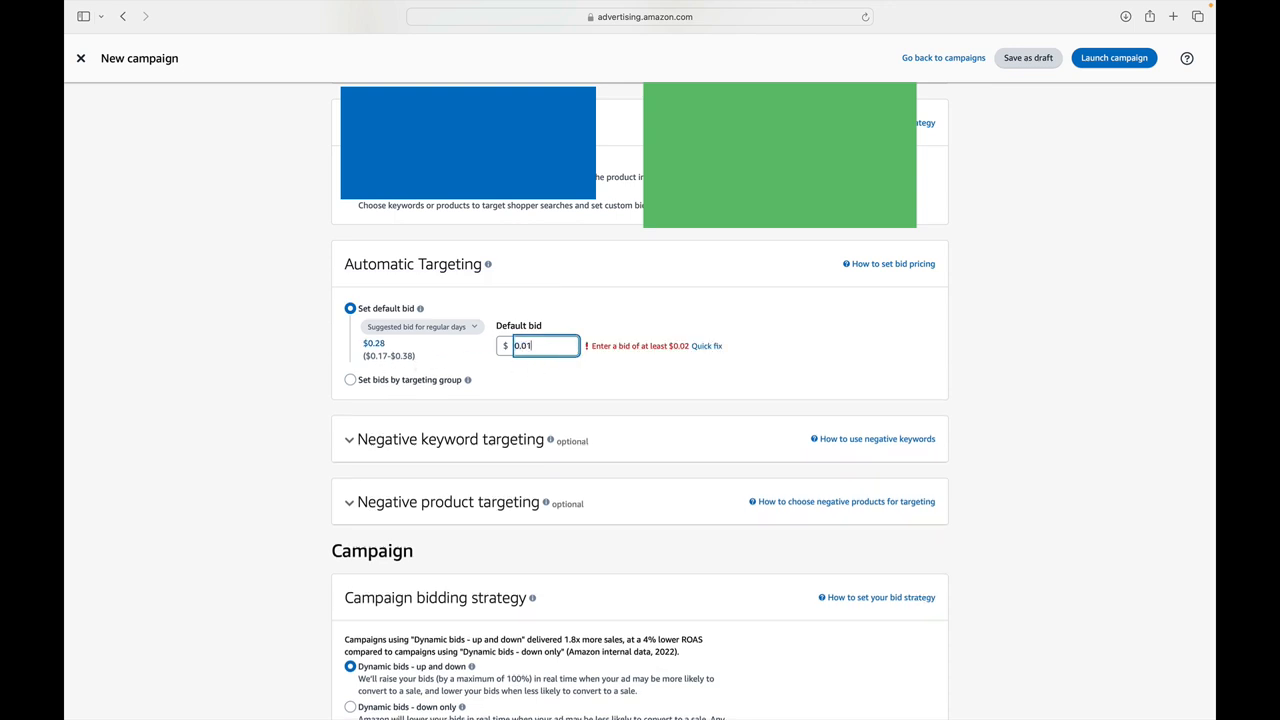
key("Backspace")
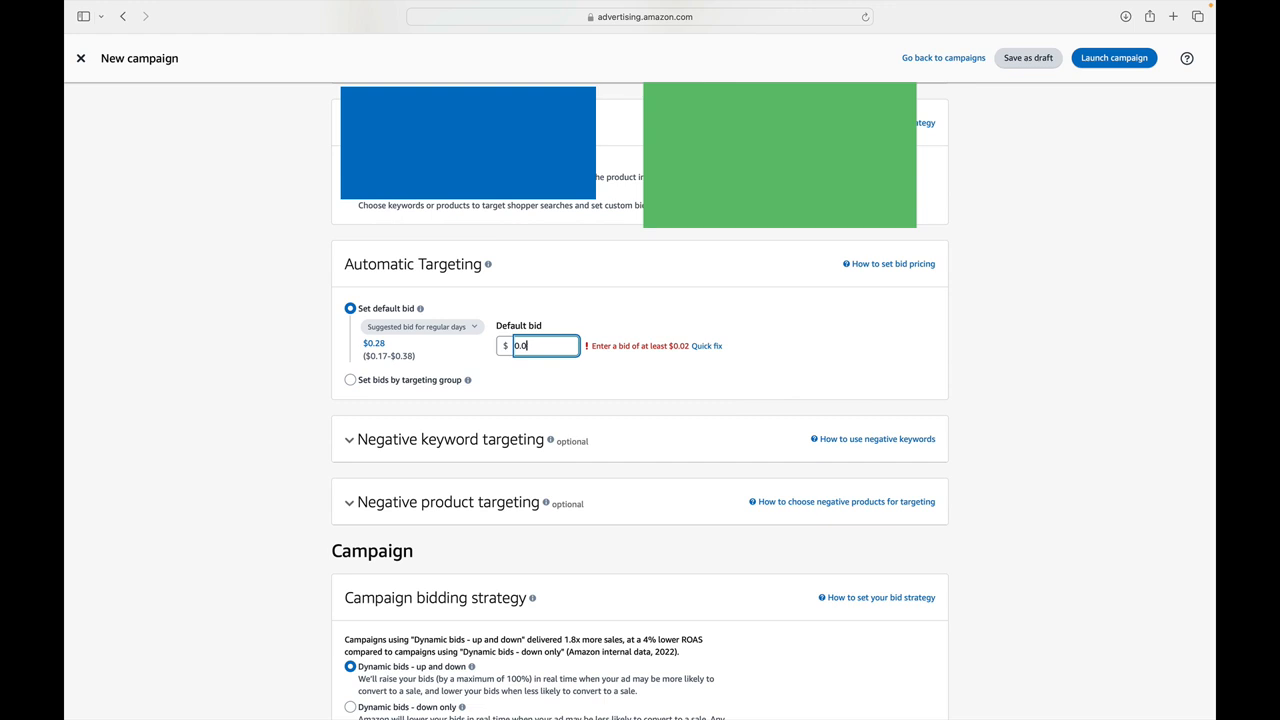
type("5")
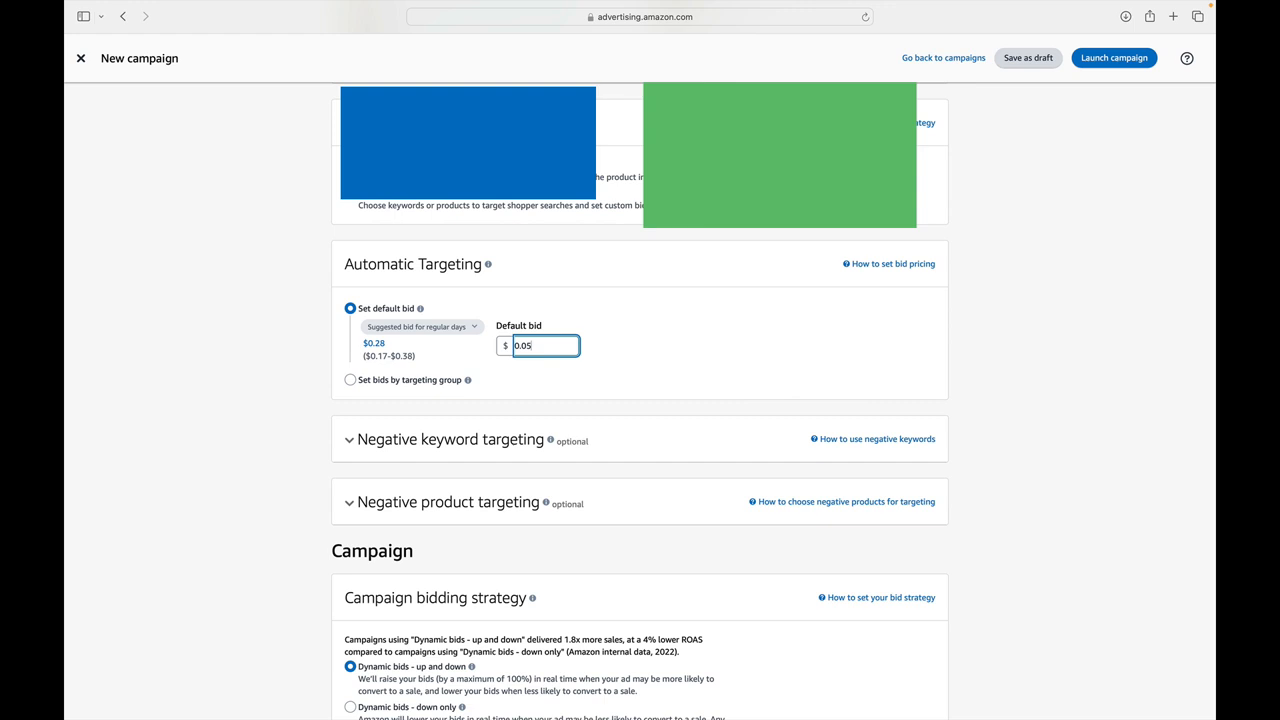
type("0.0")
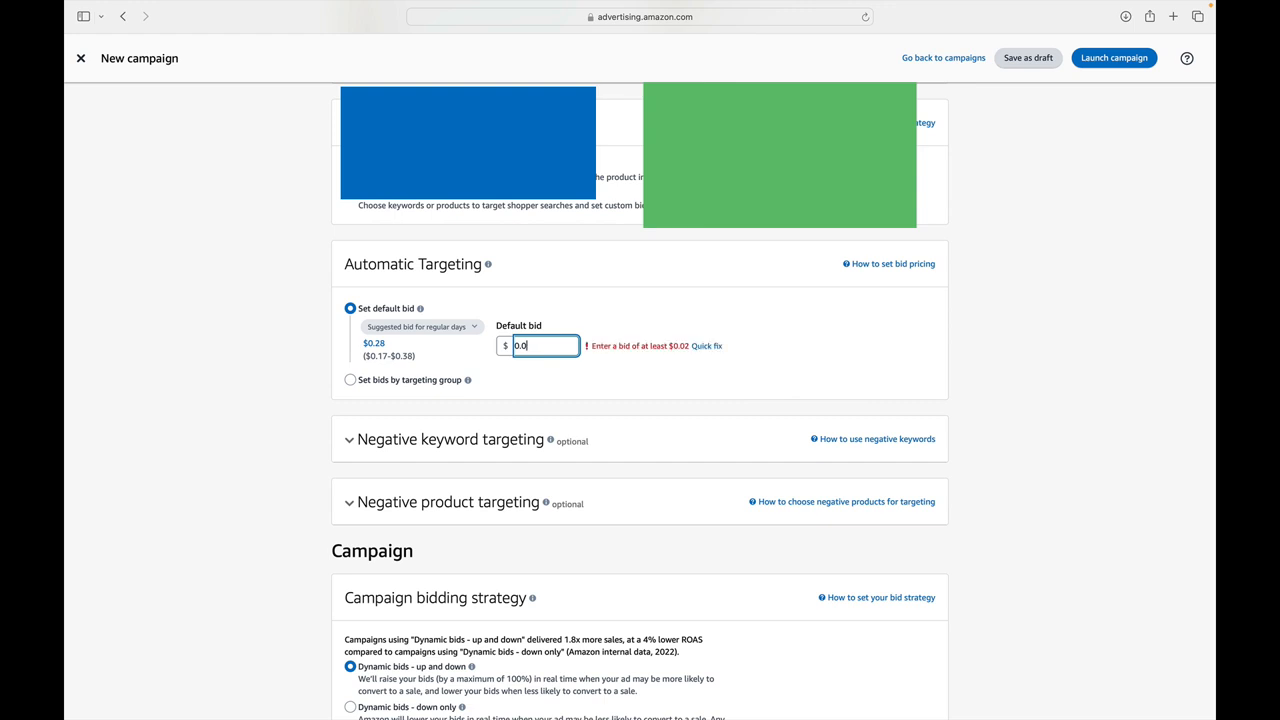
type("2")
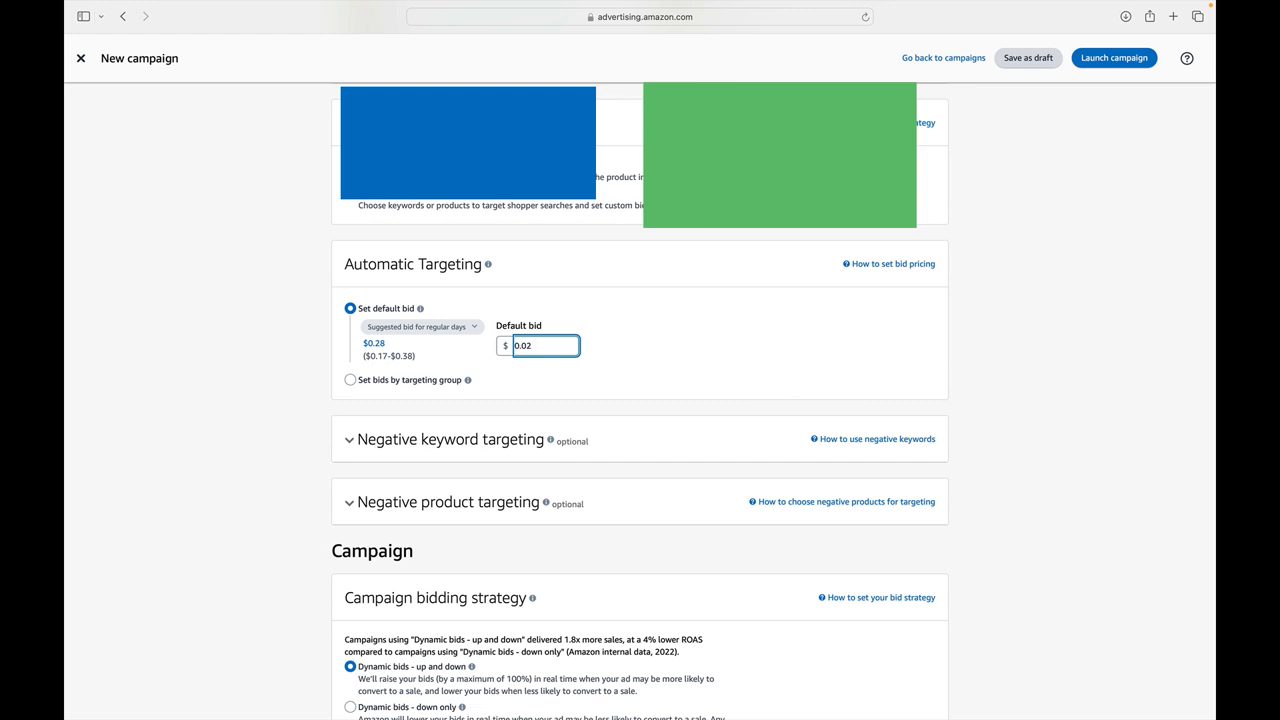
Set the automatic-targeting default bid to $0.05
left_click(544, 344)
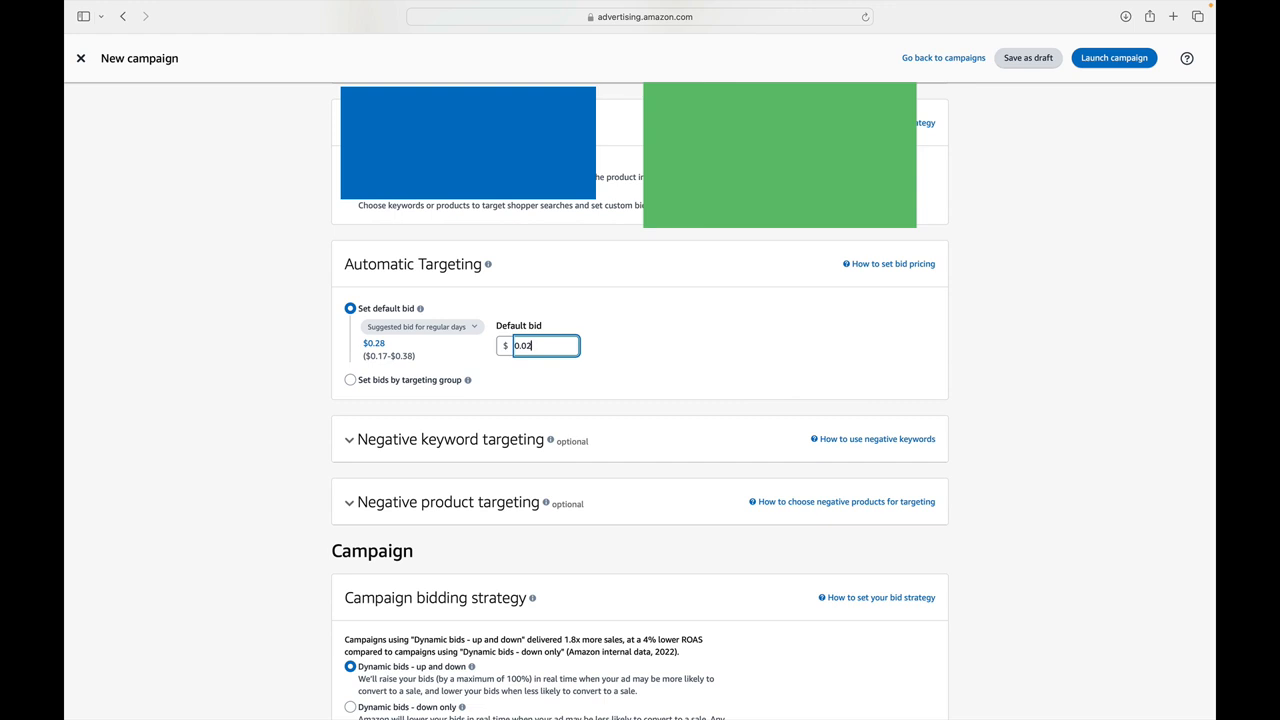
key("Backspace")
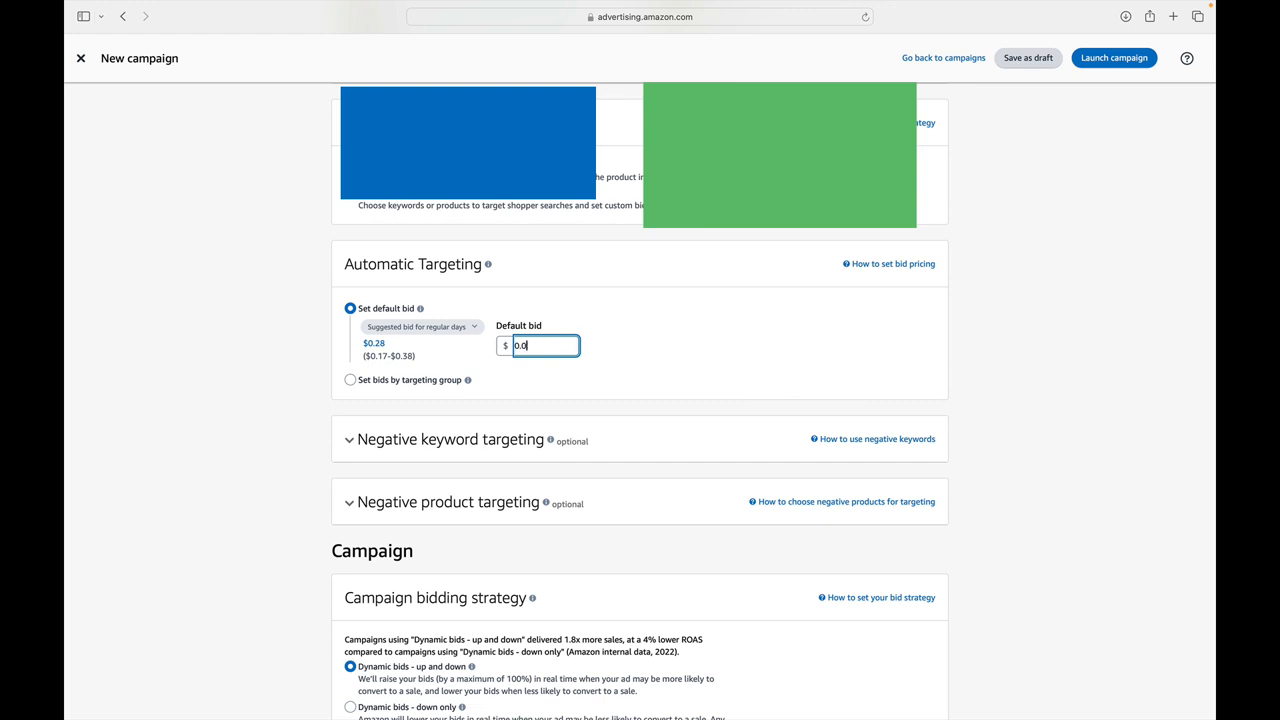
type("5")
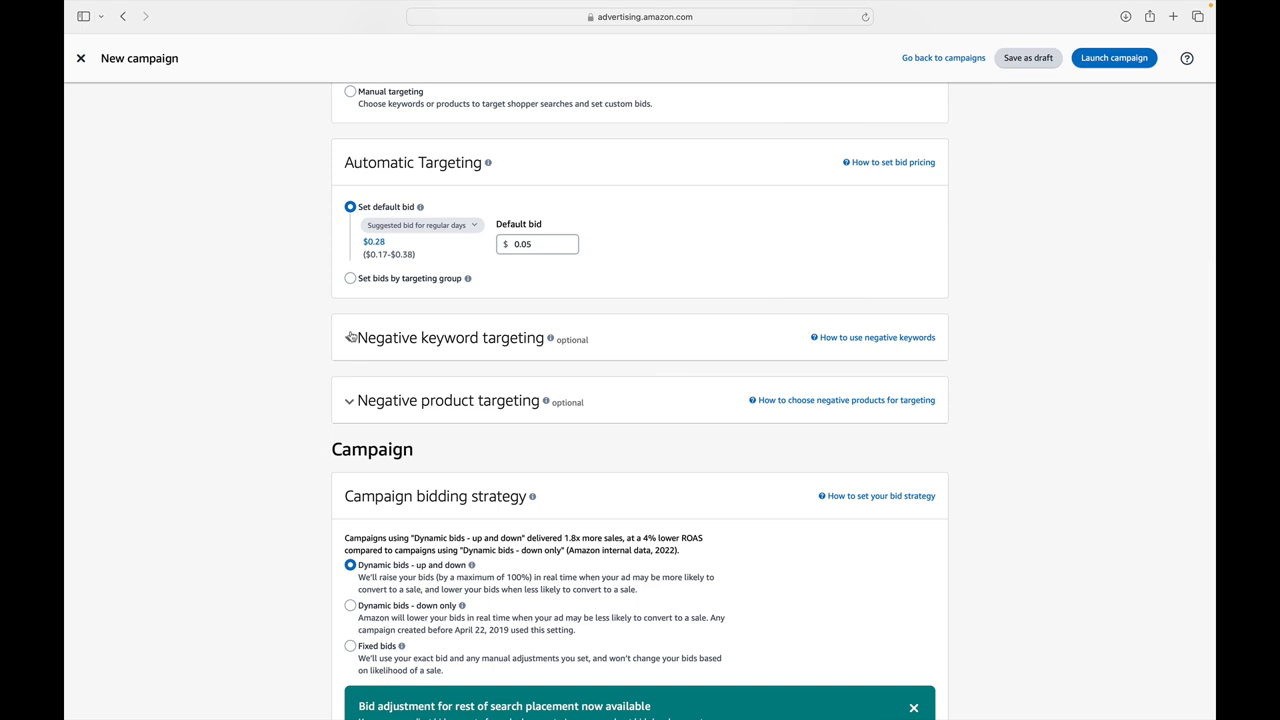
scroll("down", 3)
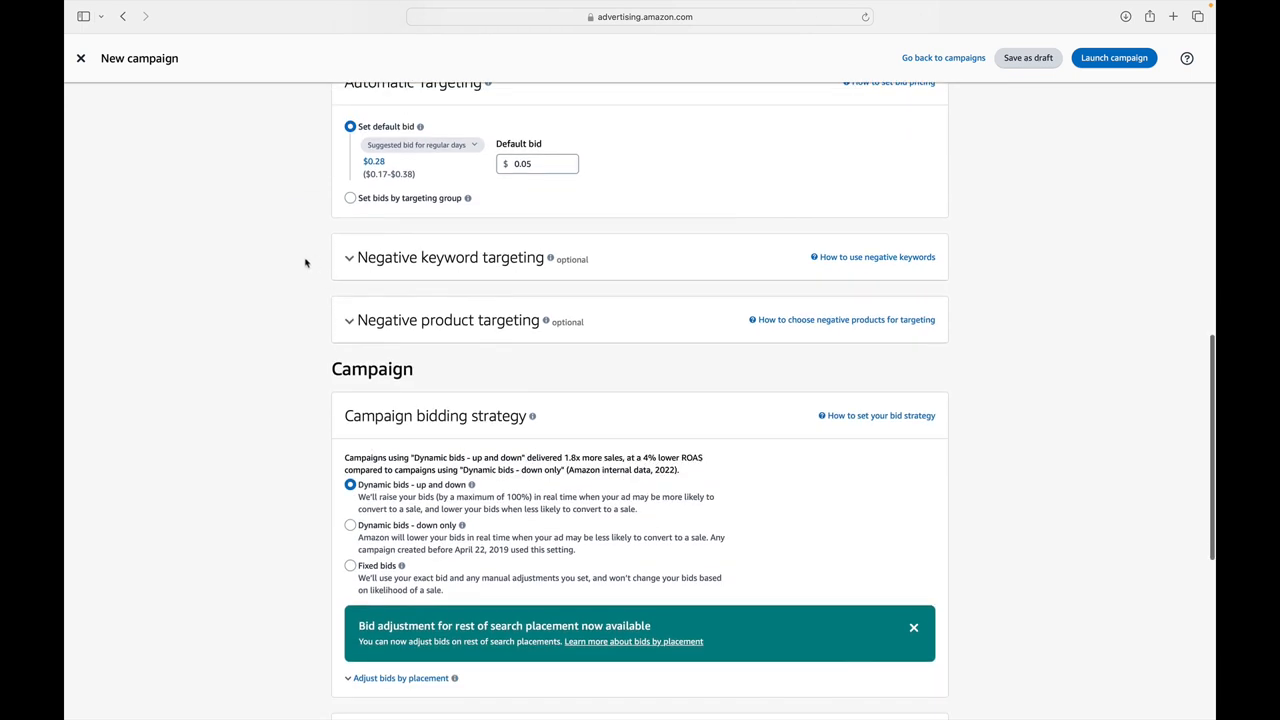
mouse_move(300, 340)
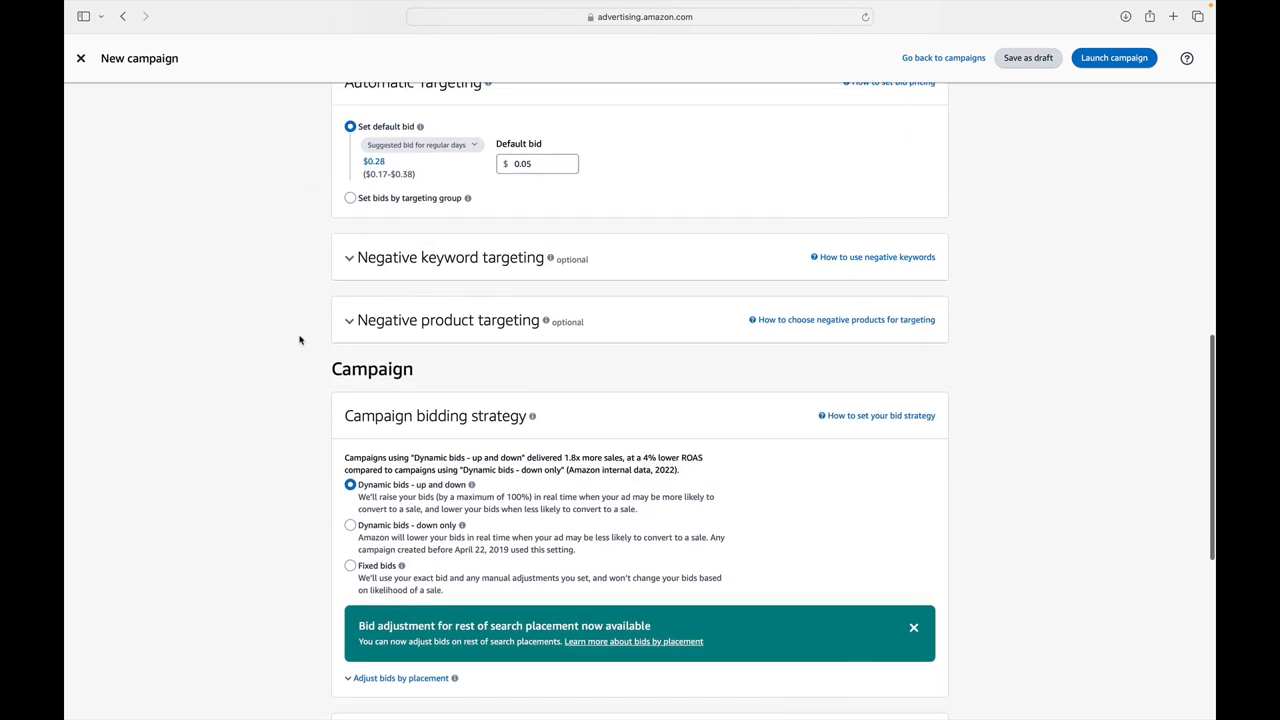
mouse_move(568, 344)
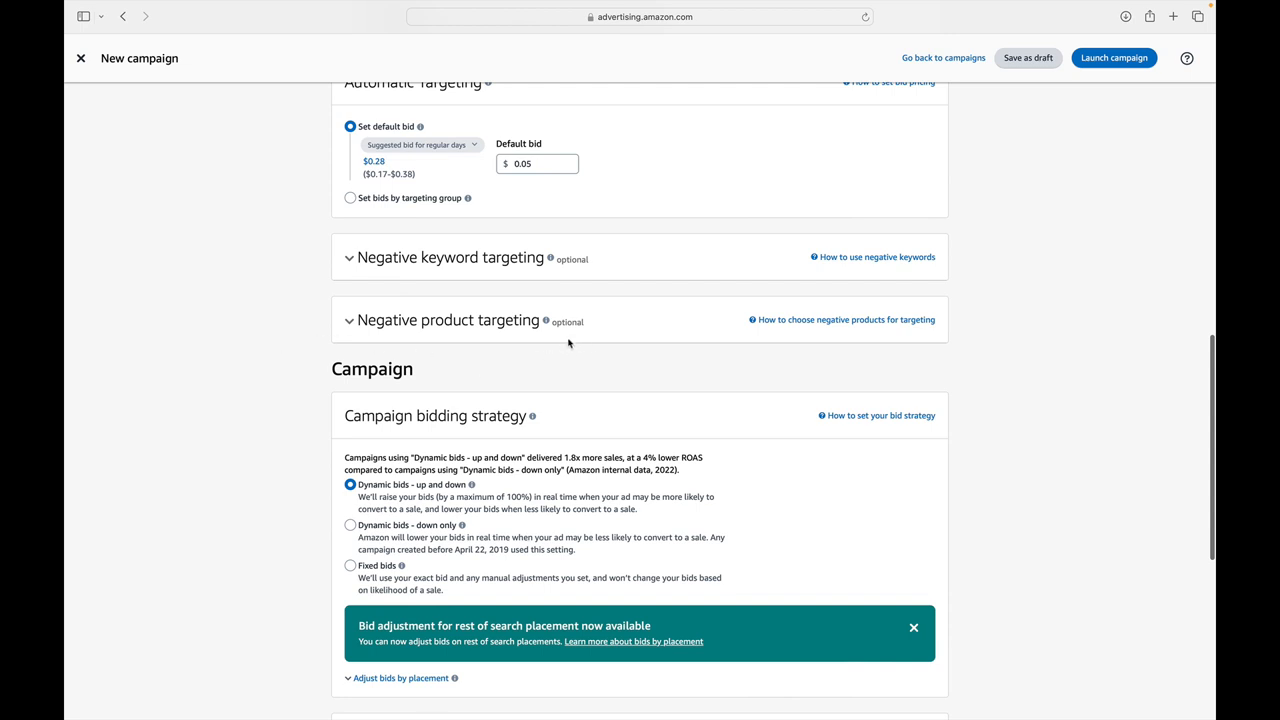
scroll("down", 3)
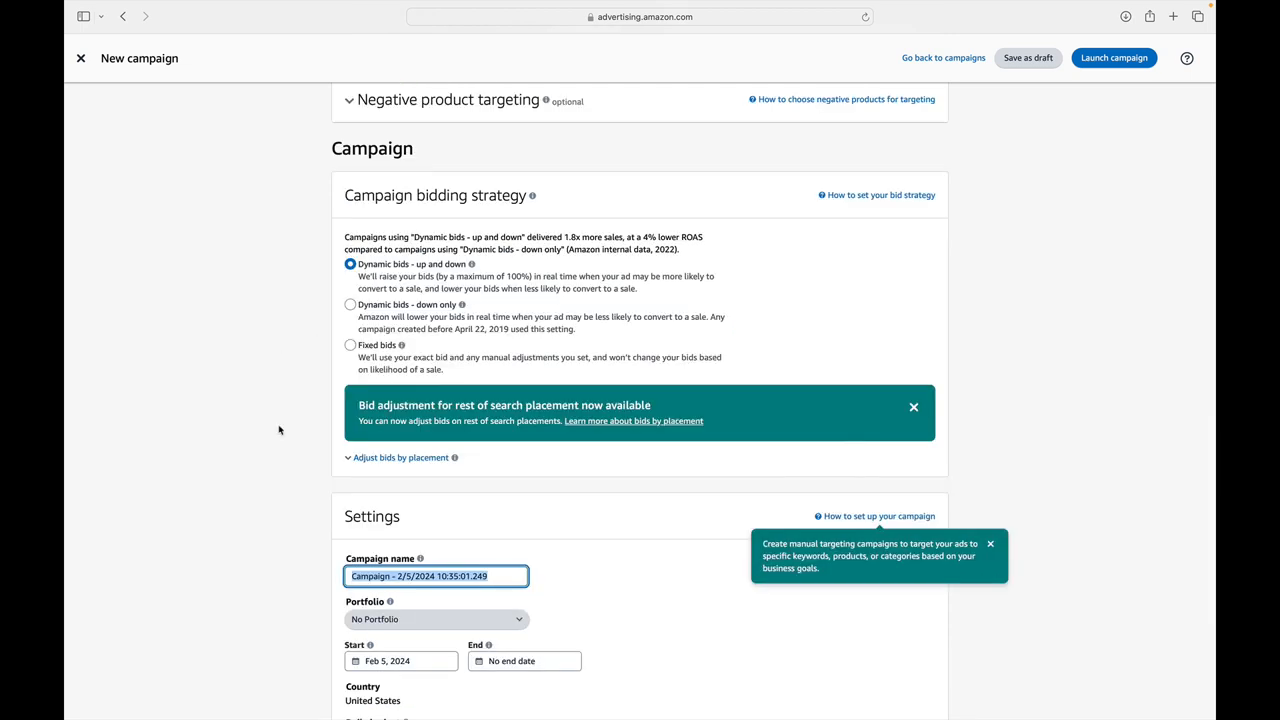
mouse_move(300, 392)
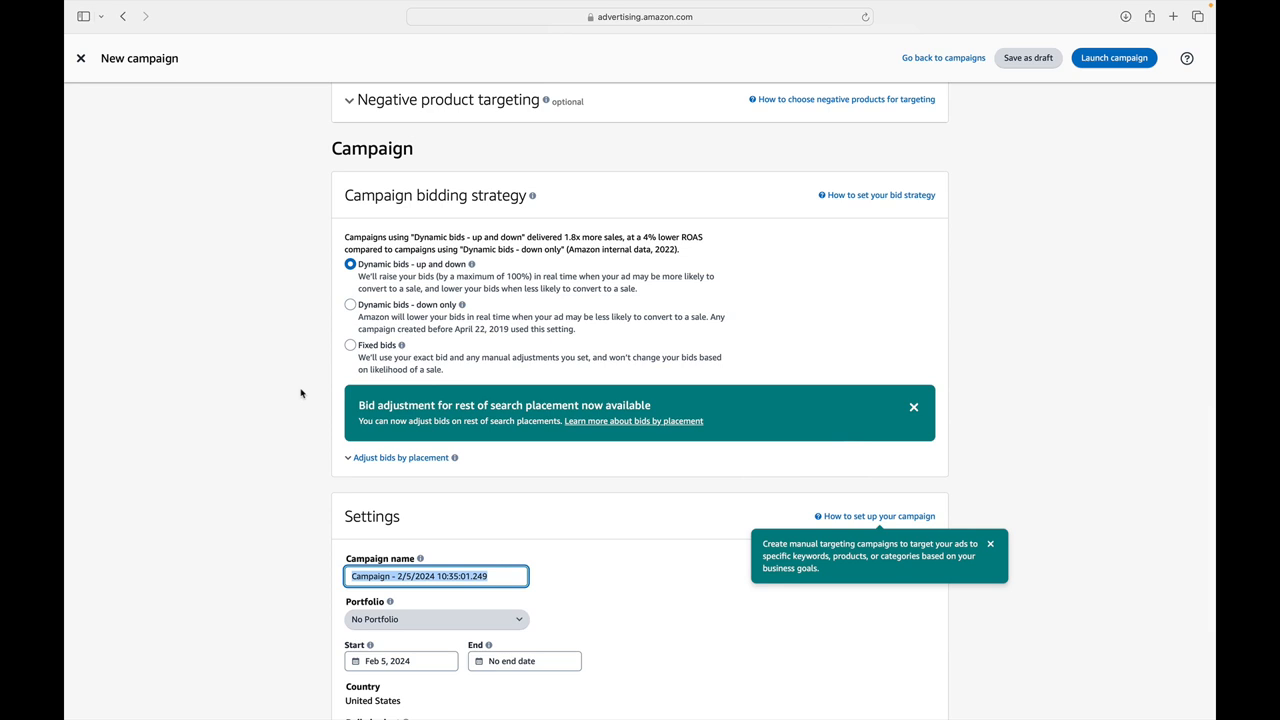
mouse_move(308, 344)
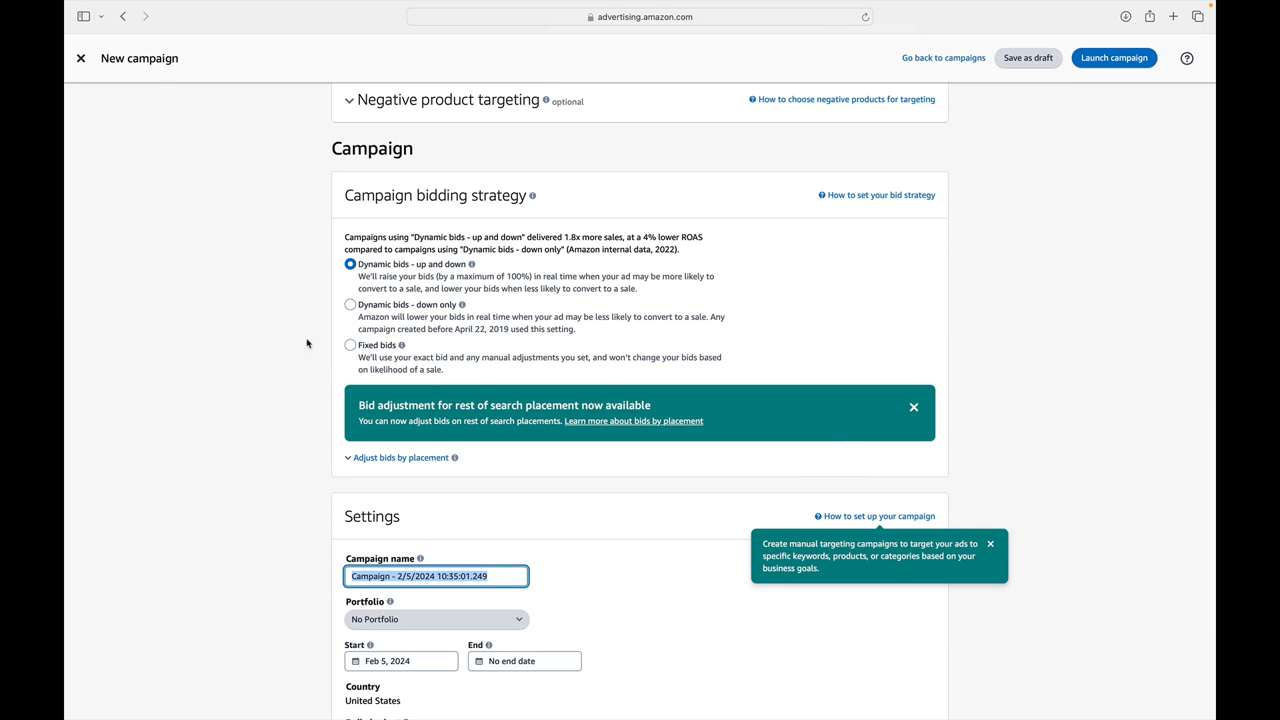
Set the bidding strategy to 'Dynamic bids - down only' and review the settings
left_click(350, 304)
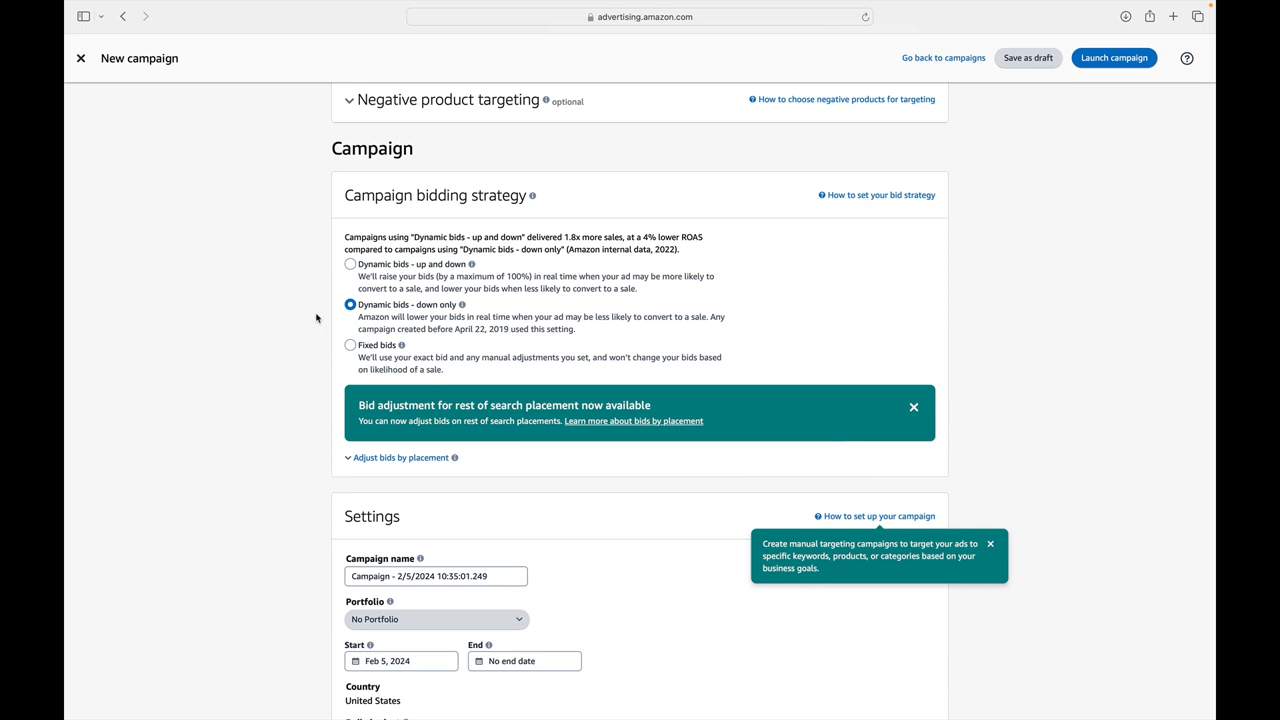
scroll("up", 3)
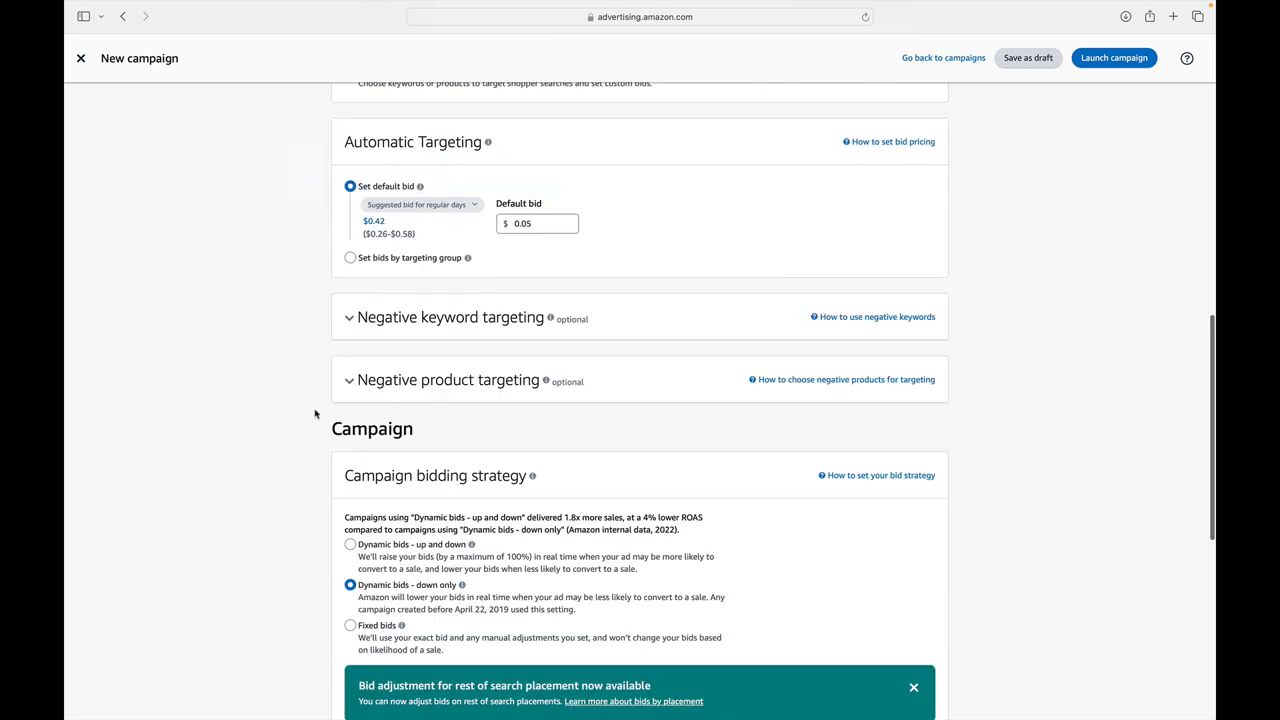
scroll("down", 3)
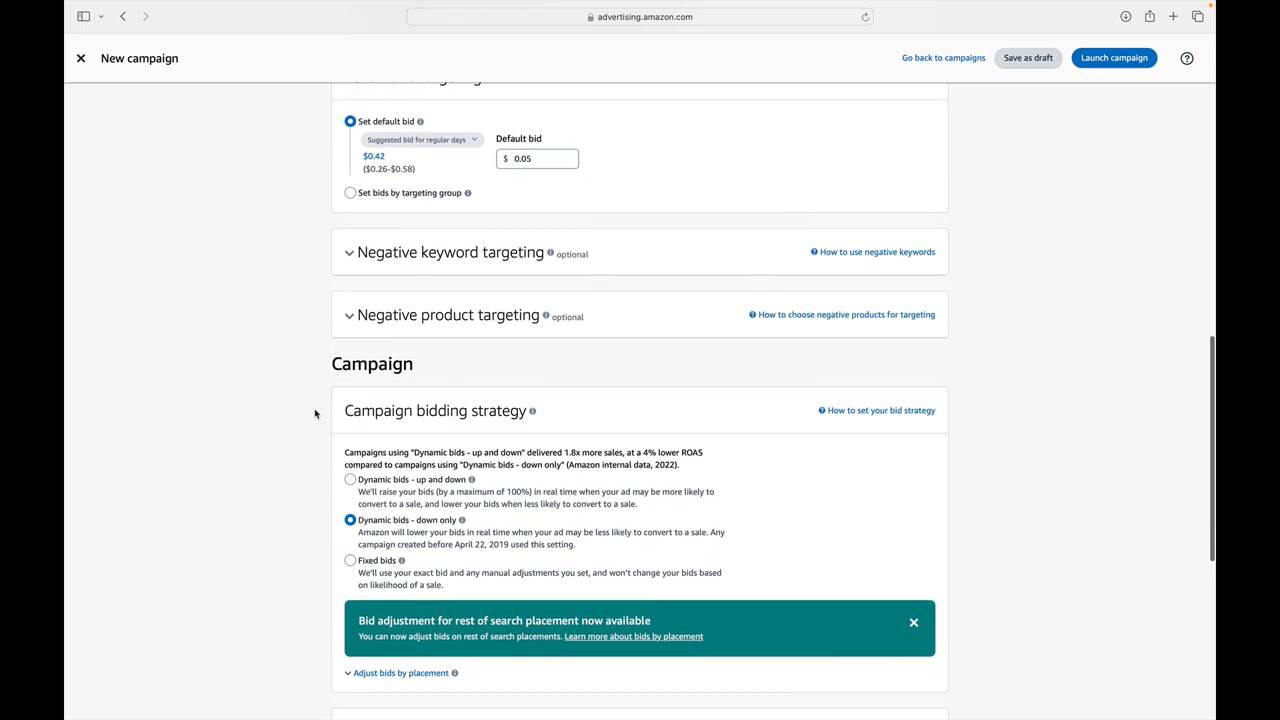
mouse_move(400, 396)
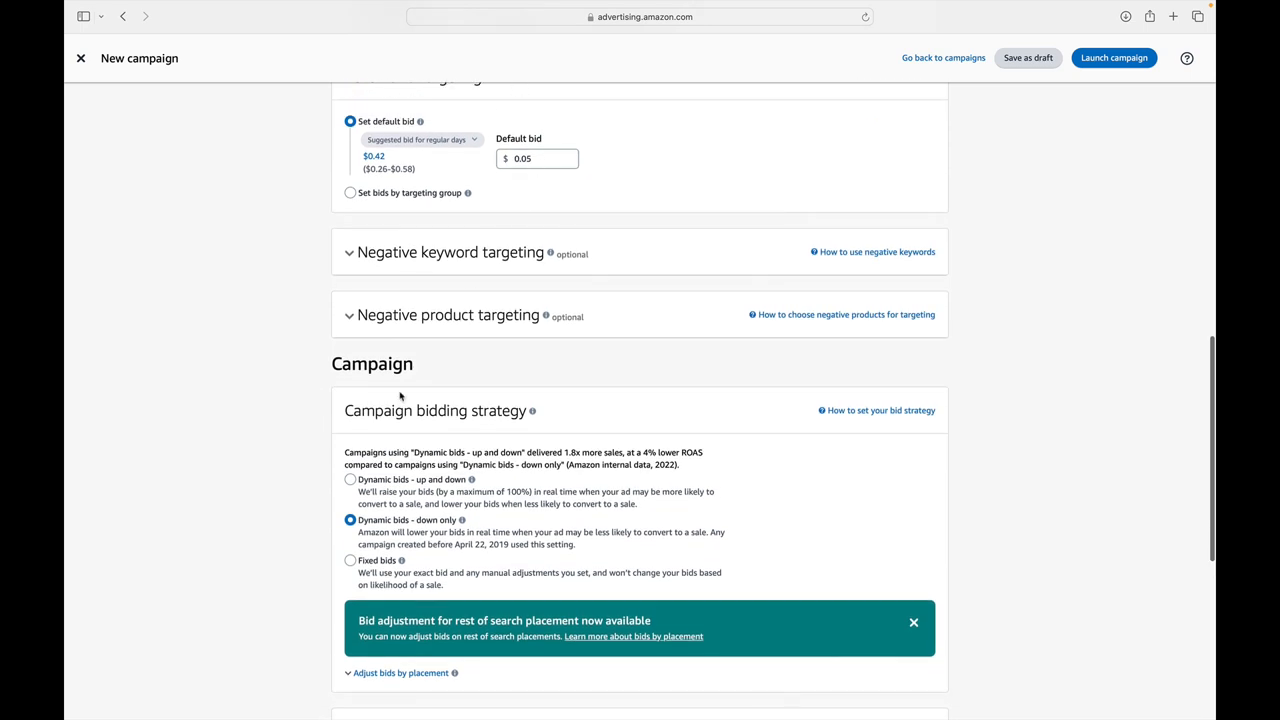
scroll("down", 3)
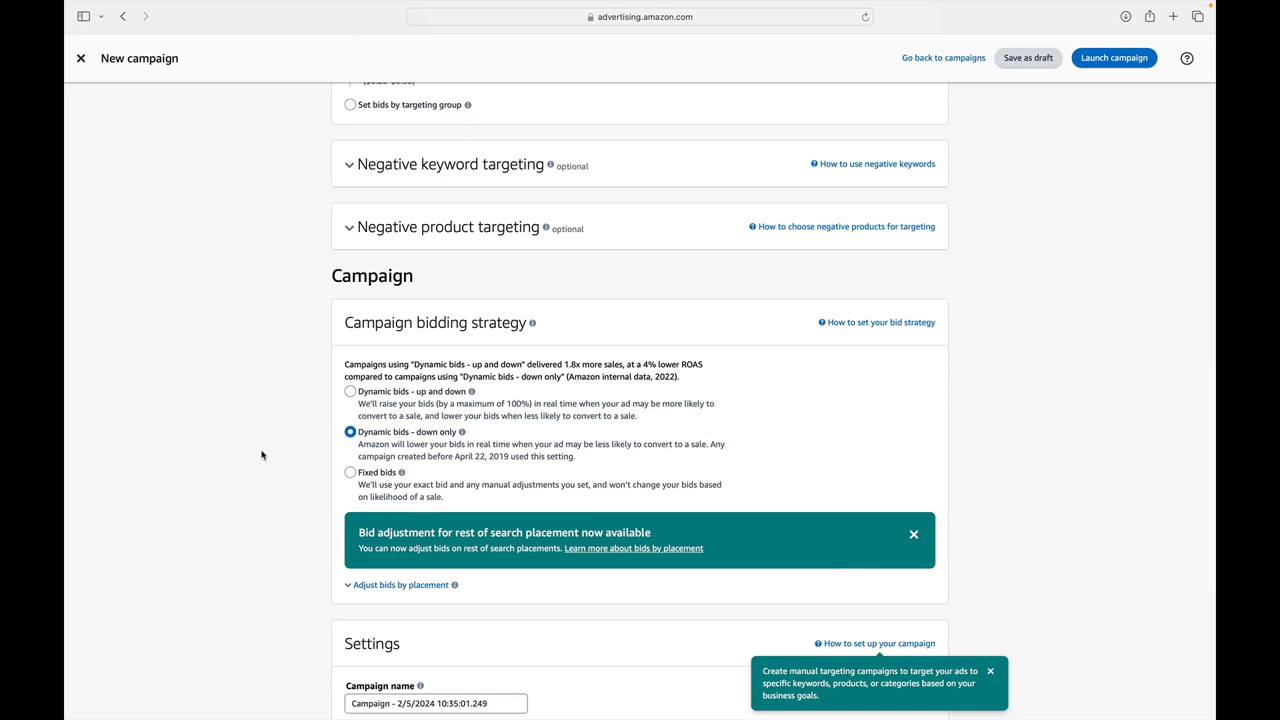
scroll("down", 3)
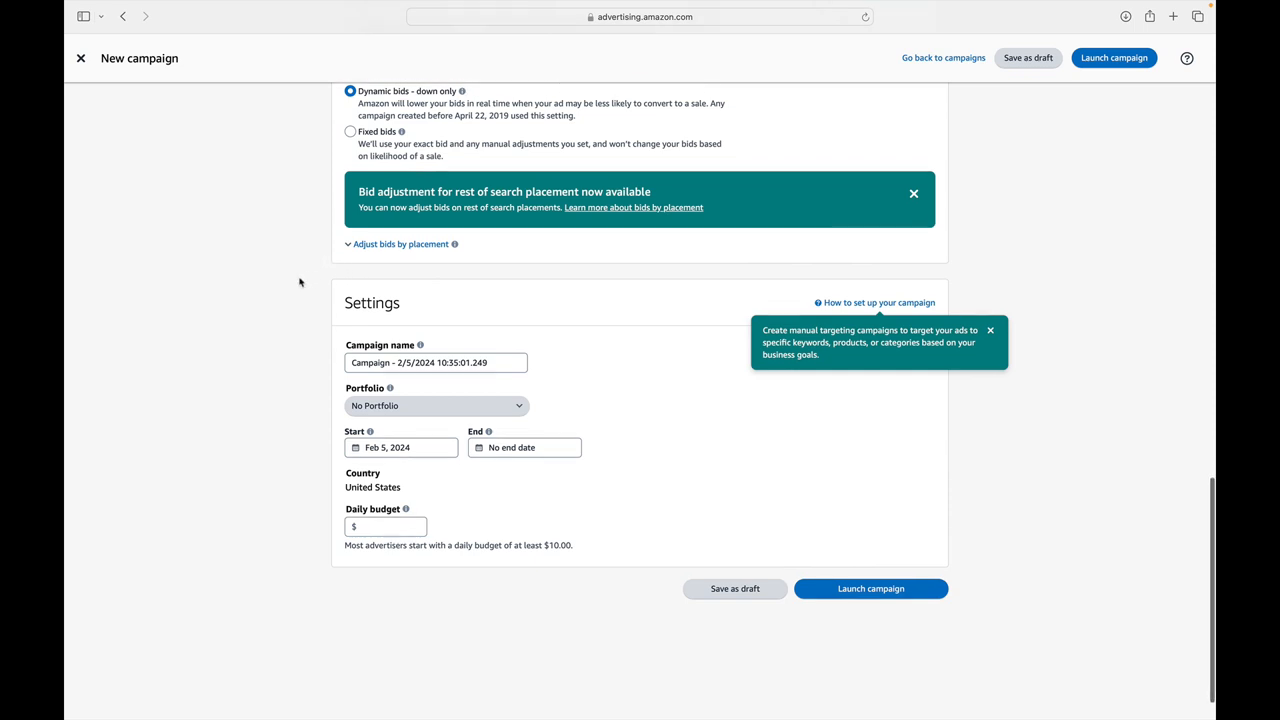
scroll("down", 3)
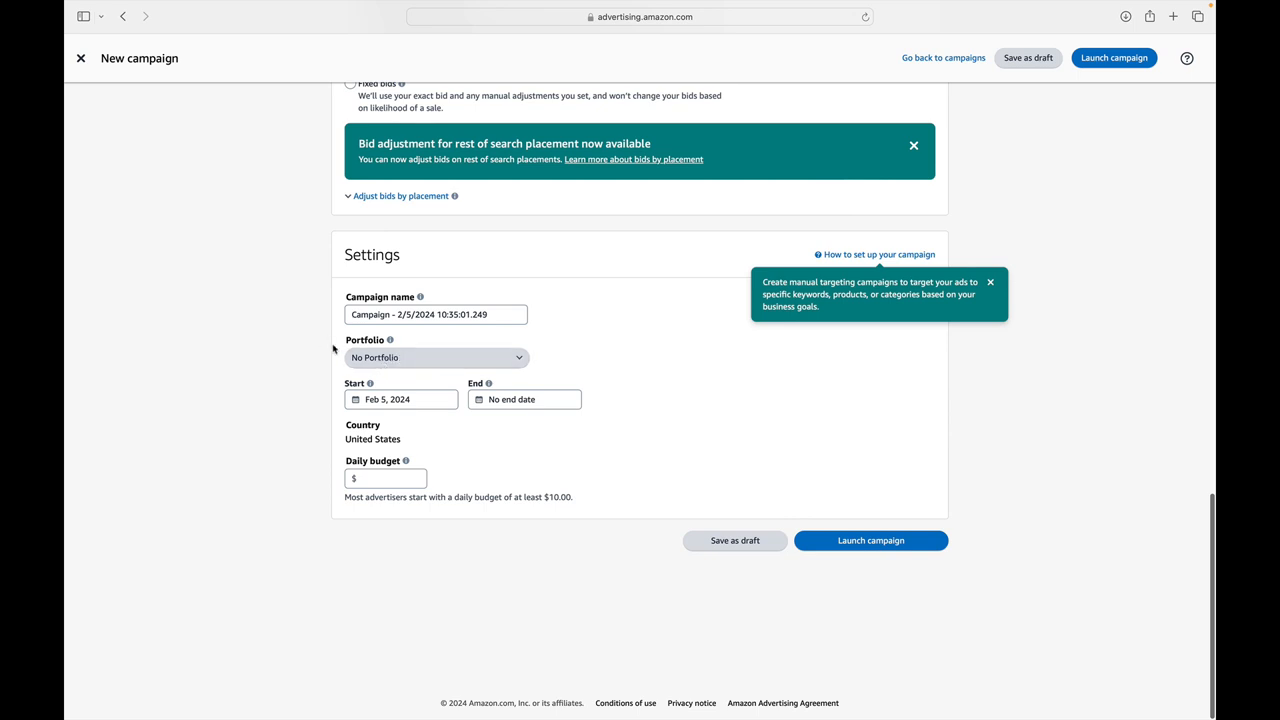
mouse_move(292, 360)
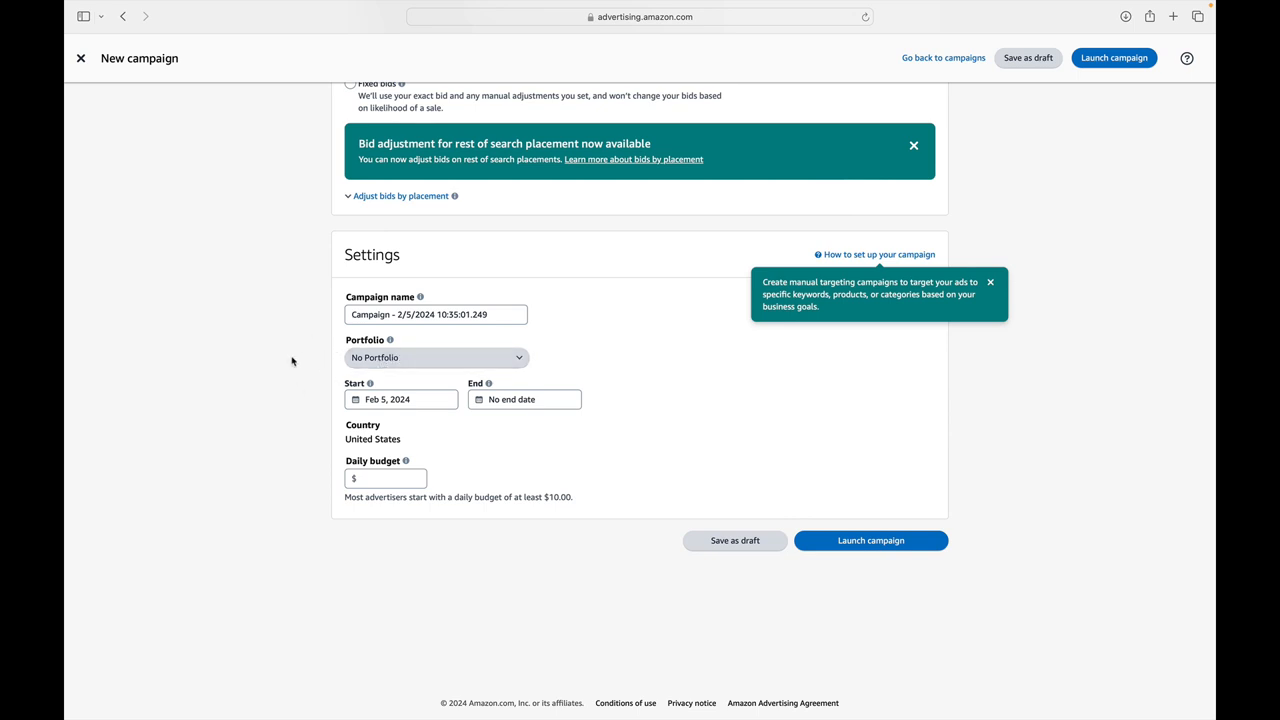
mouse_move(318, 366)
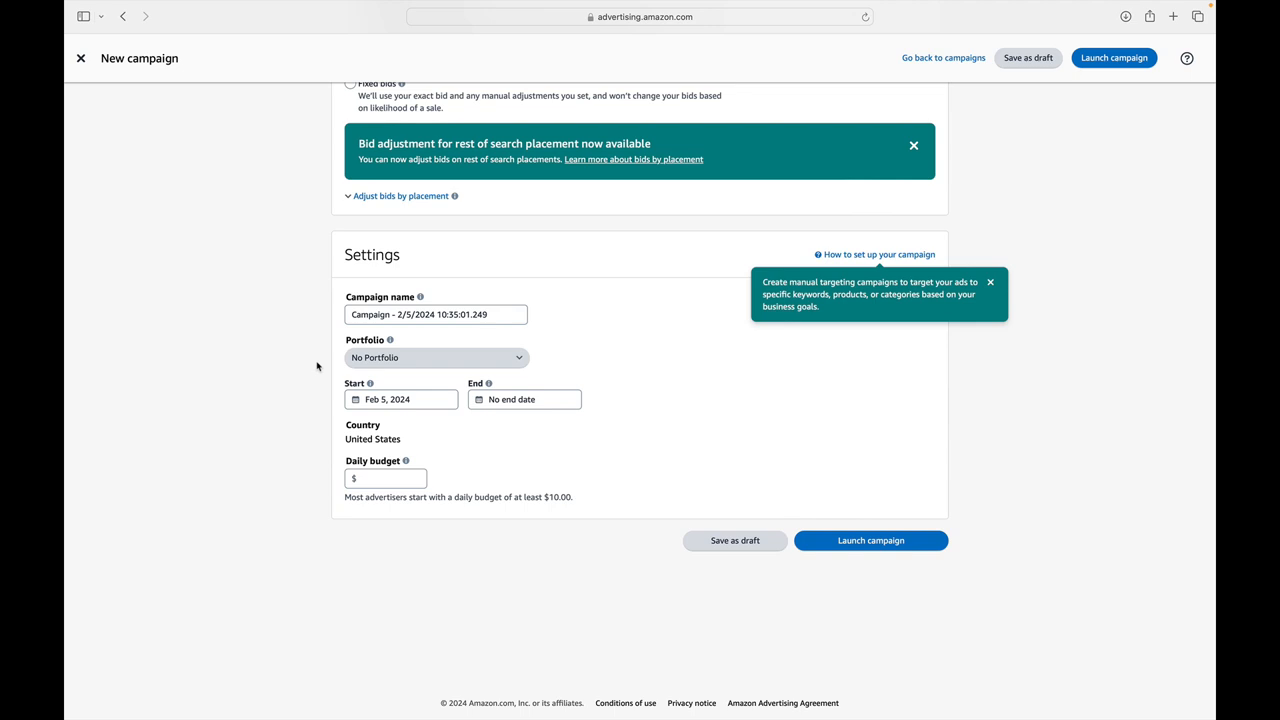
mouse_move(364, 388)
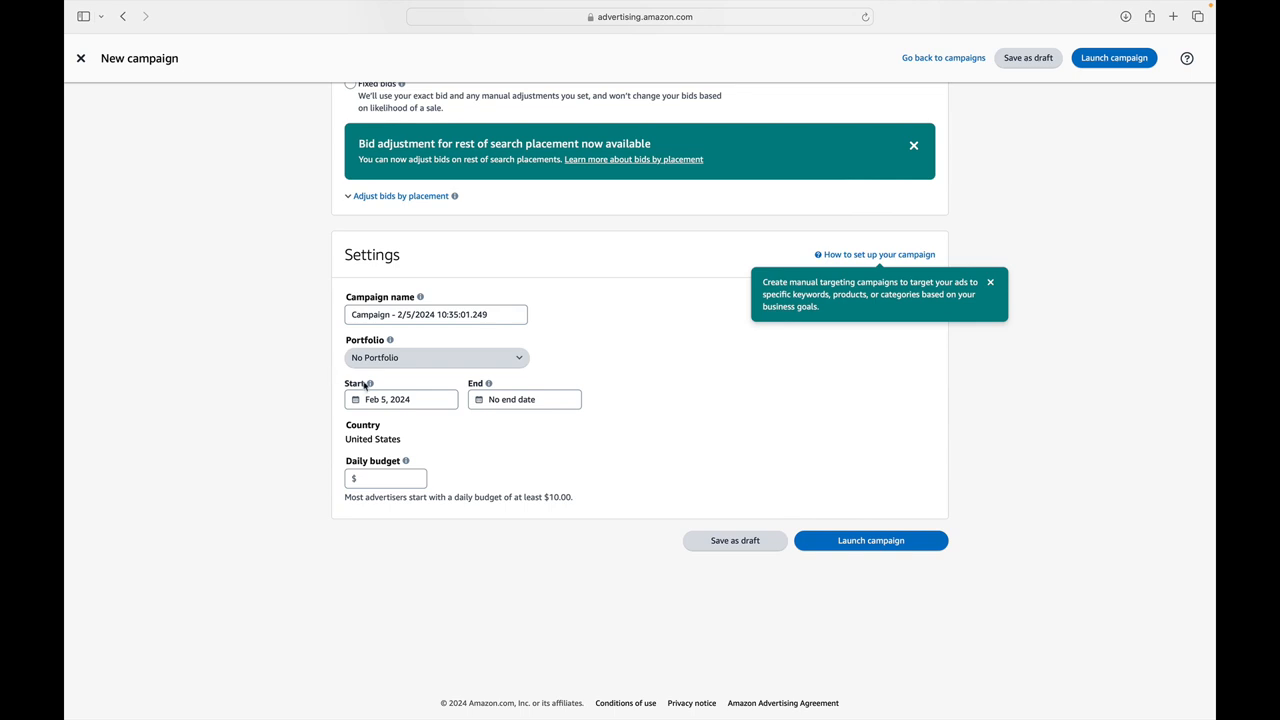
mouse_move(296, 392)
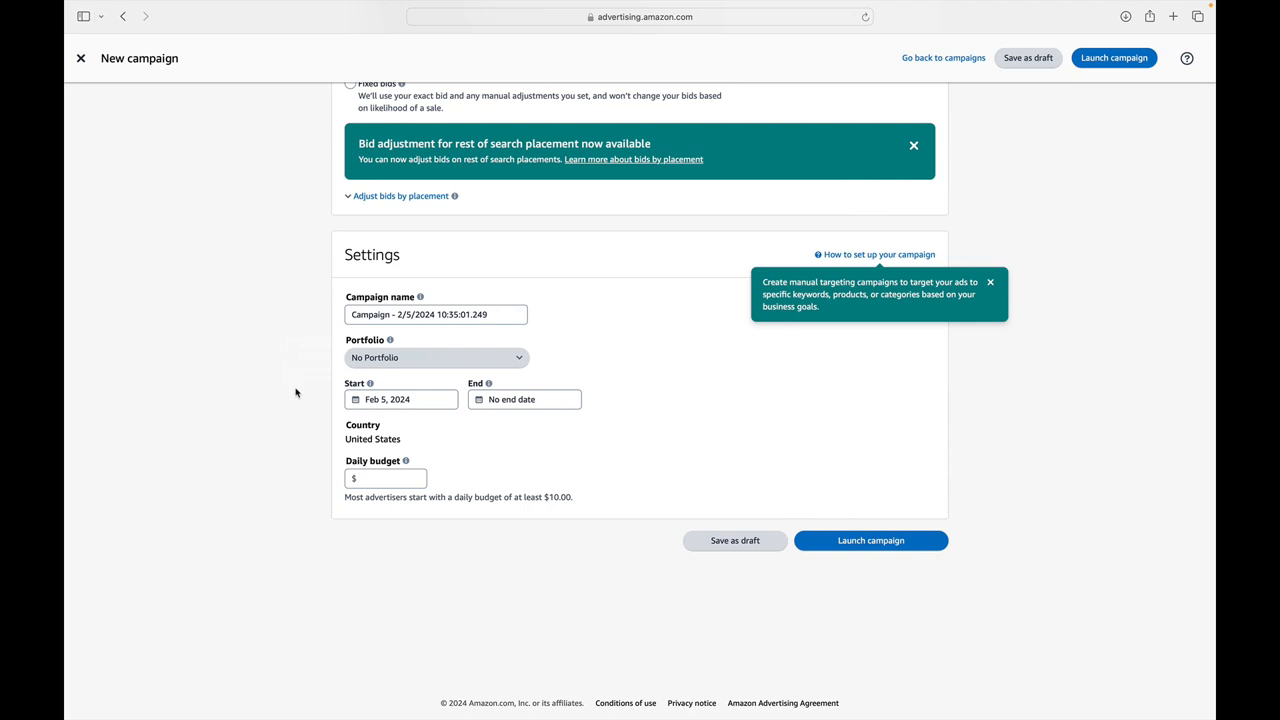
mouse_move(386, 418)
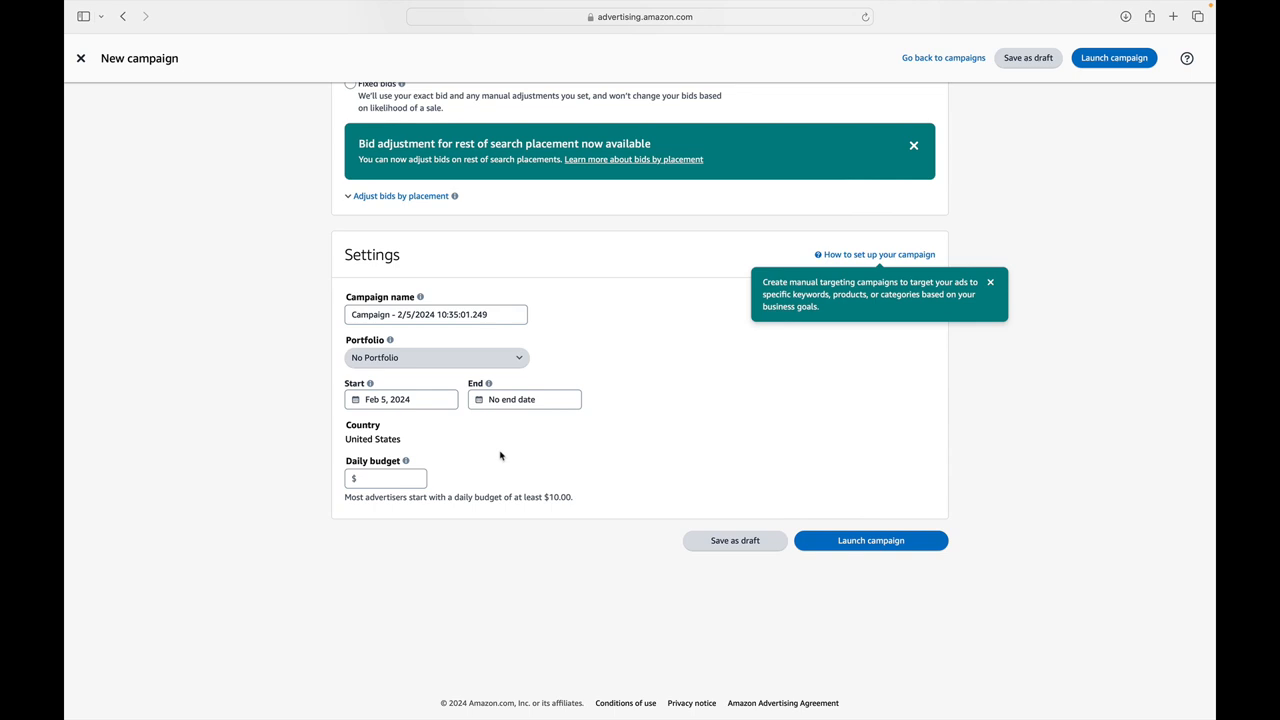
mouse_move(546, 444)
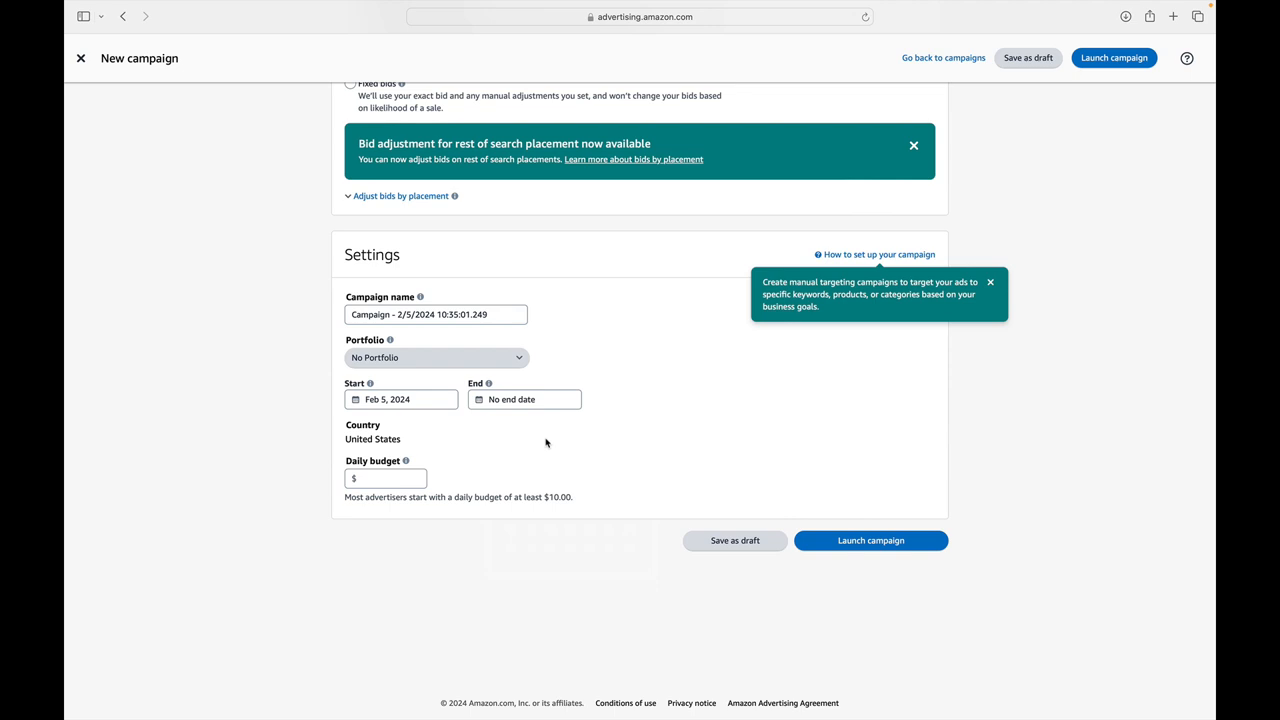
mouse_move(412, 448)
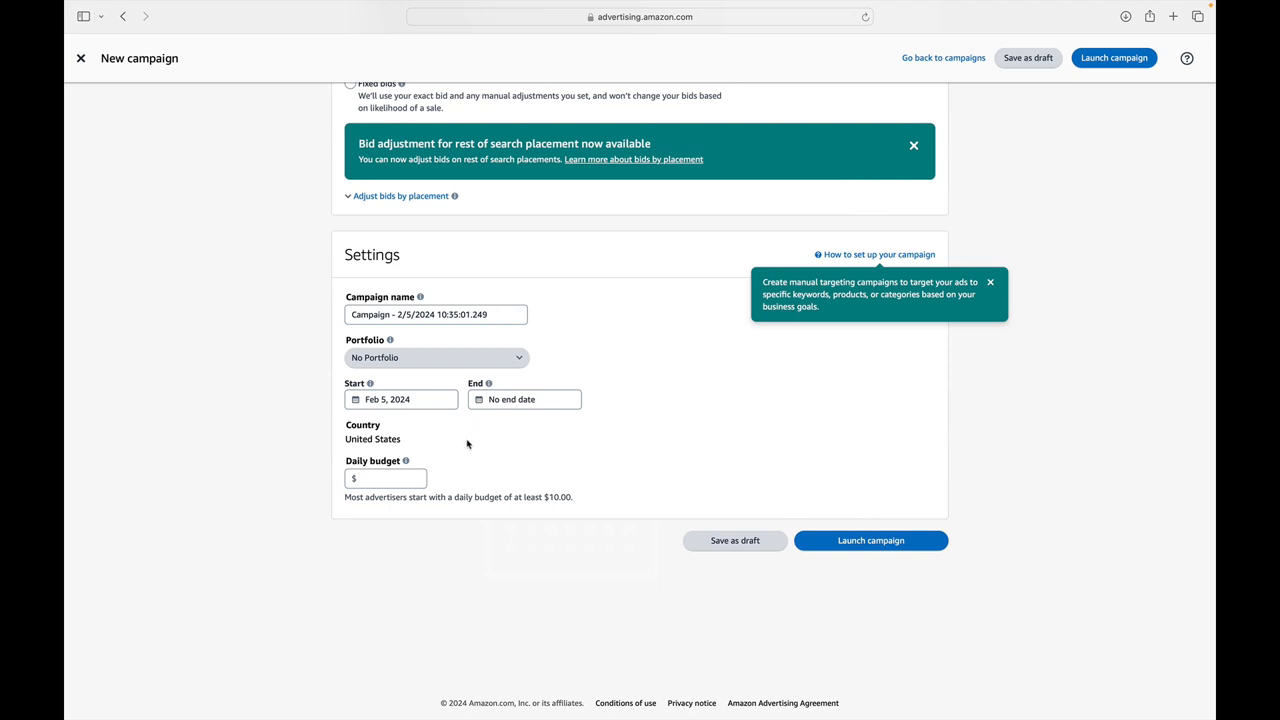
mouse_move(410, 460)
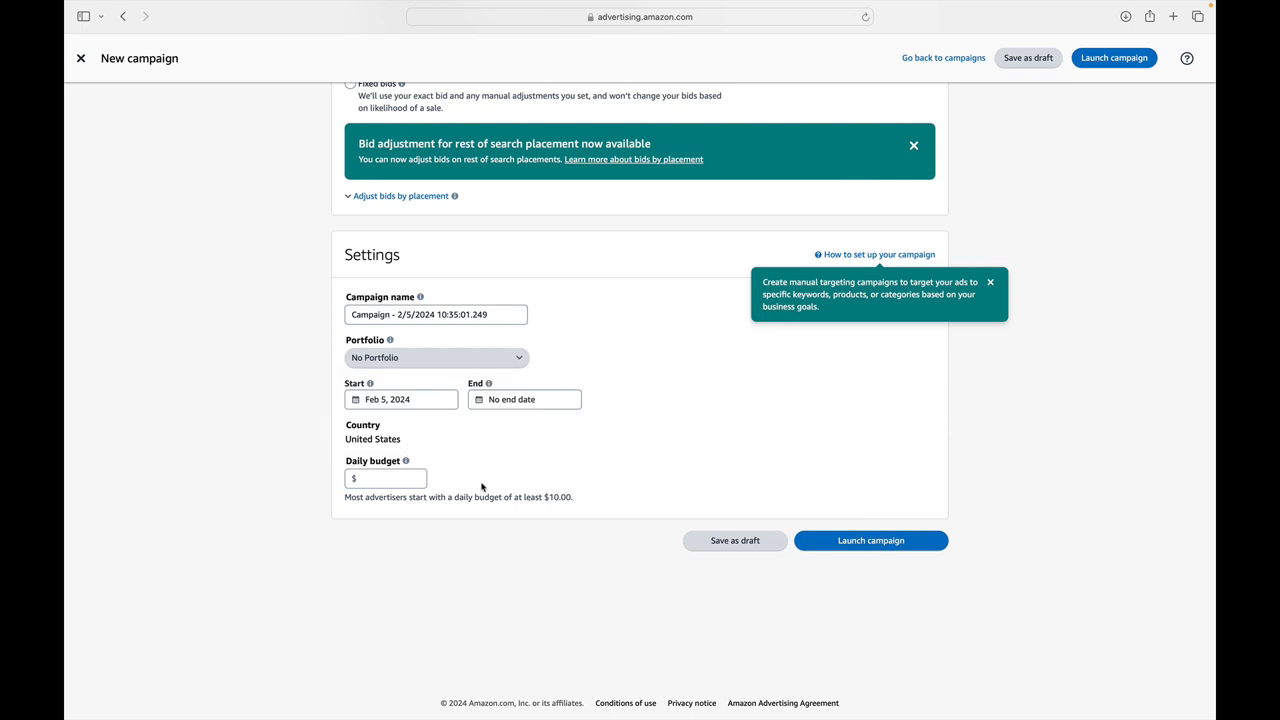
mouse_move(344, 502)
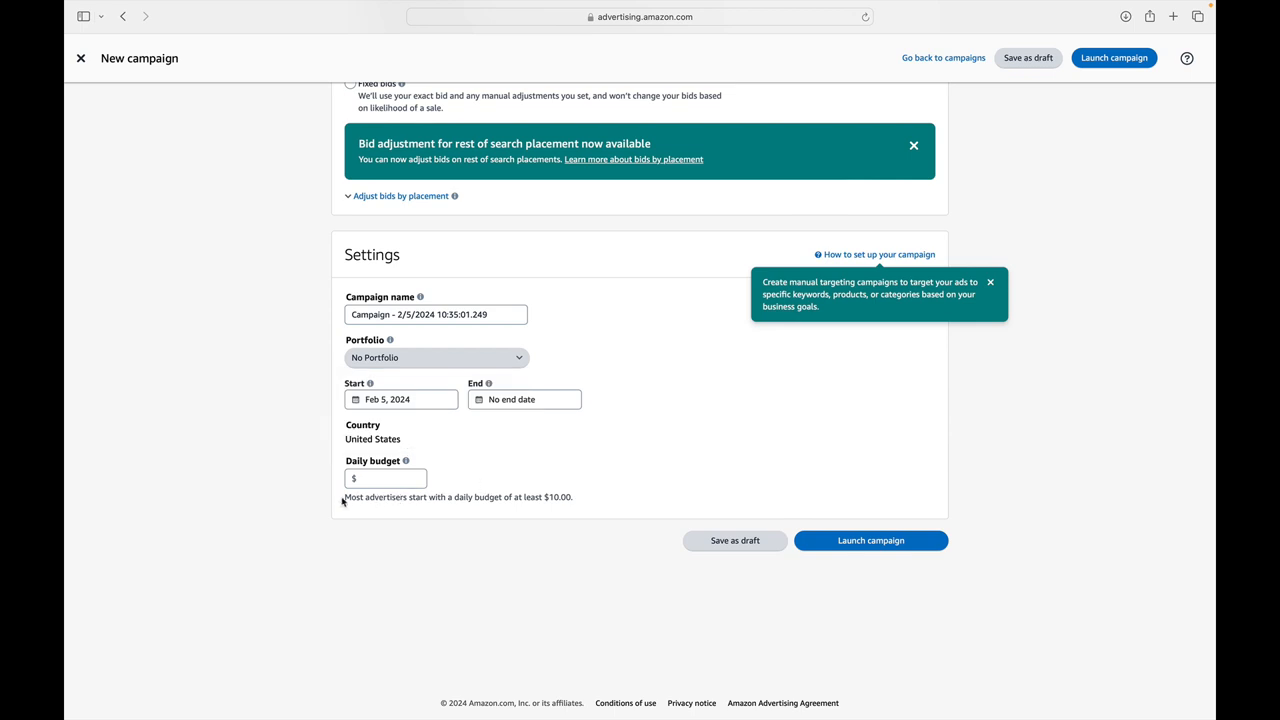
mouse_move(496, 508)
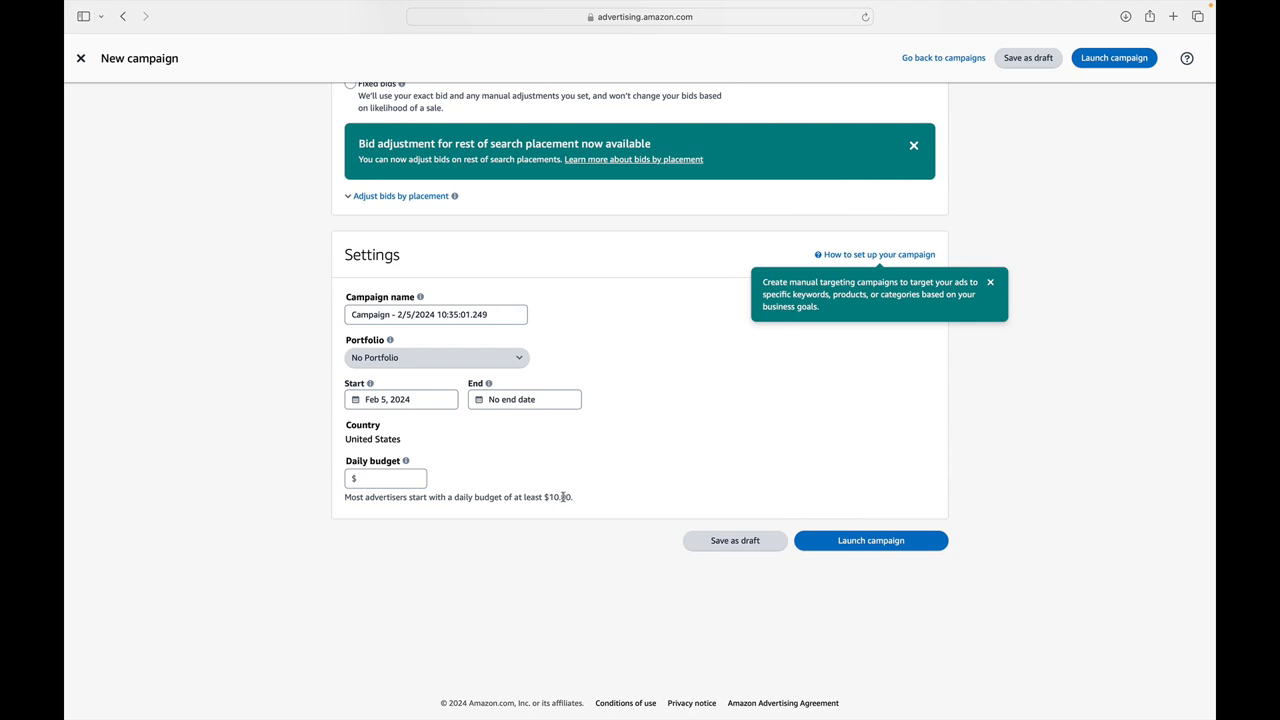
mouse_move(560, 496)
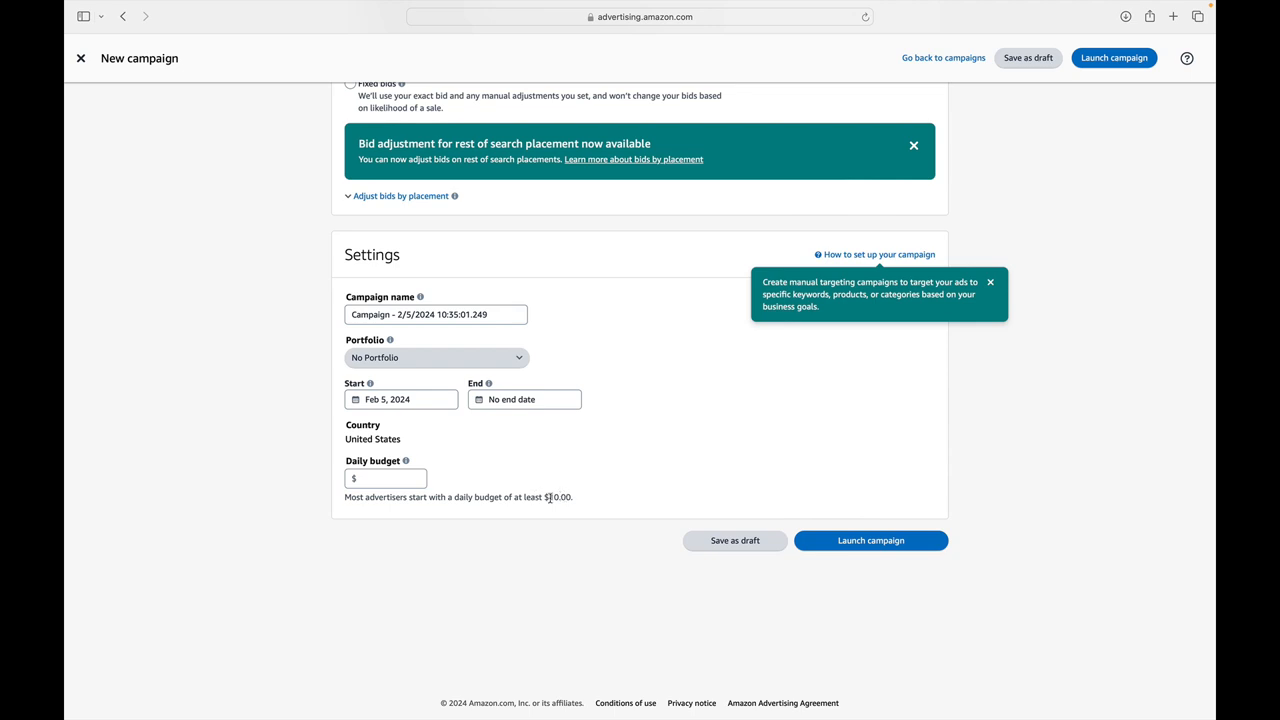
scroll("up", 3)
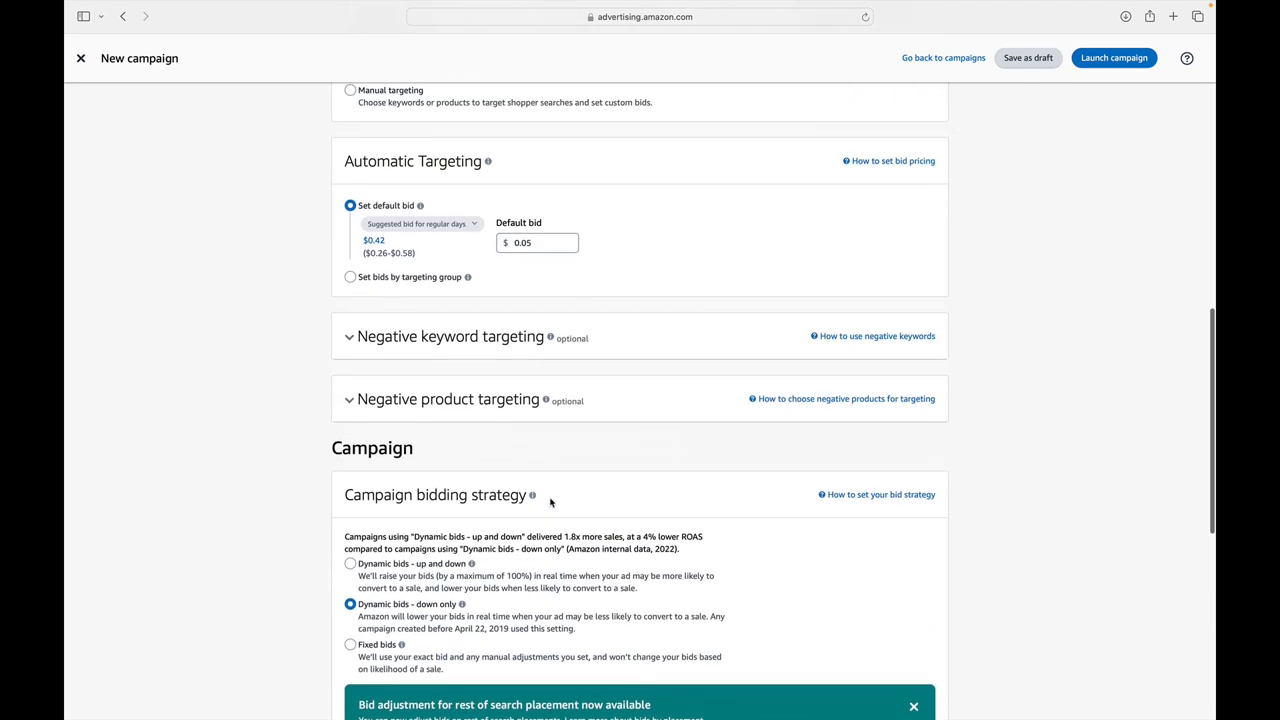
scroll("down", 3)
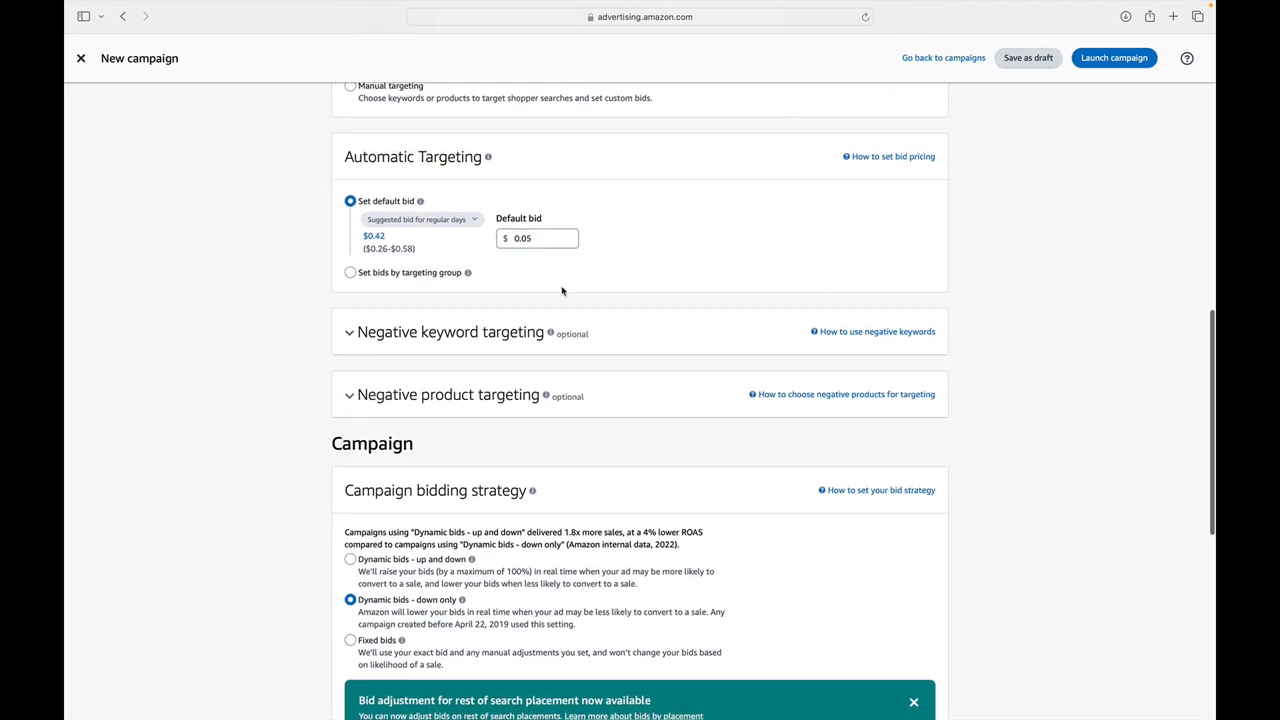
scroll("down", 3)
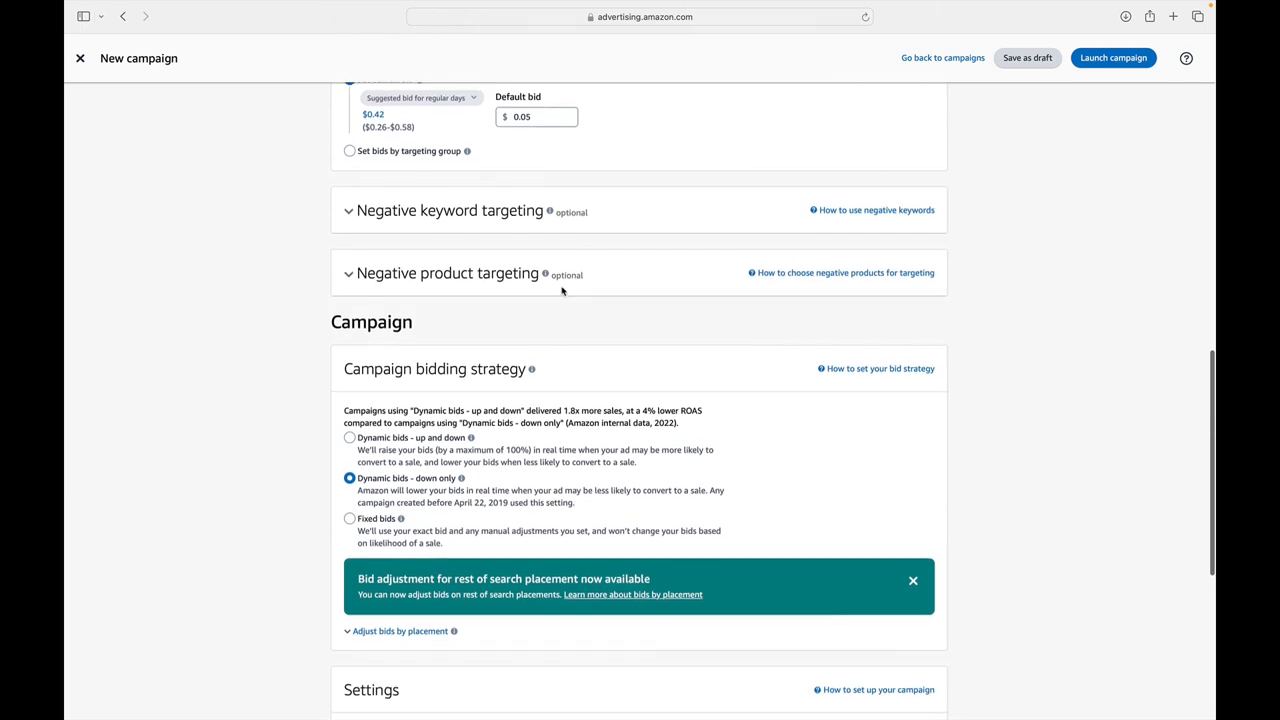
scroll("down", 3)
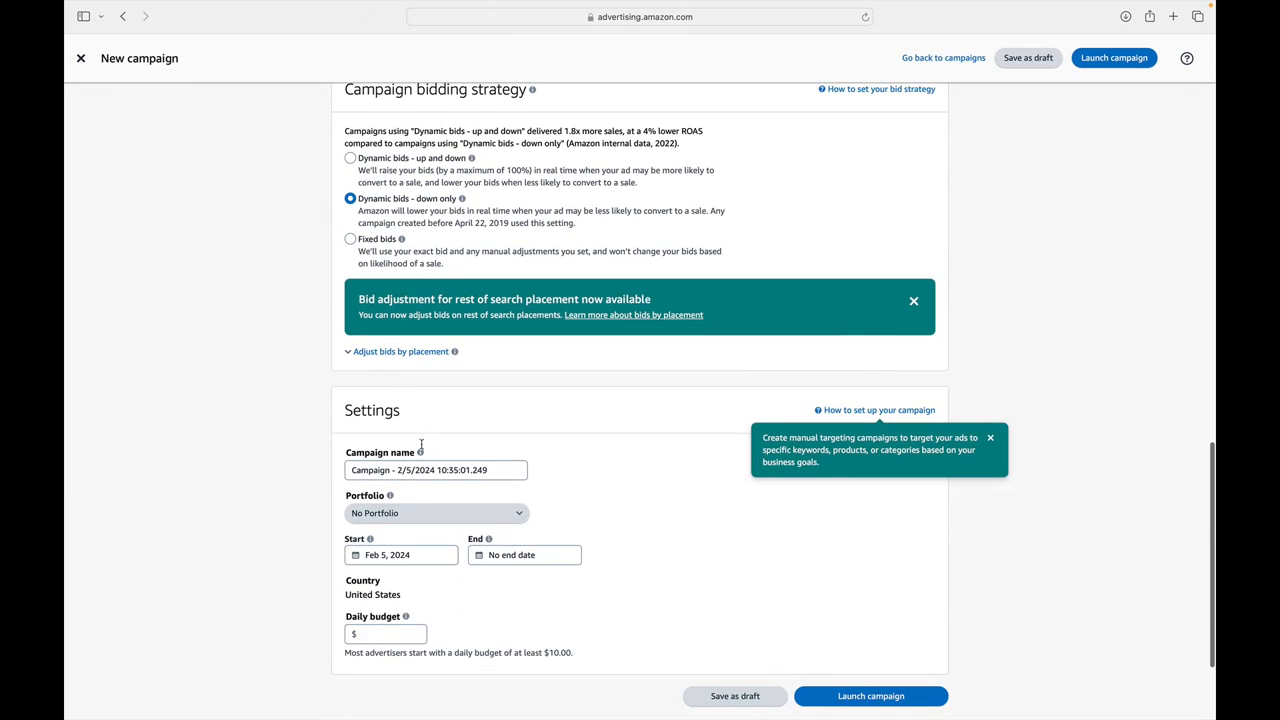
scroll("up", 3)
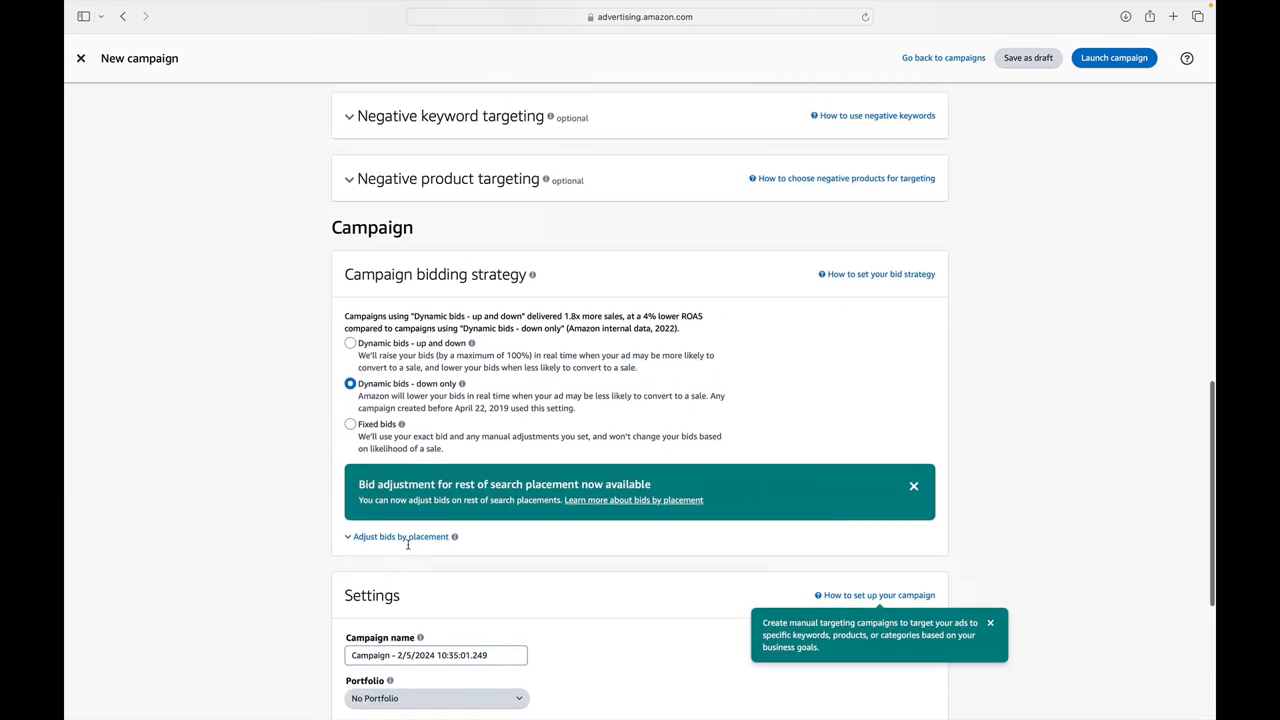
scroll("up", 3)
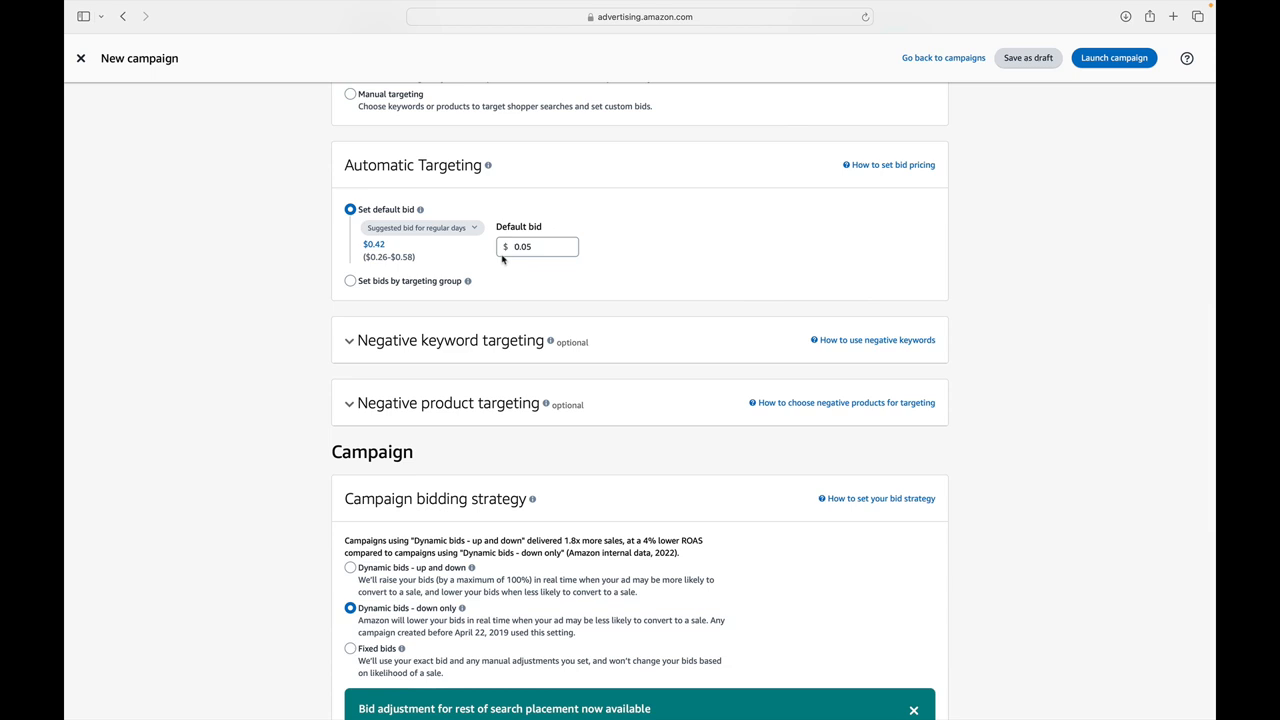
scroll("down", 3)
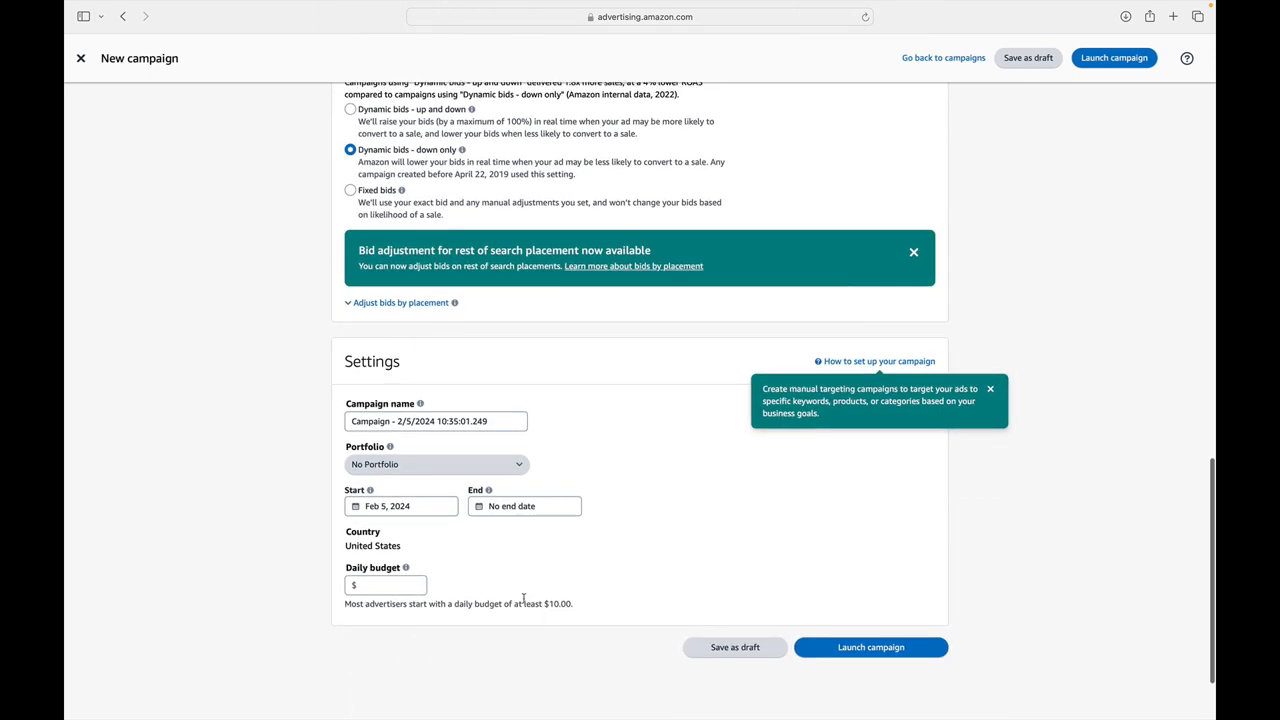
scroll("up", 3)
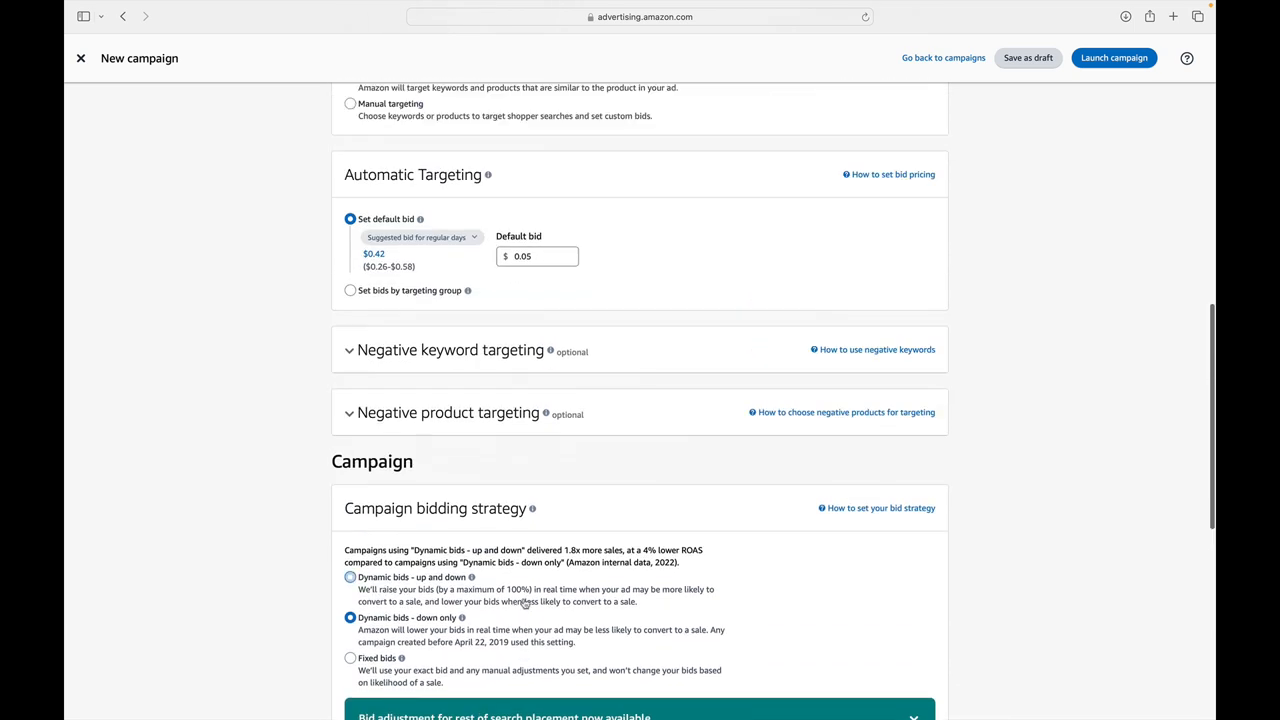
scroll("down", 3)
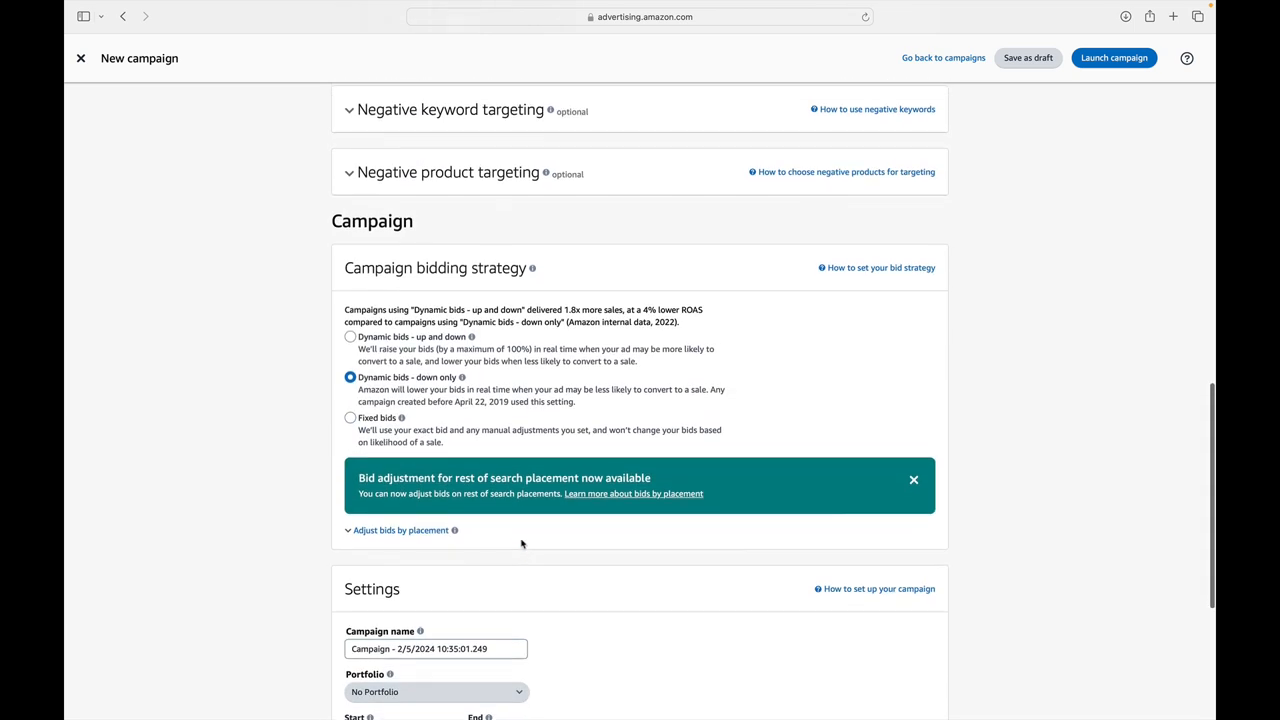
scroll("down", 3)
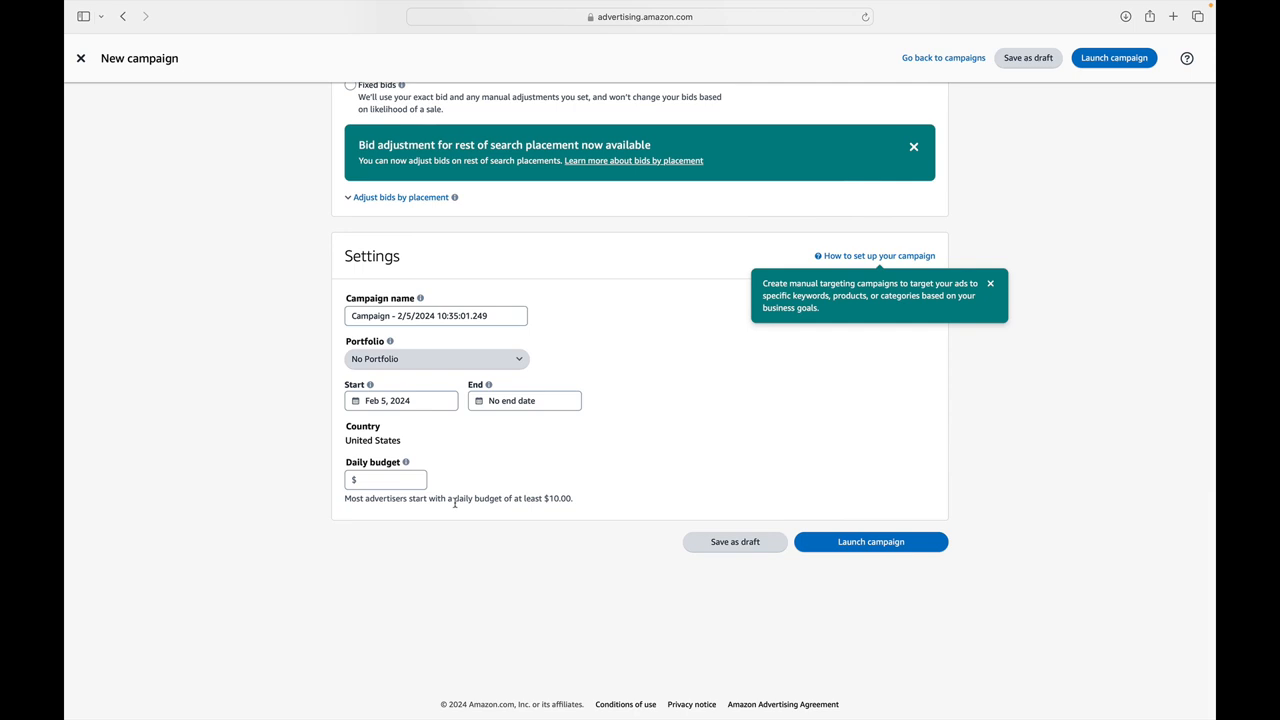
mouse_move(556, 422)
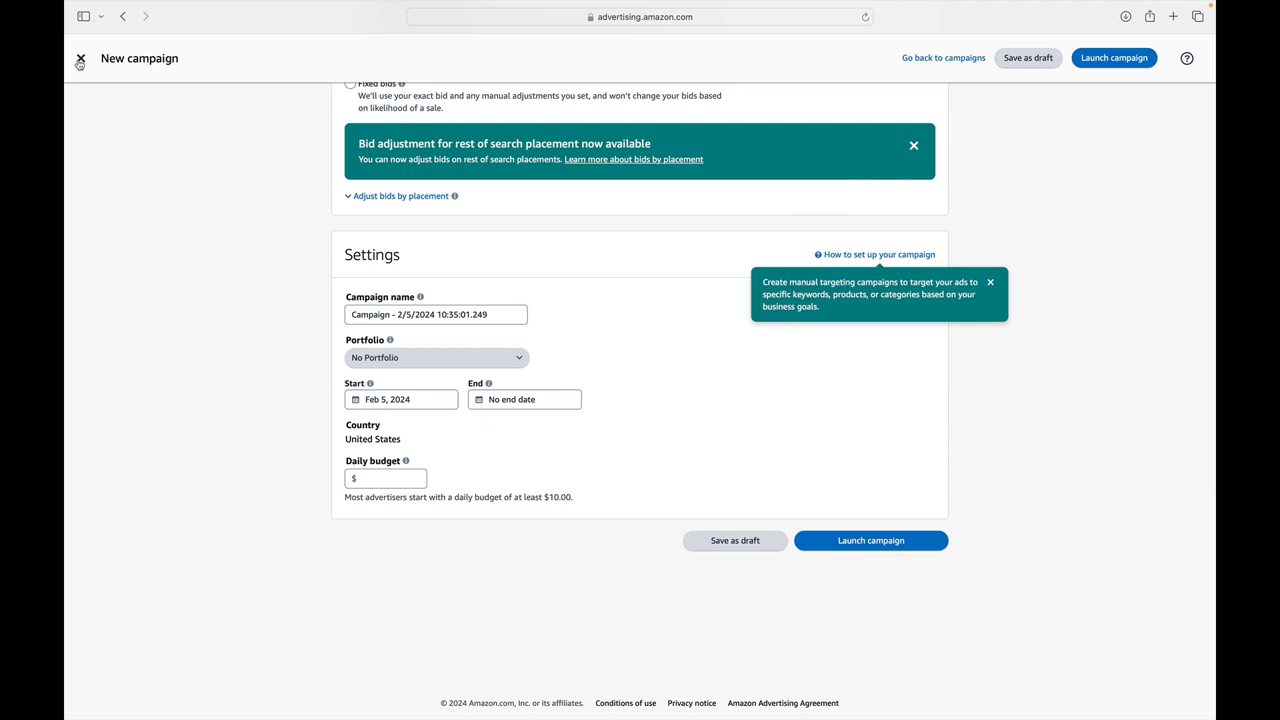
Exit the unfinished new campaign and go to Campaign manager
left_click(80, 58)
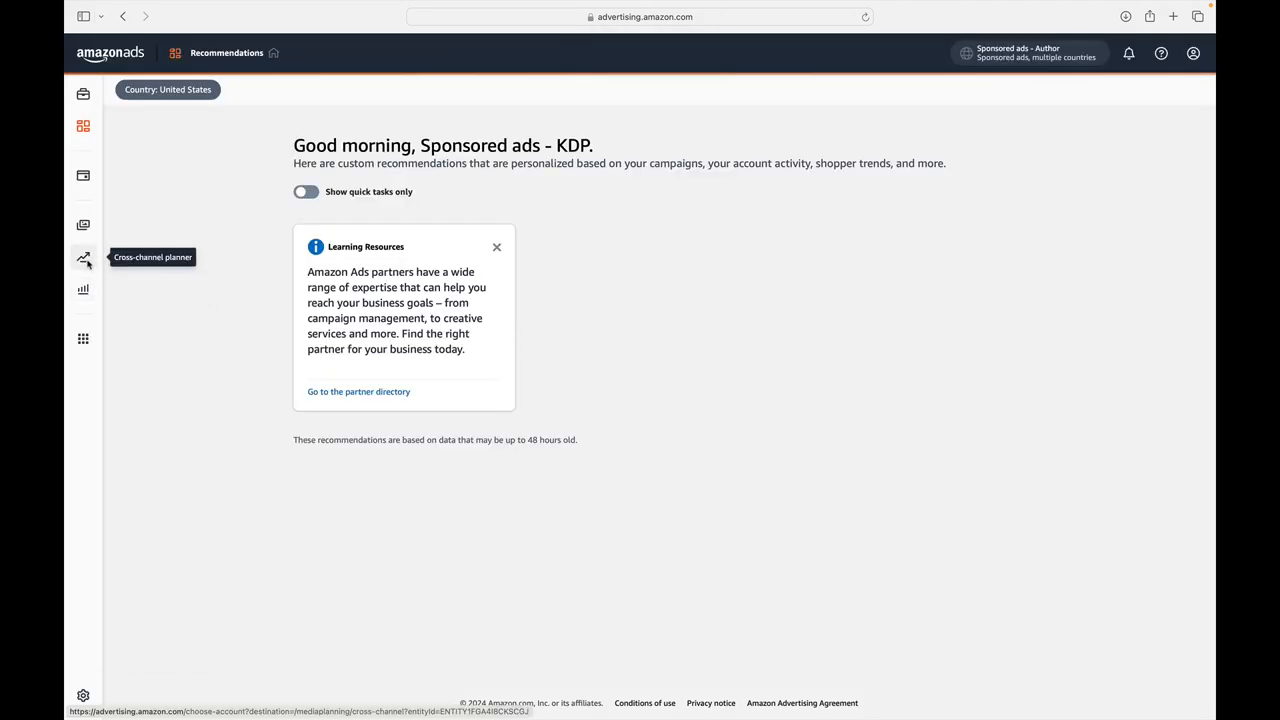
mouse_move(84, 176)
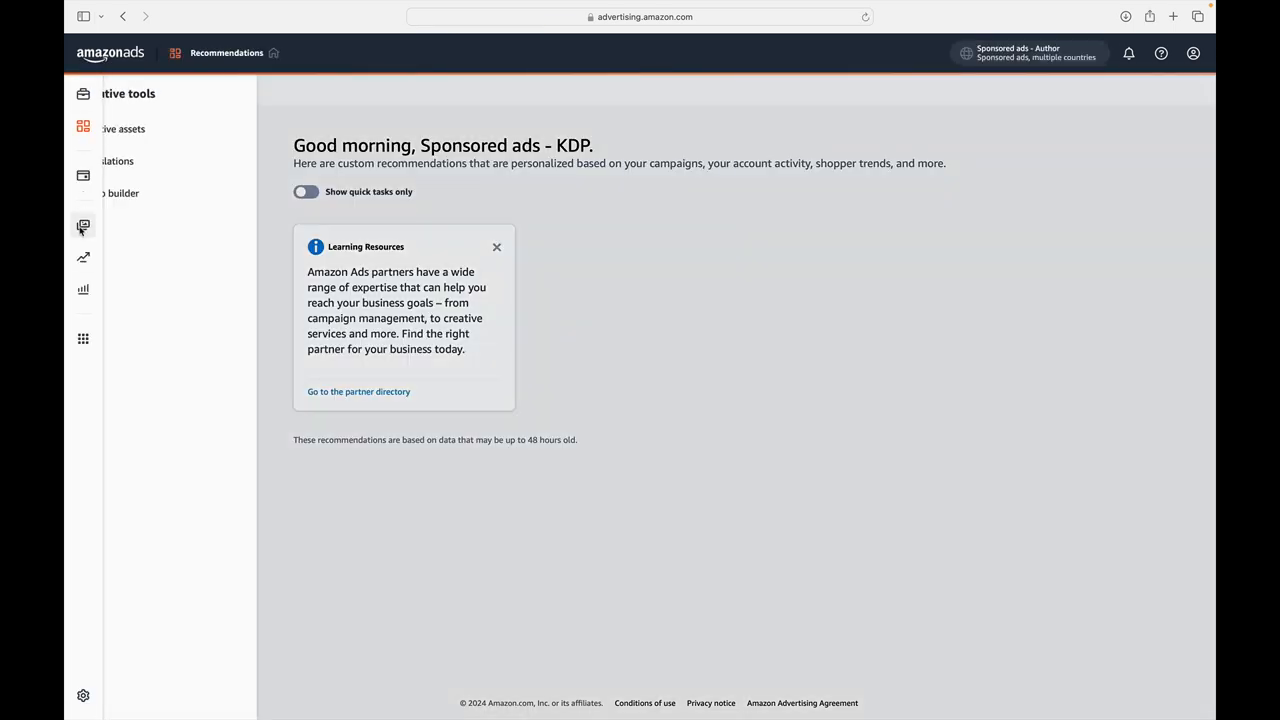
left_click(84, 256)
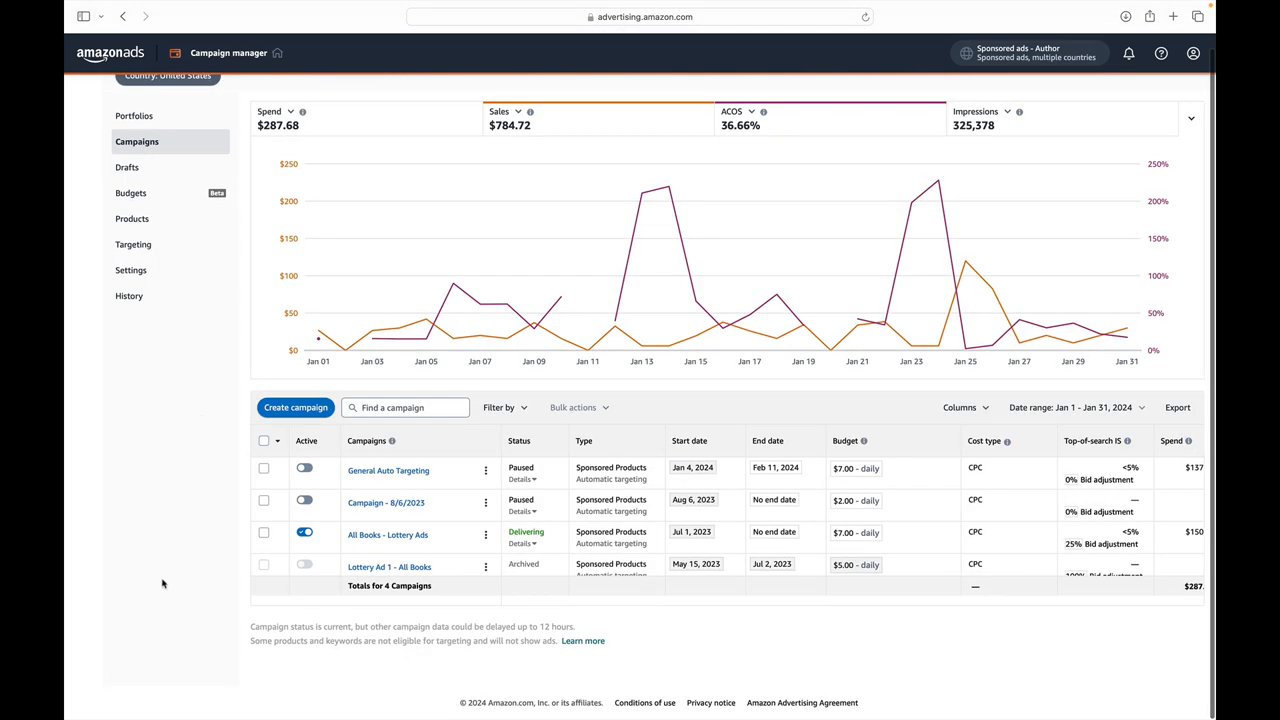
mouse_move(196, 540)
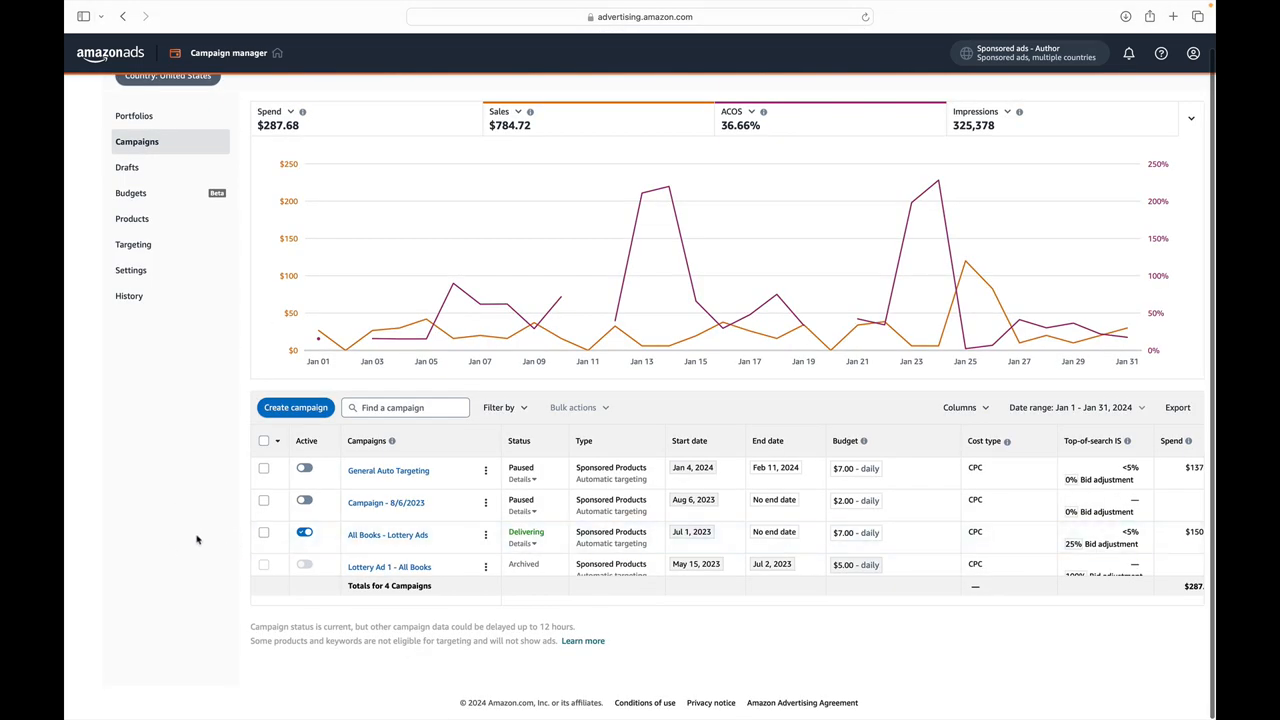
scroll("down", 3)
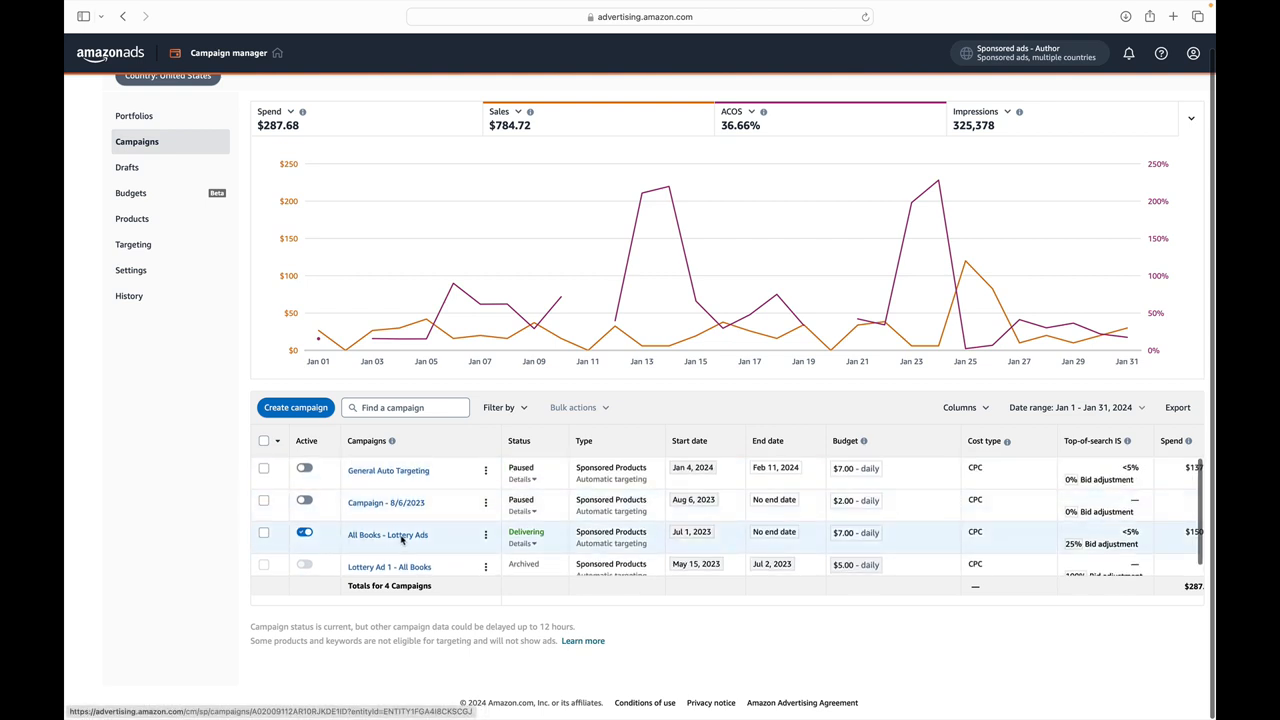
scroll("right", 3)
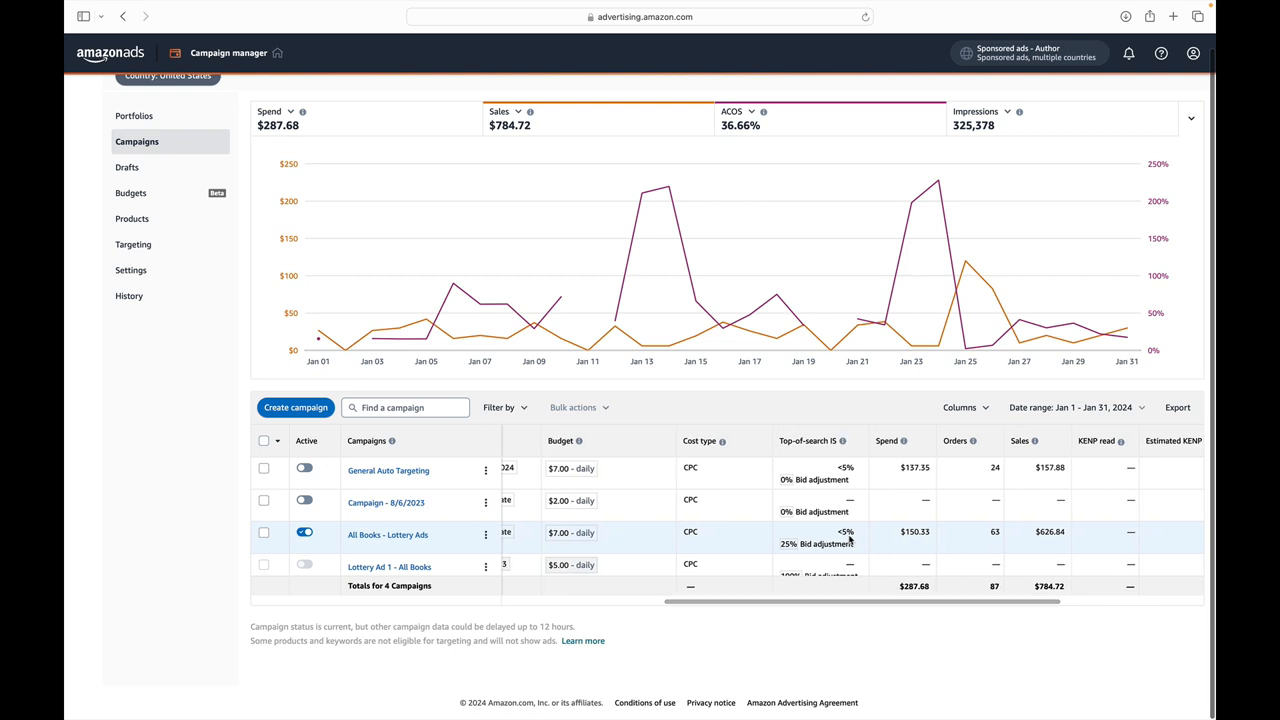
scroll("right", 3)
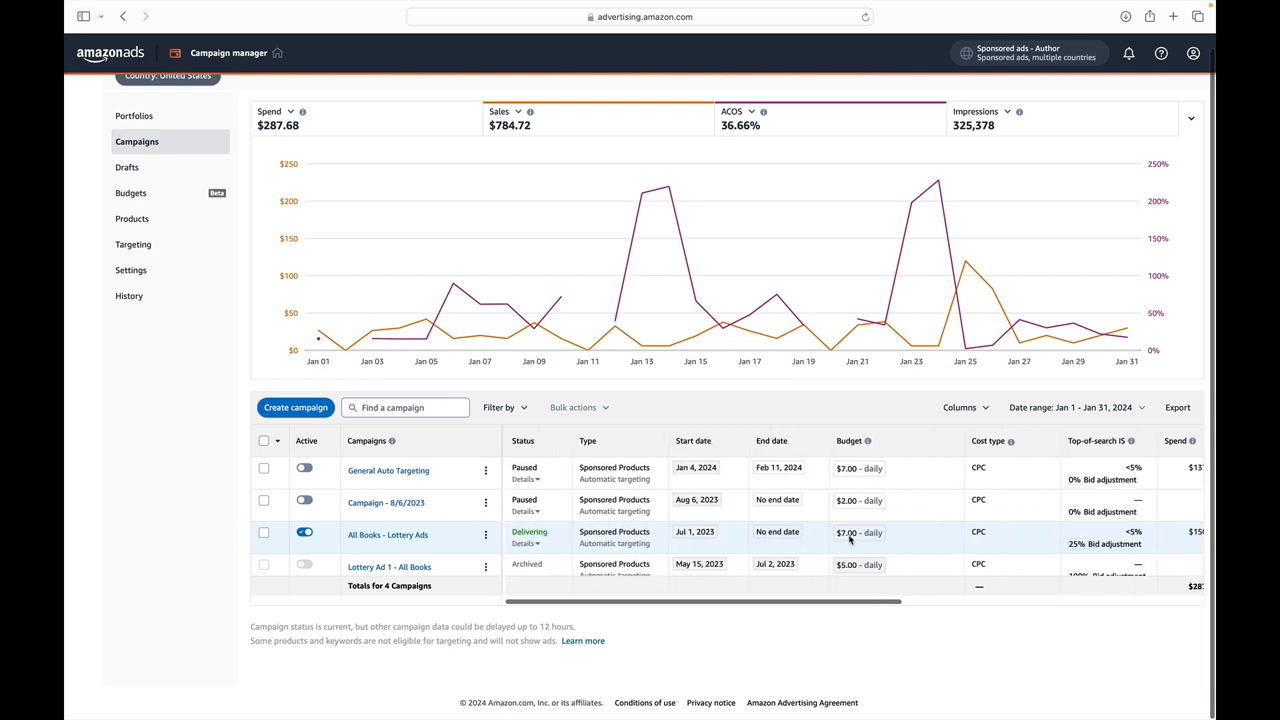
Open the All Books - Lottery Ads campaign to view its ad groups
left_click(388, 534)
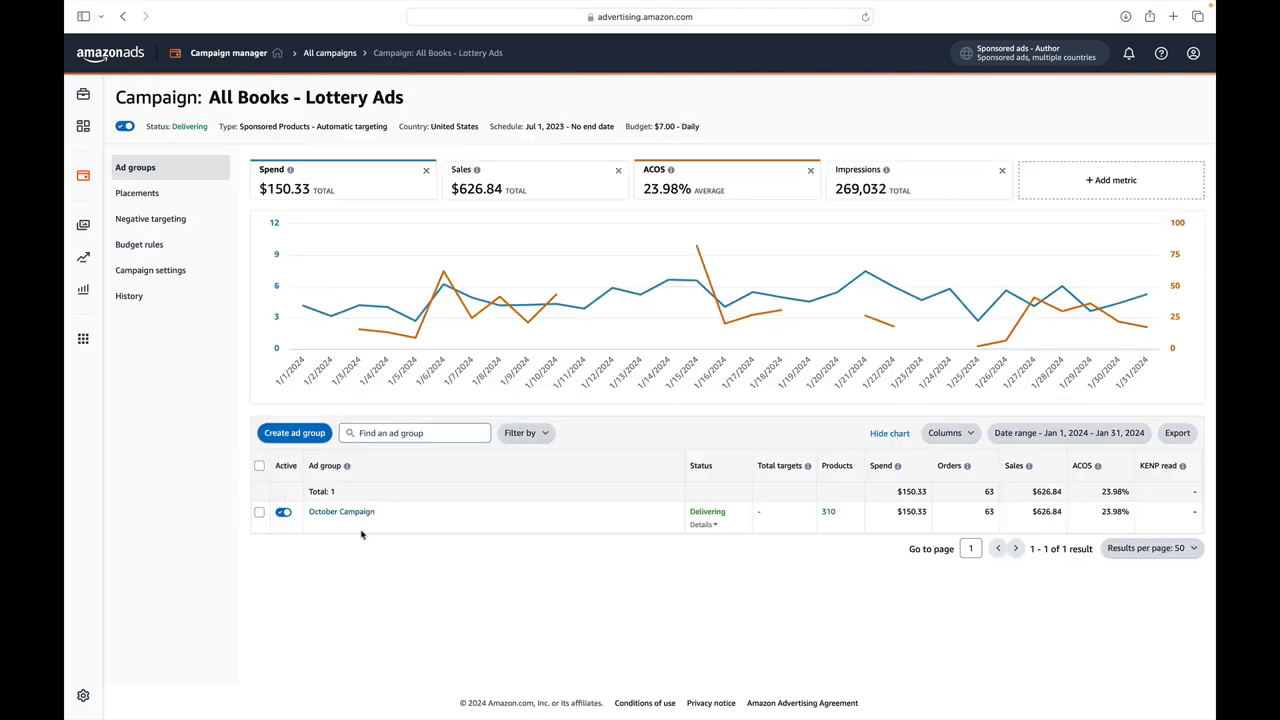
mouse_move(384, 608)
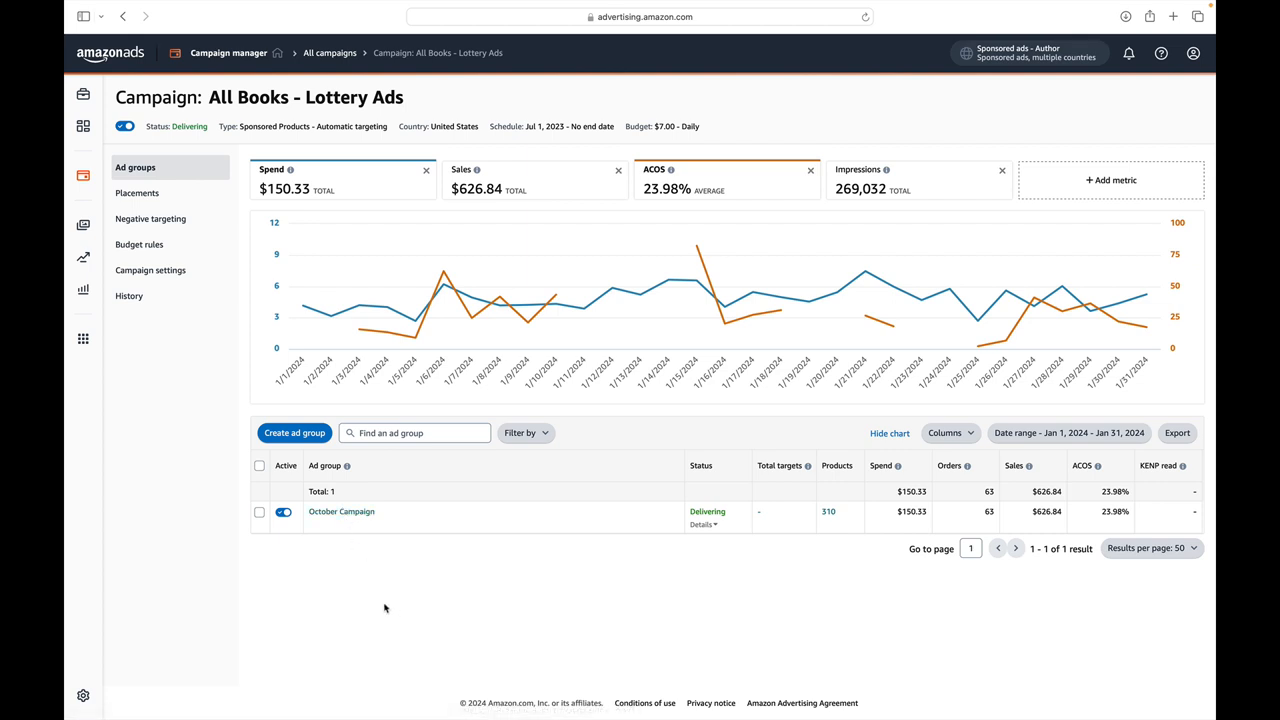
mouse_move(312, 528)
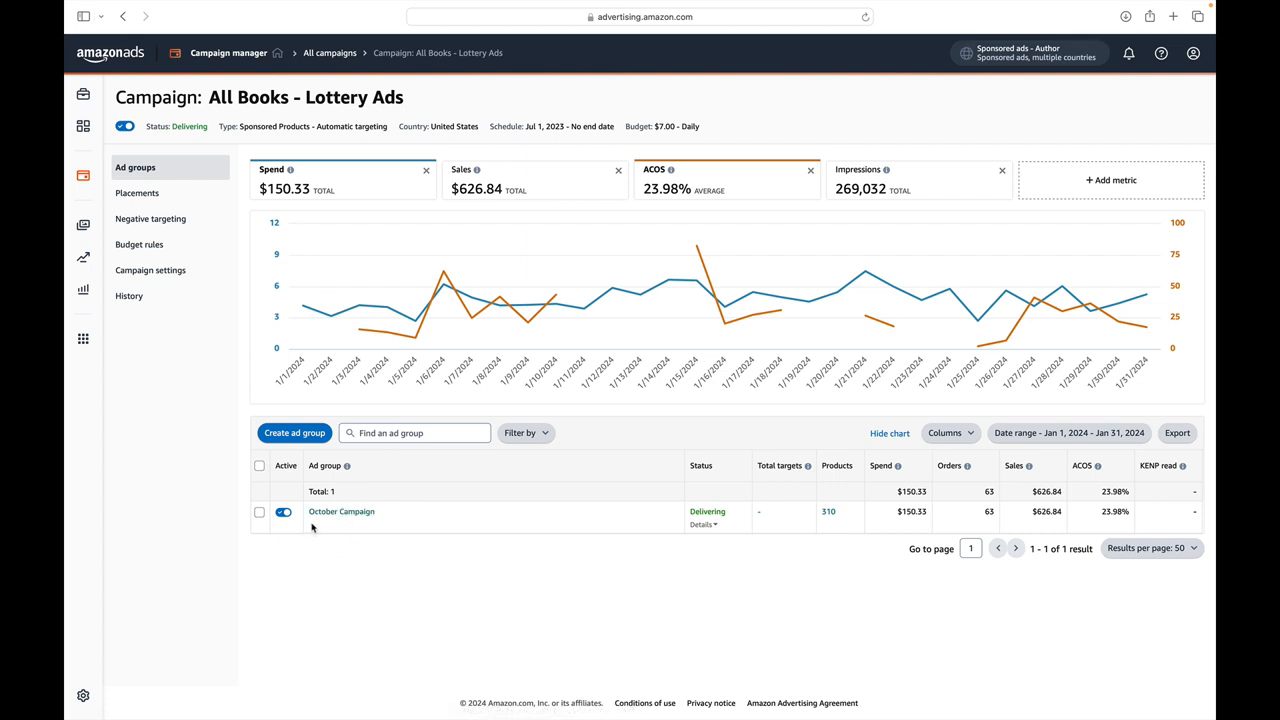
mouse_move(396, 590)
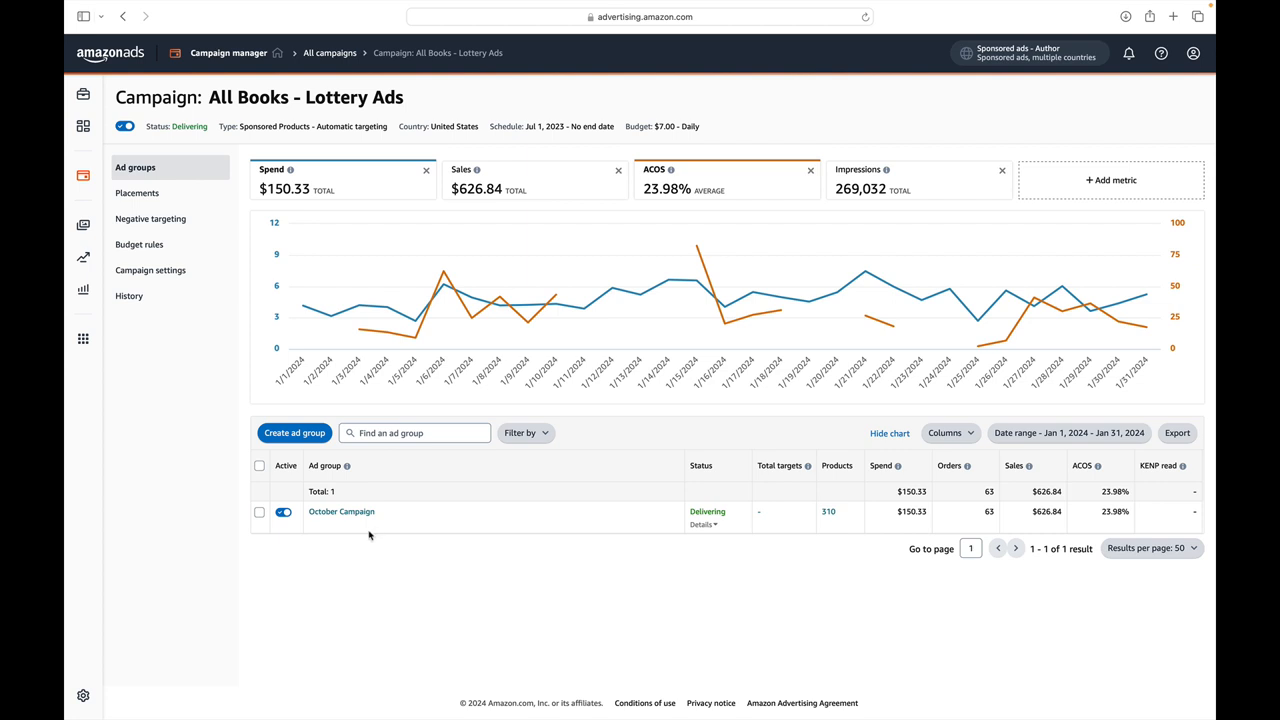
Show the October Campaign ad group's settings with its $0.14 default bid
left_click(340, 512)
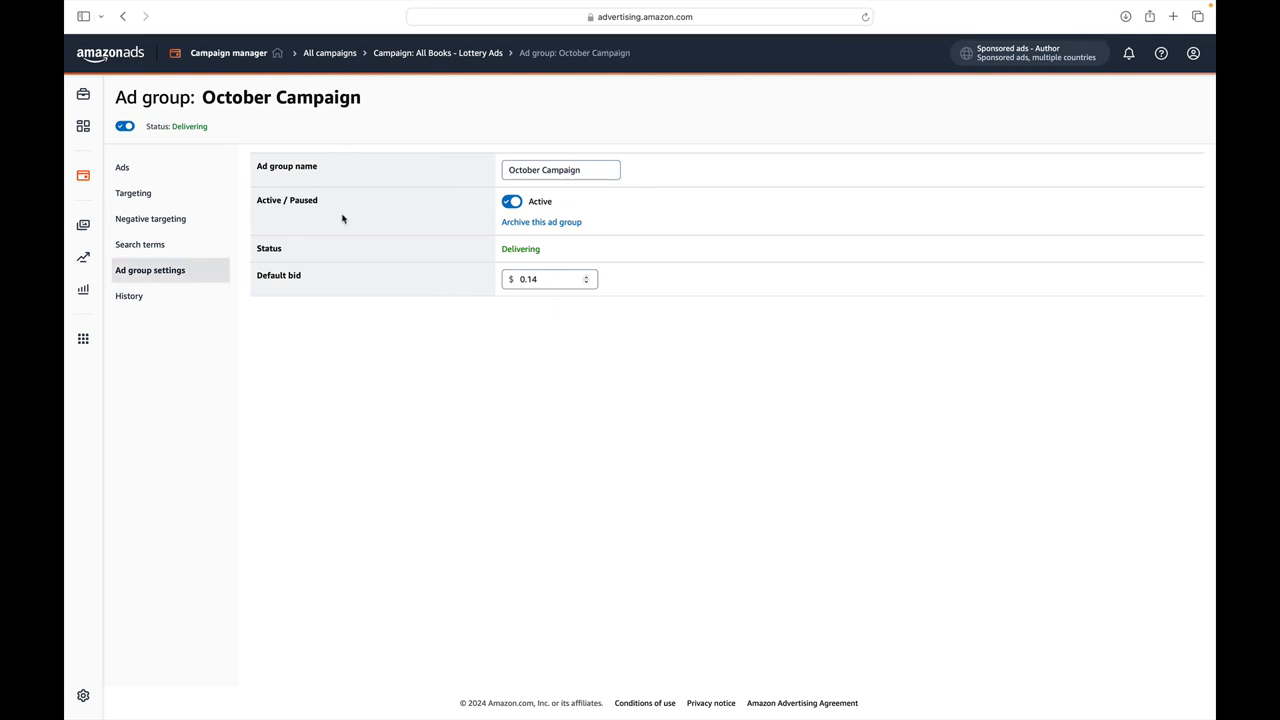
mouse_move(354, 172)
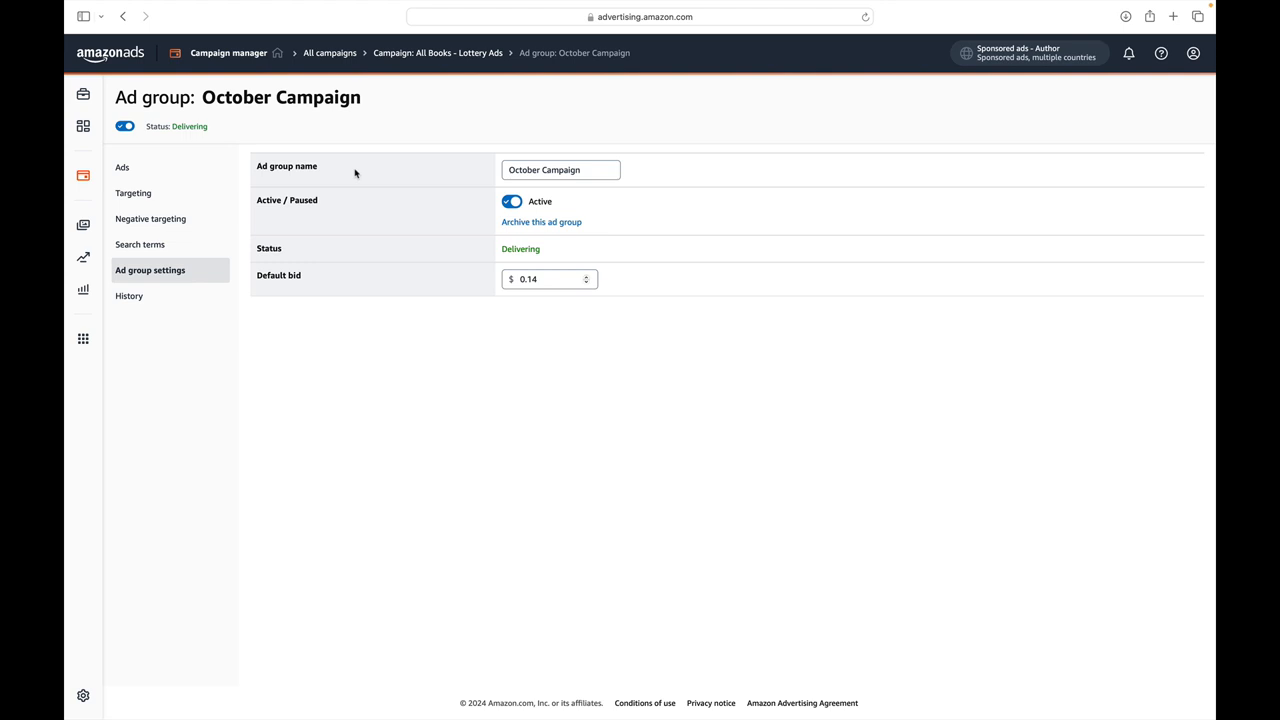